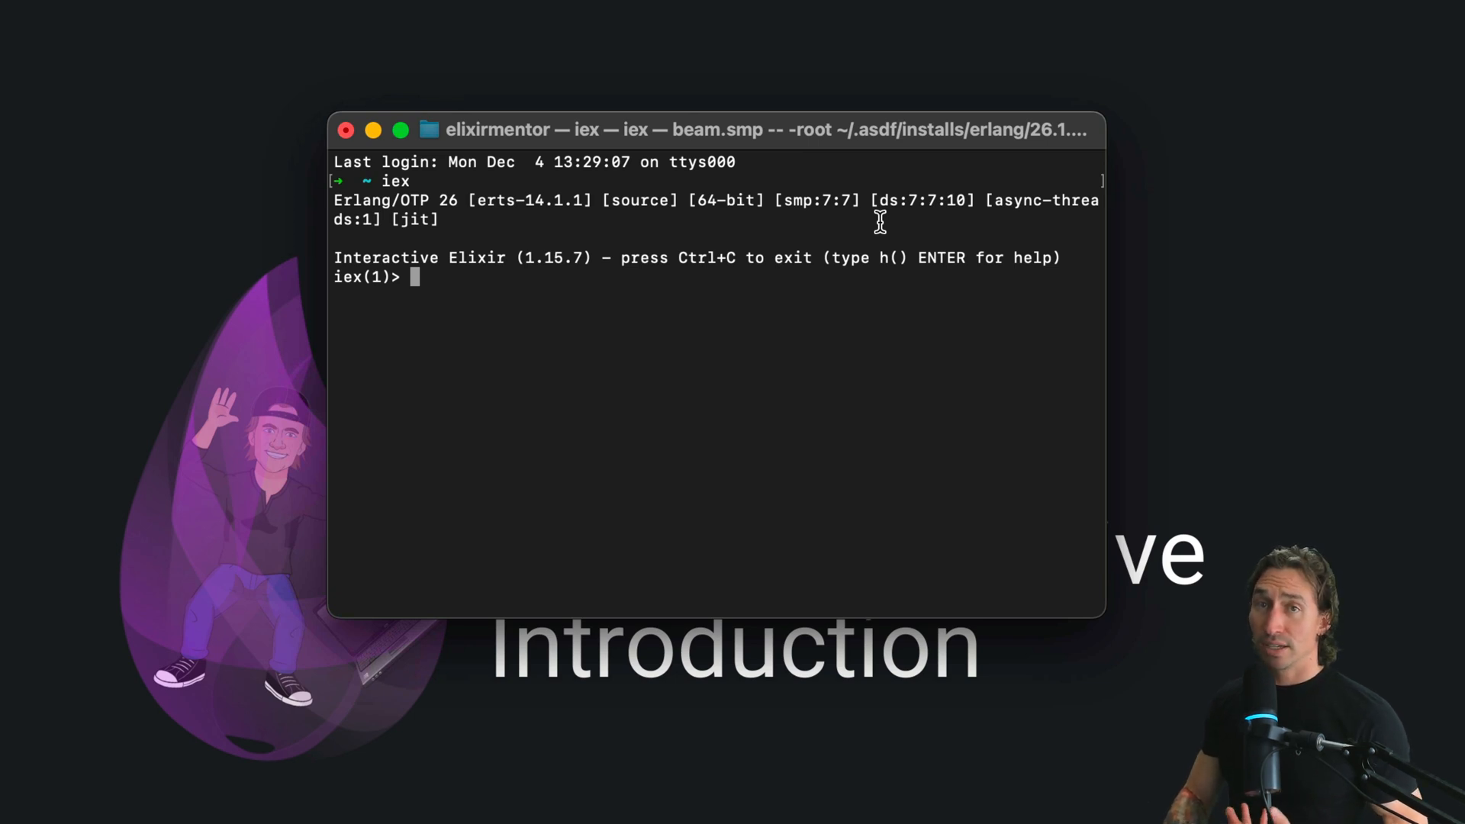
Sketch the anonymous function template 'fn parameter_list -> body end'.
type("fn")
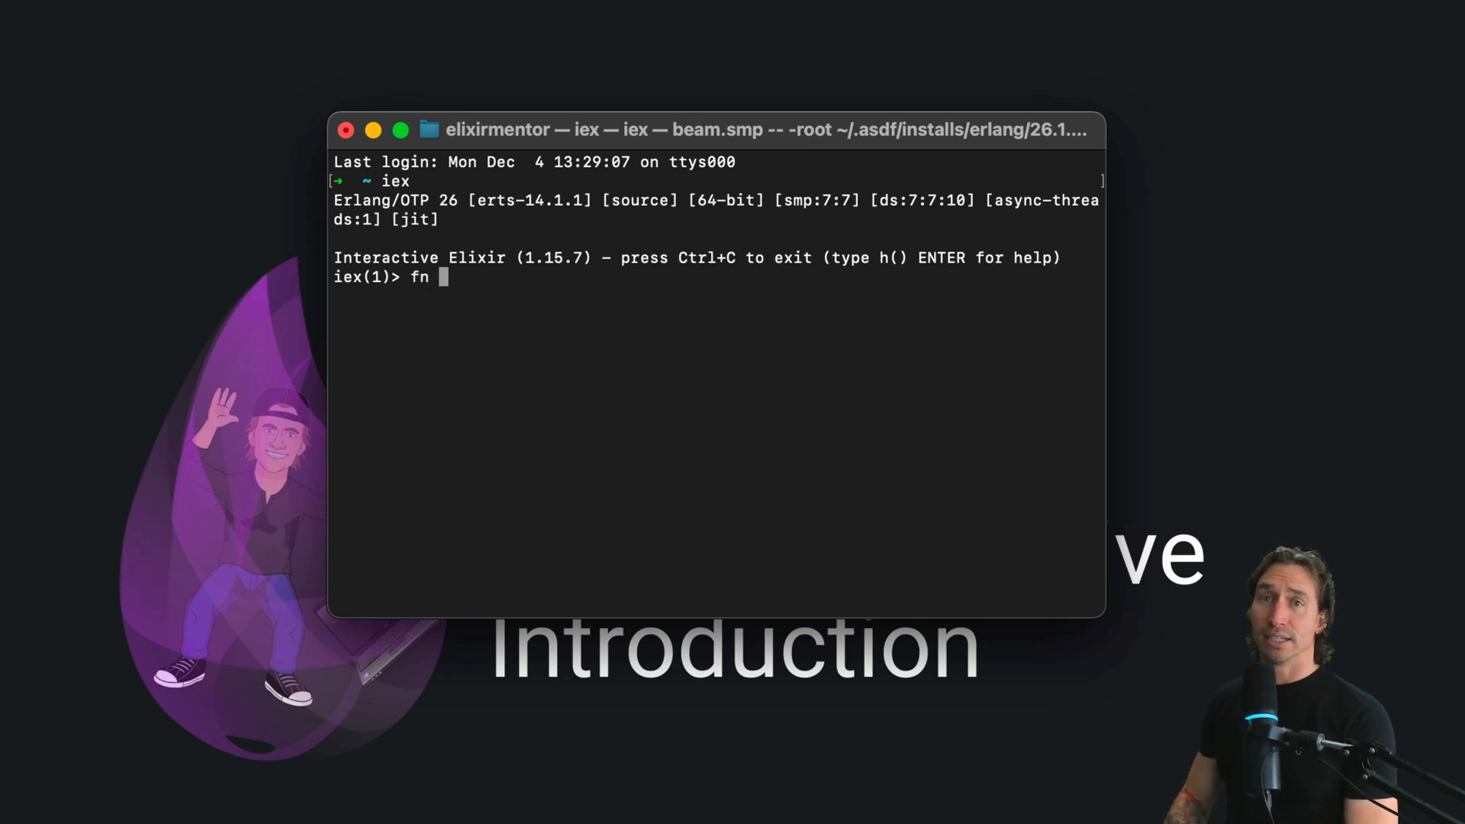
type("parameter")
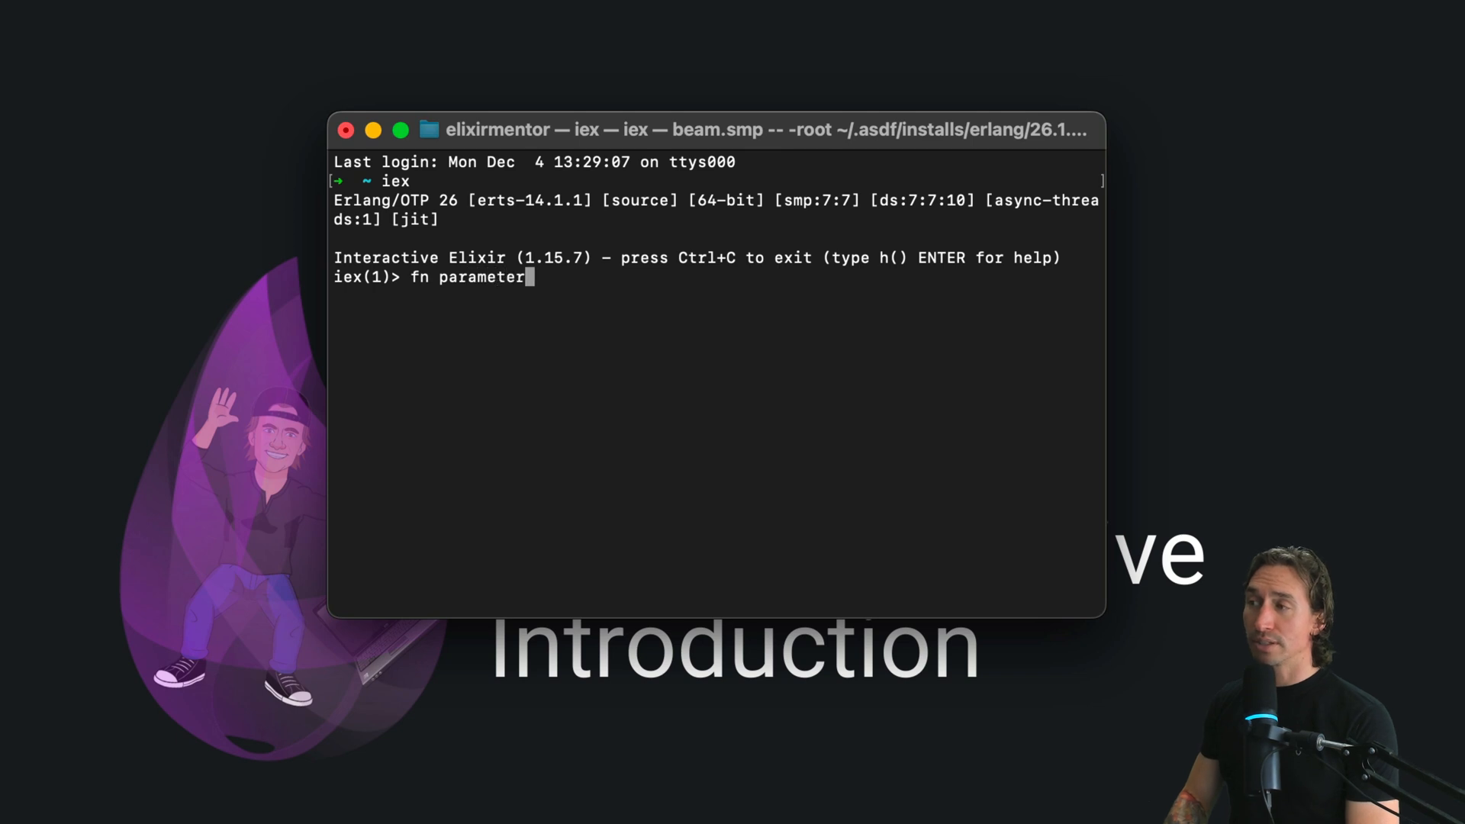
type("_list")
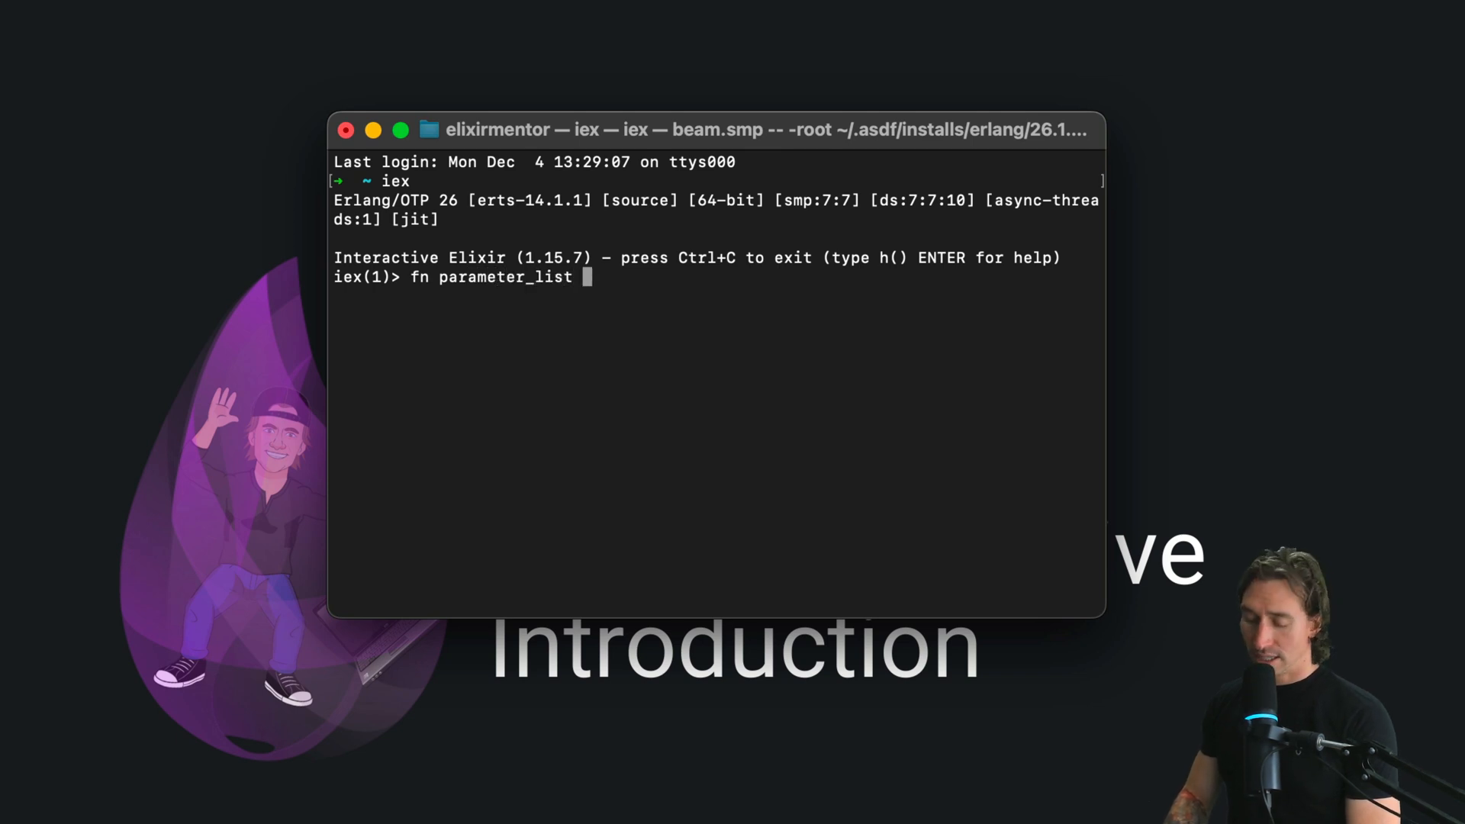
type("->")
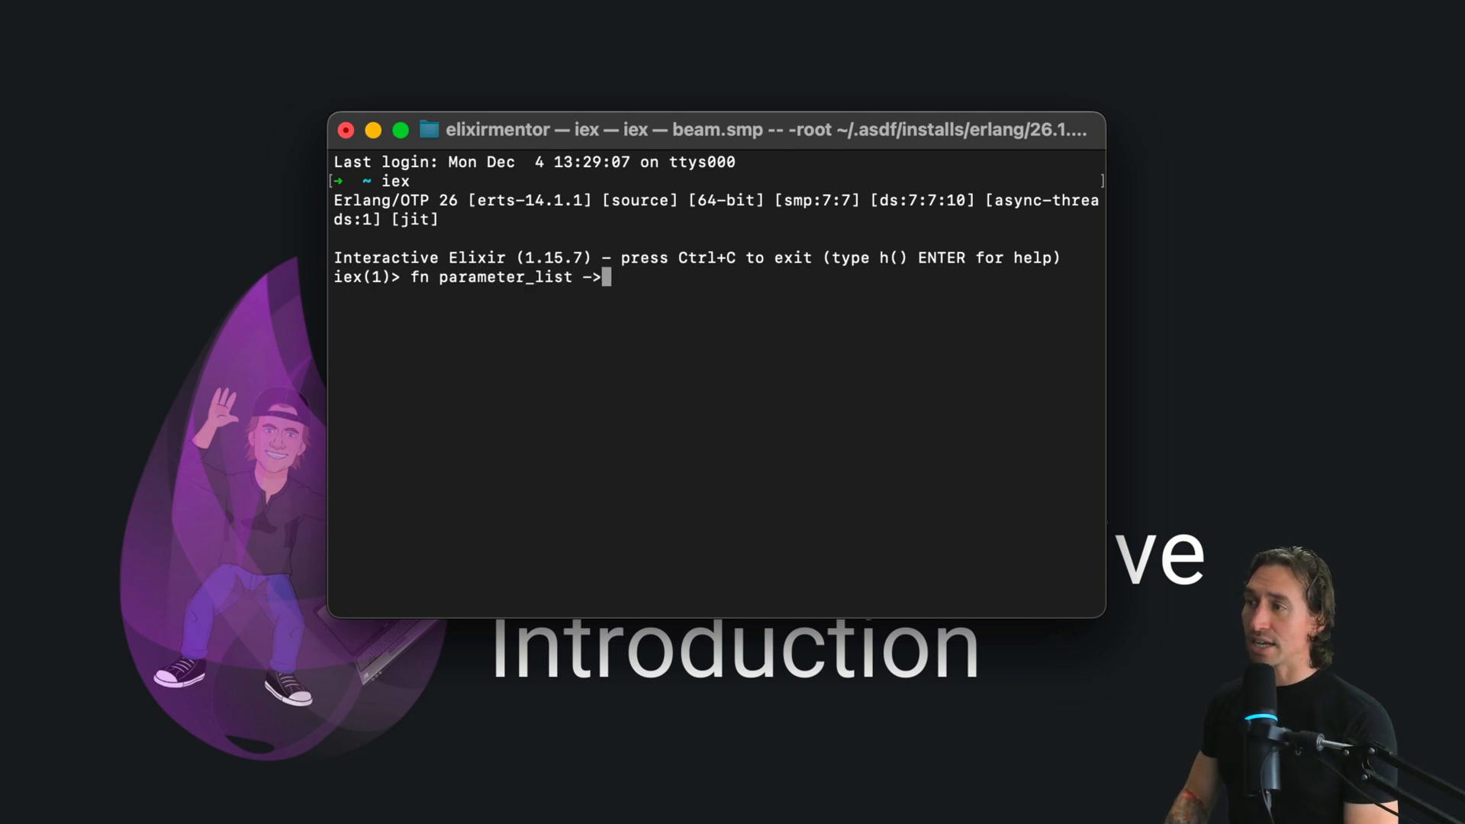
type("body")
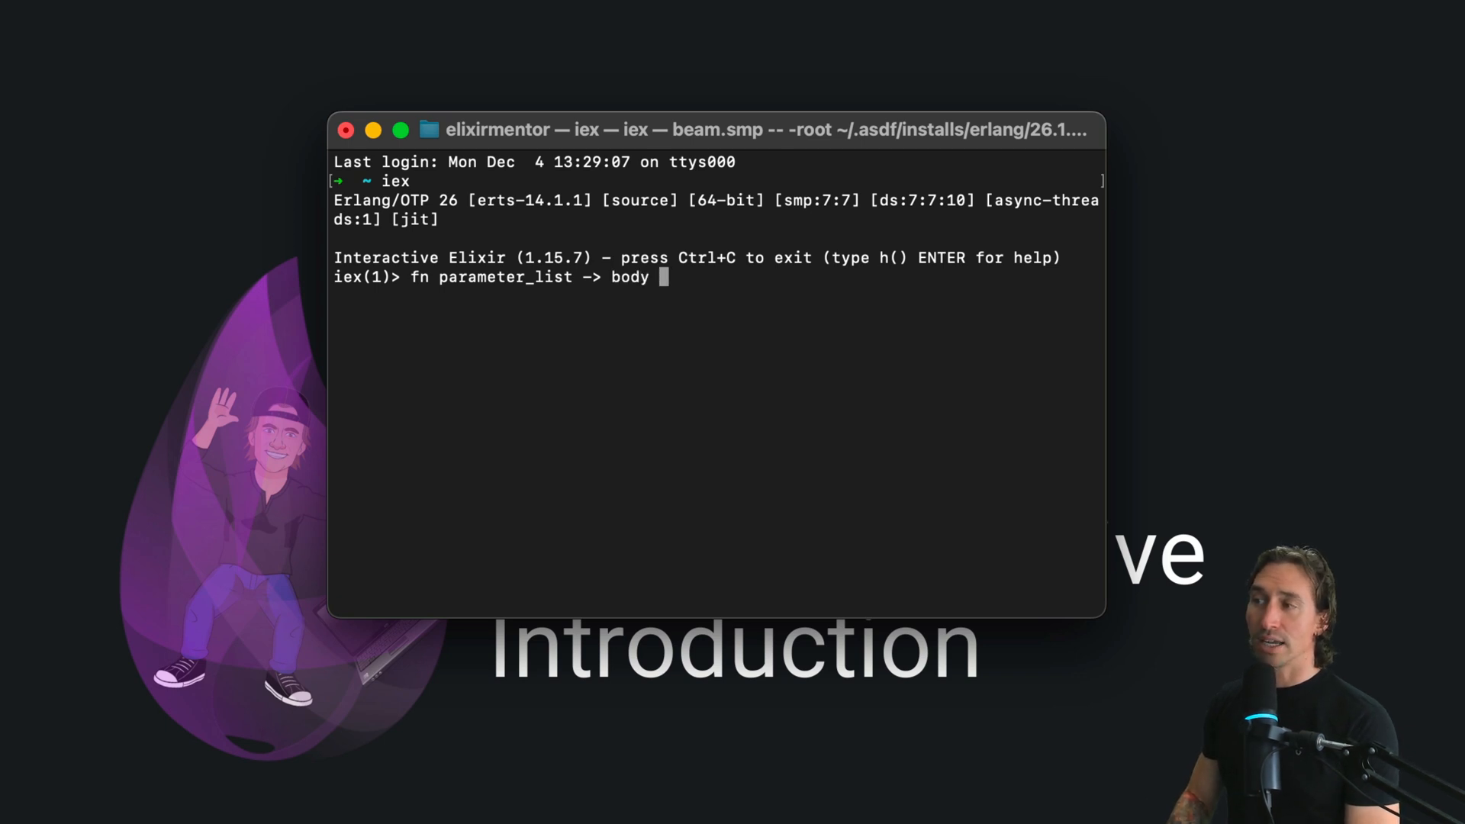
type("end")
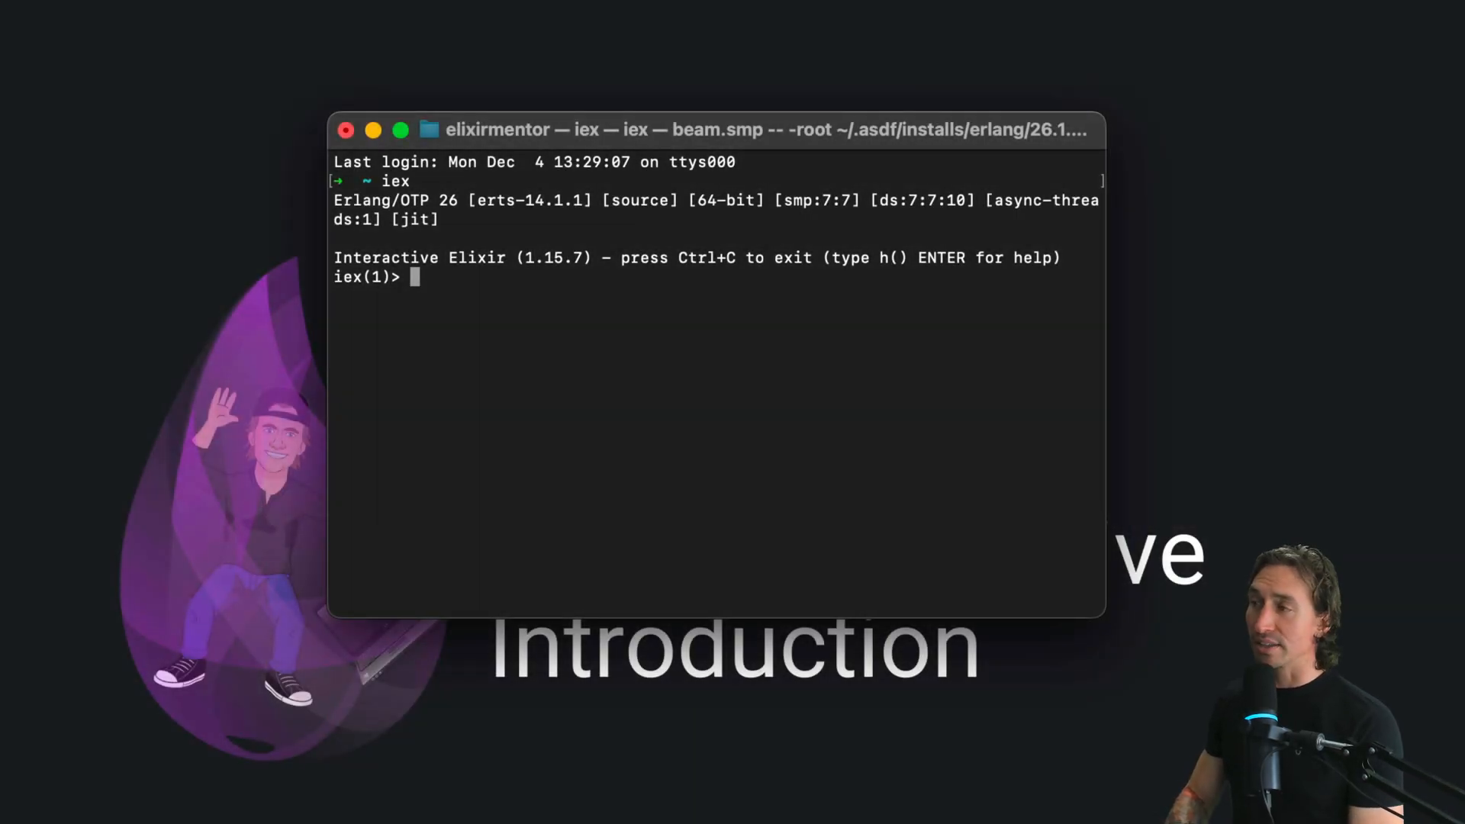
Define add = fn a, b -> a + b end and evaluate it.
type("add =")
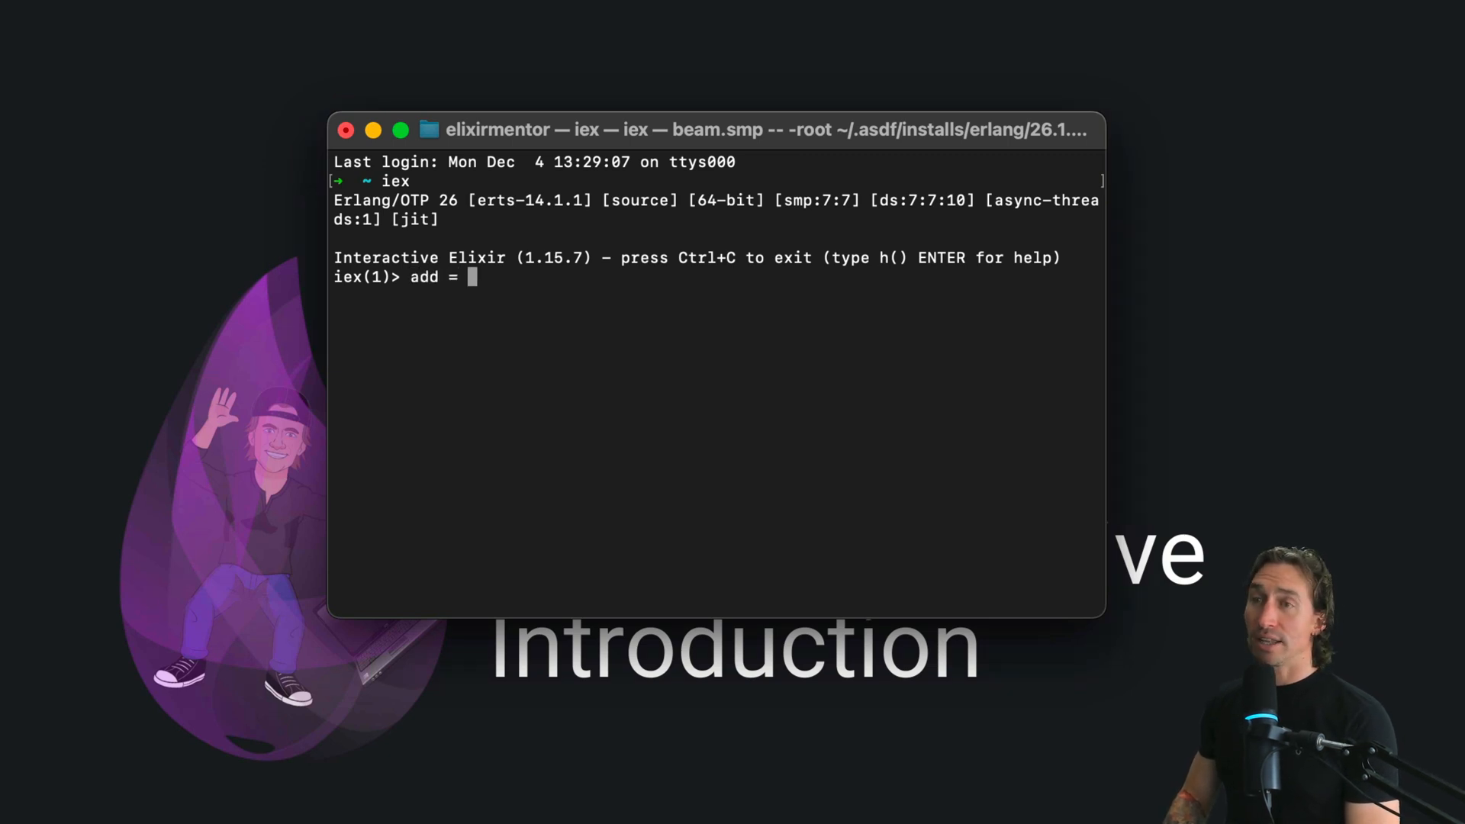
type("fn")
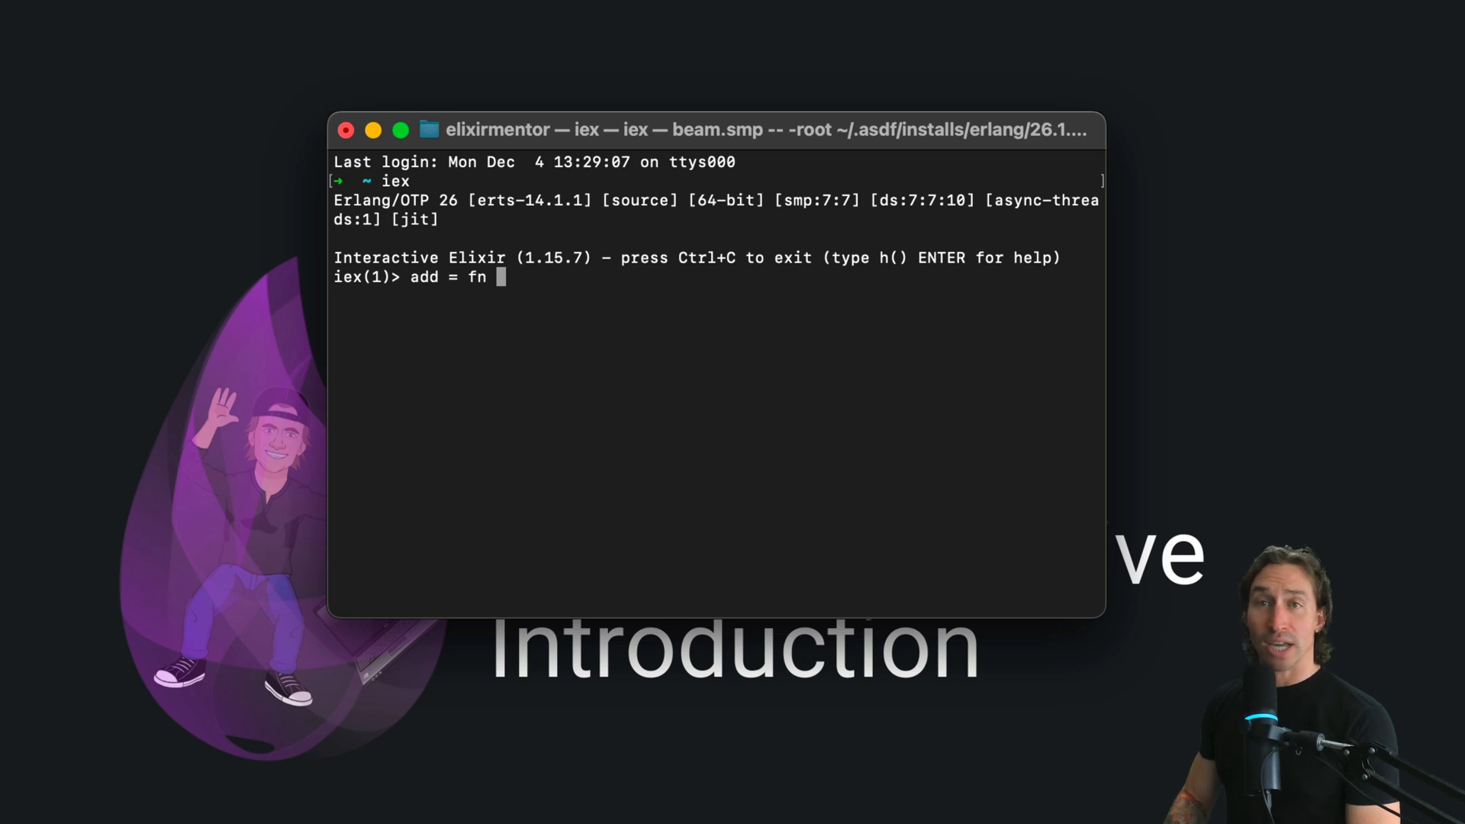
type("a")
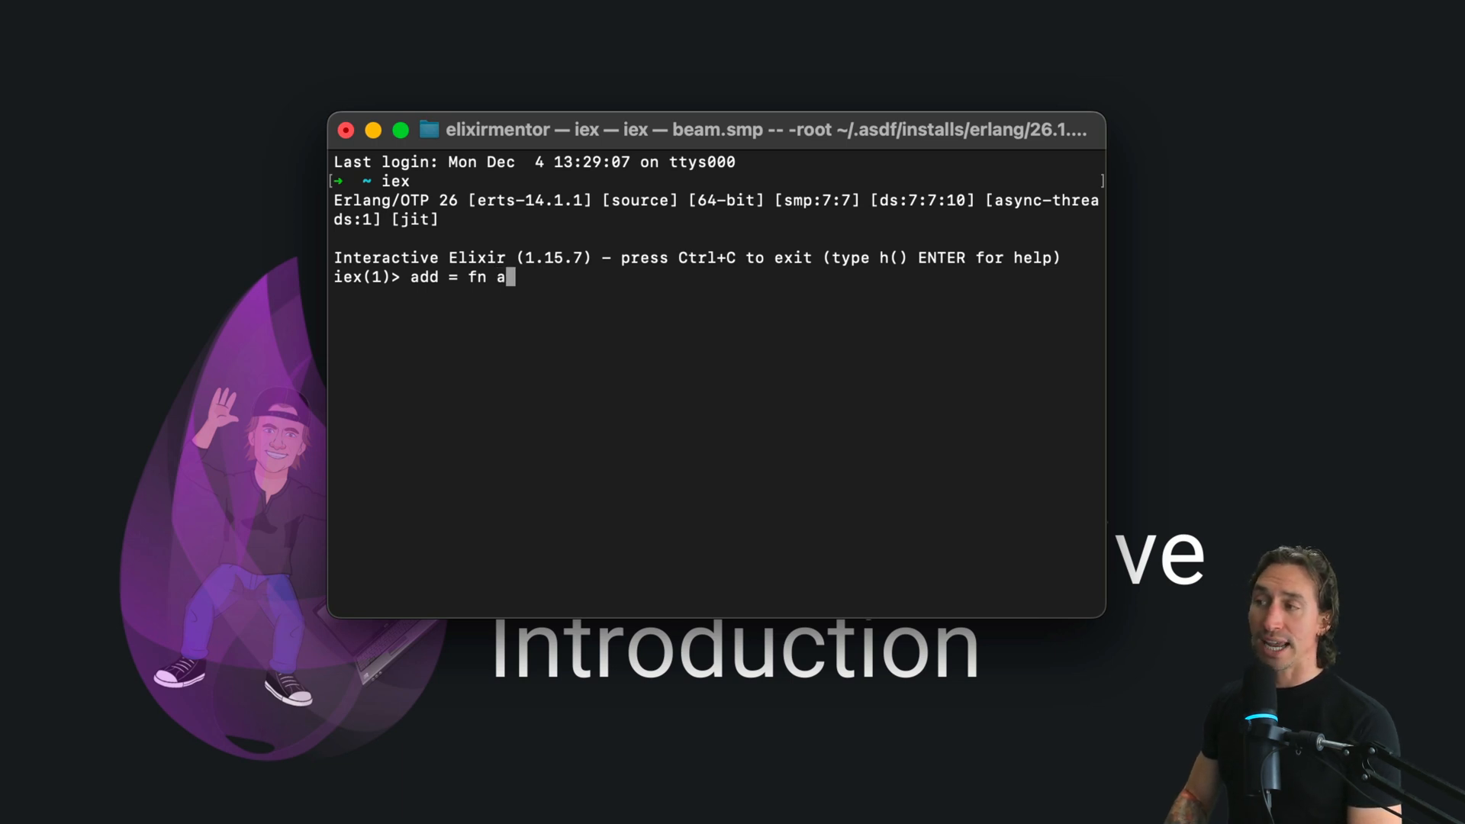
type(", b ->")
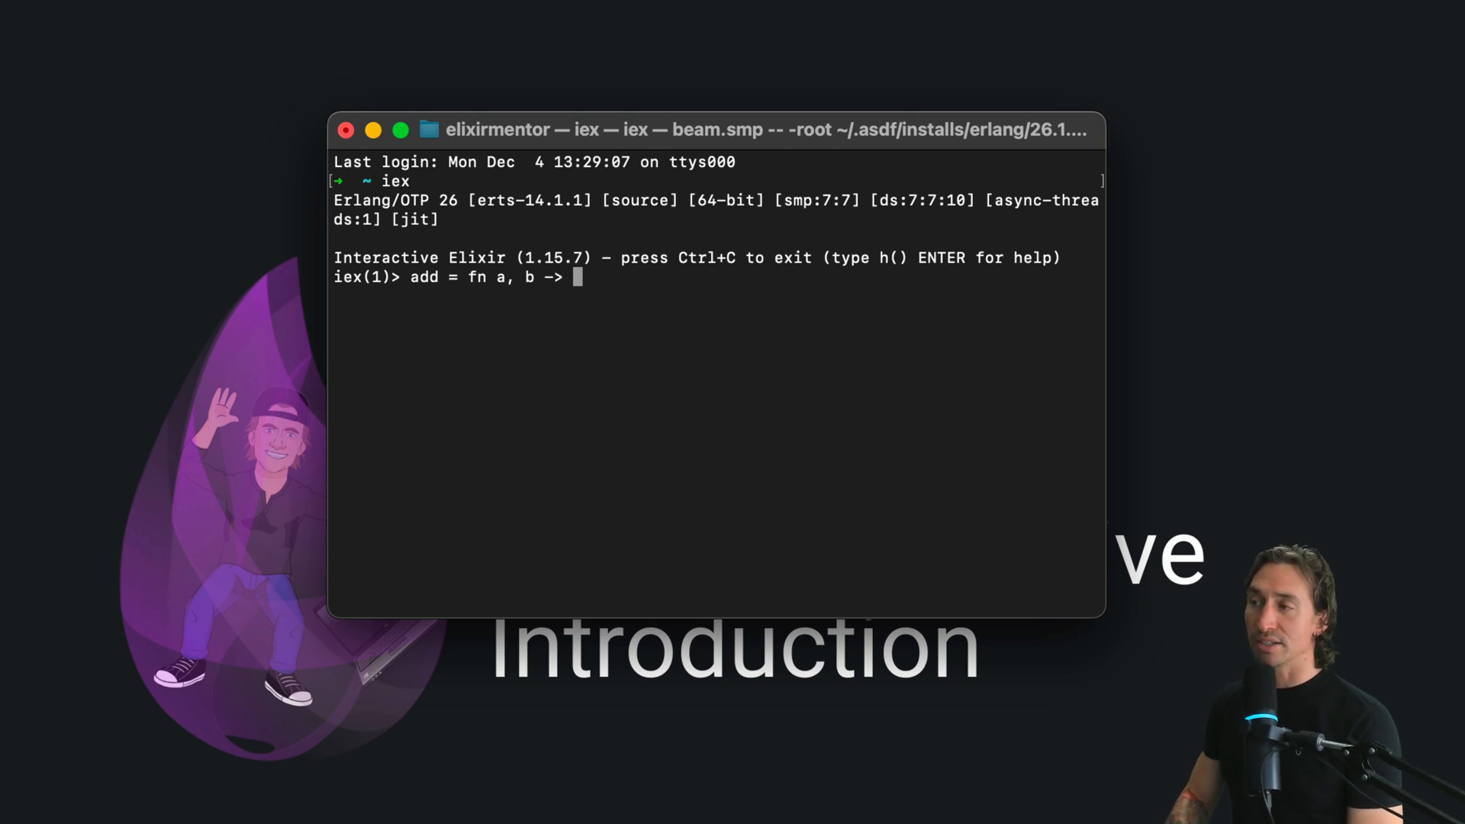
type("a + b")
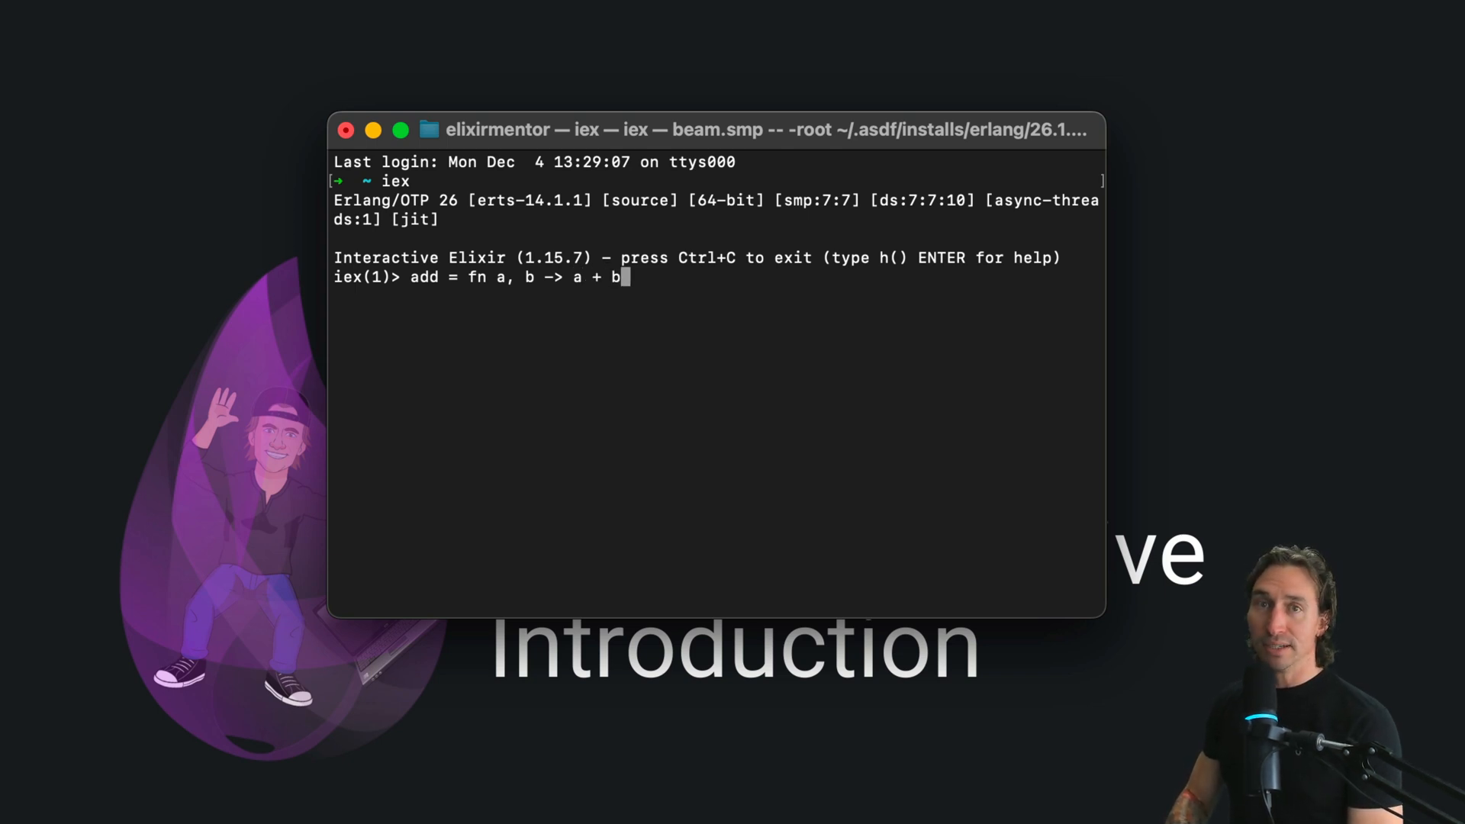
type("end")
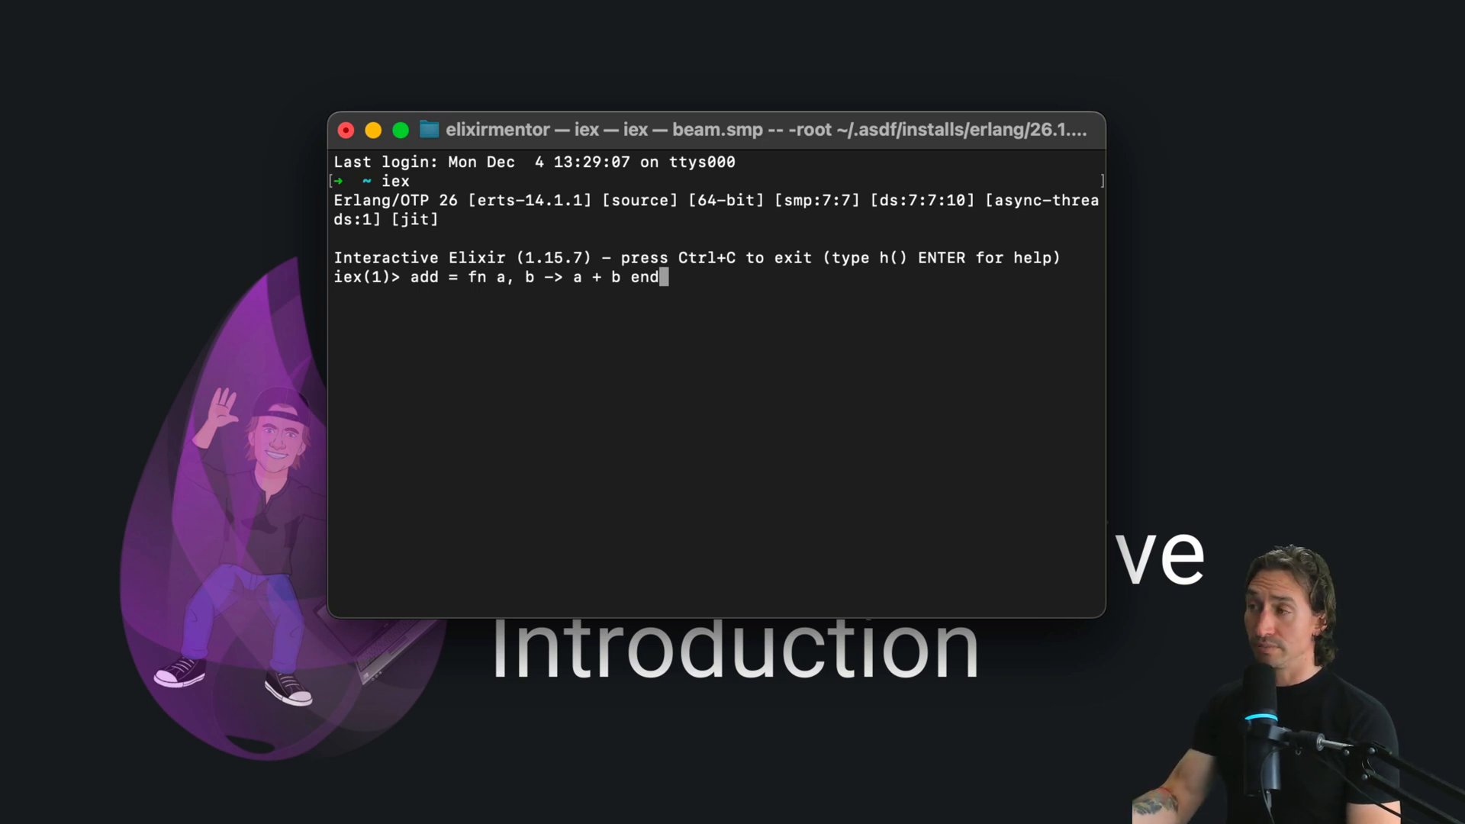
key("Return")
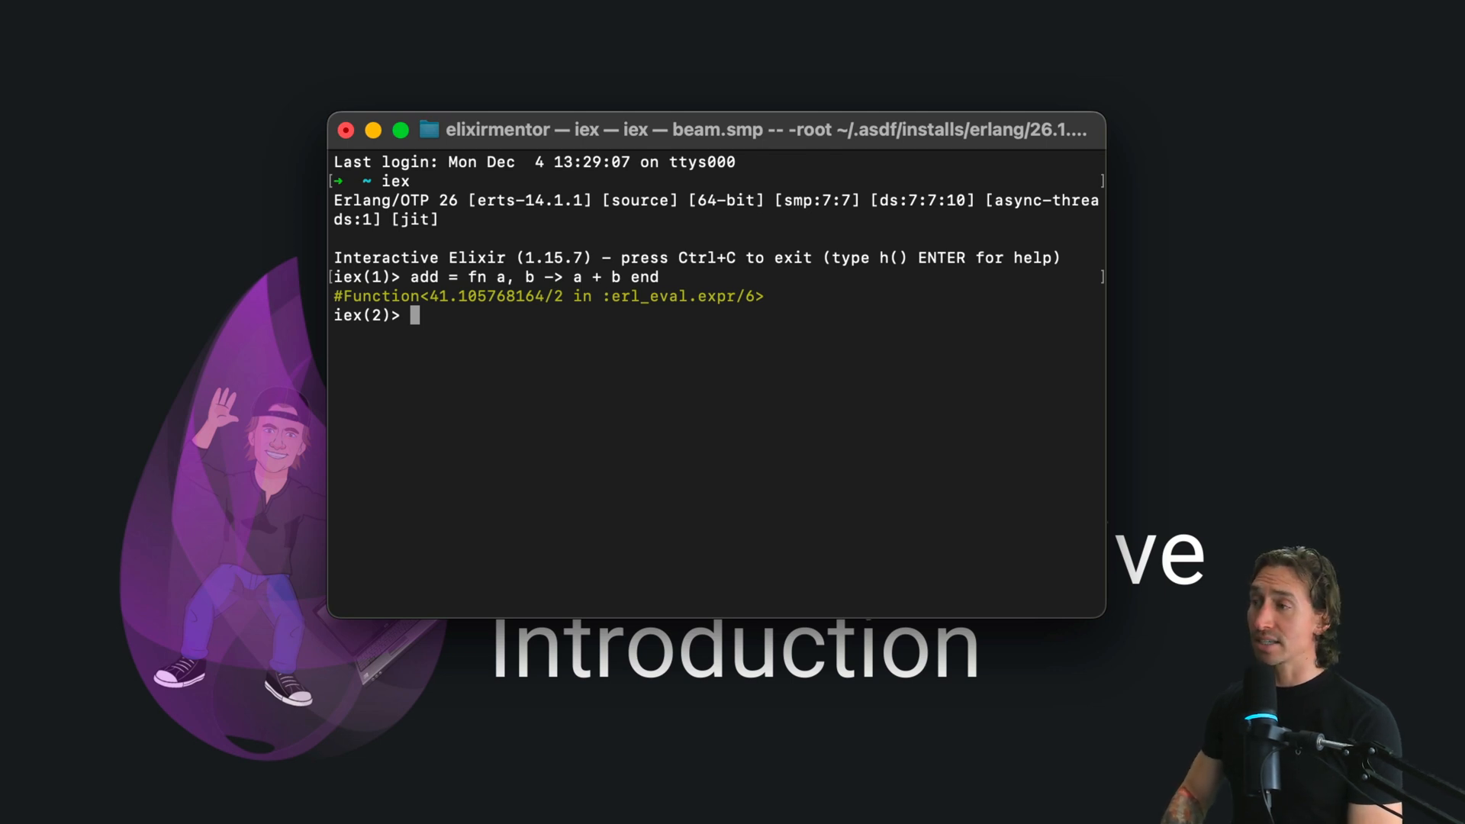
Call add.(1, 2) and get 3 back.
type("add.")
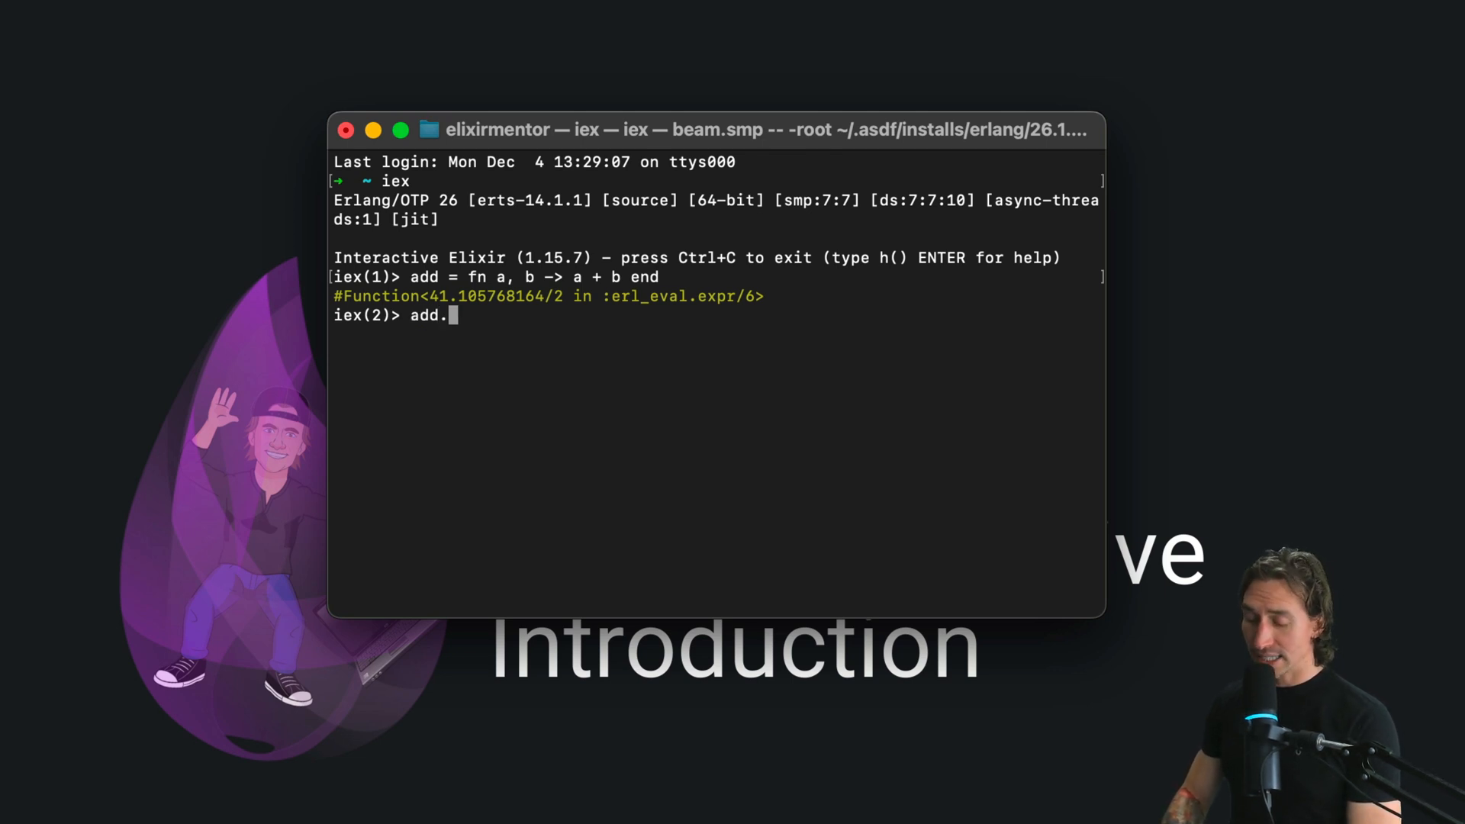
type("()")
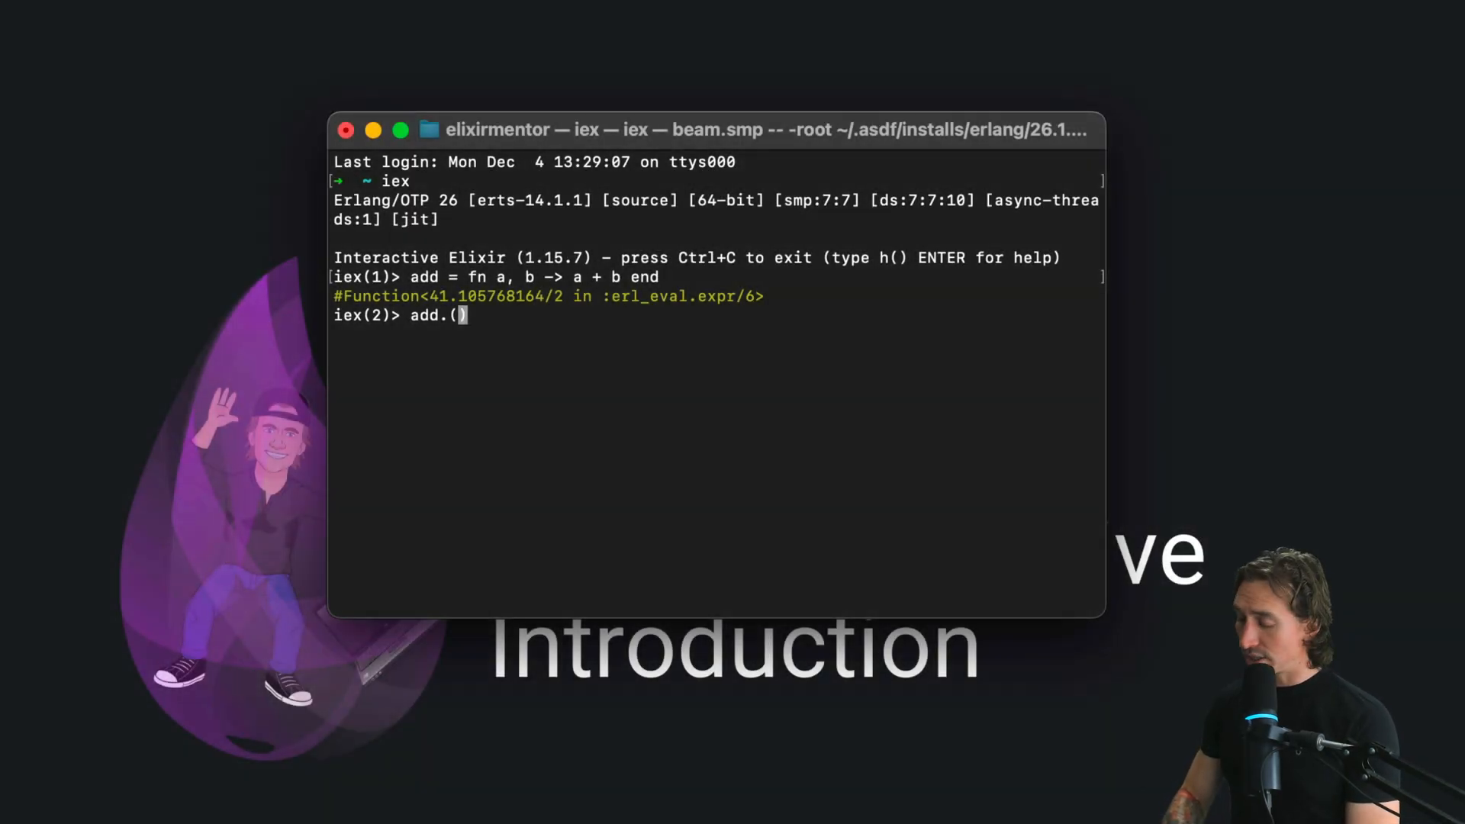
type("1, 2")
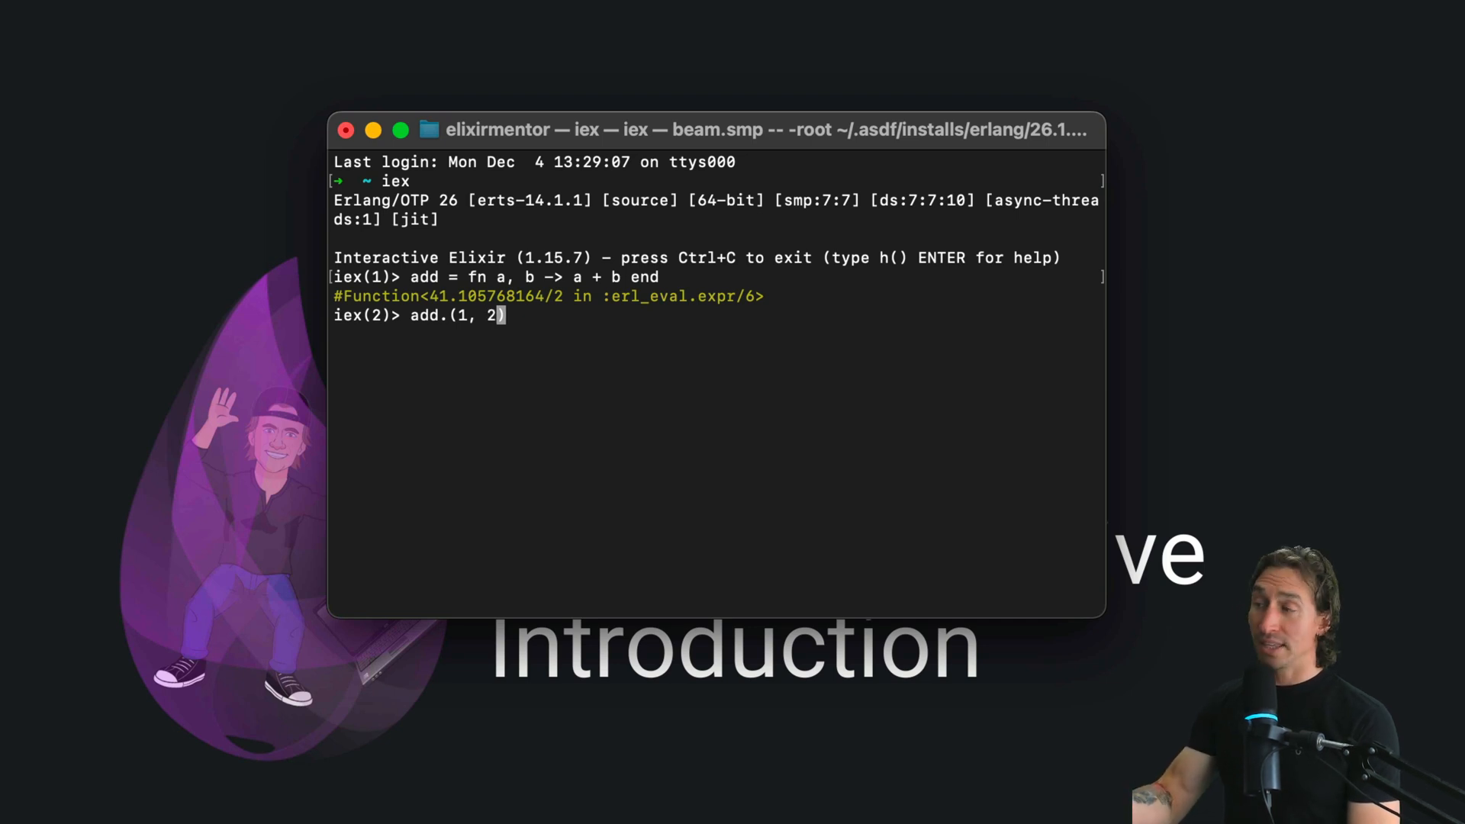
key("Return")
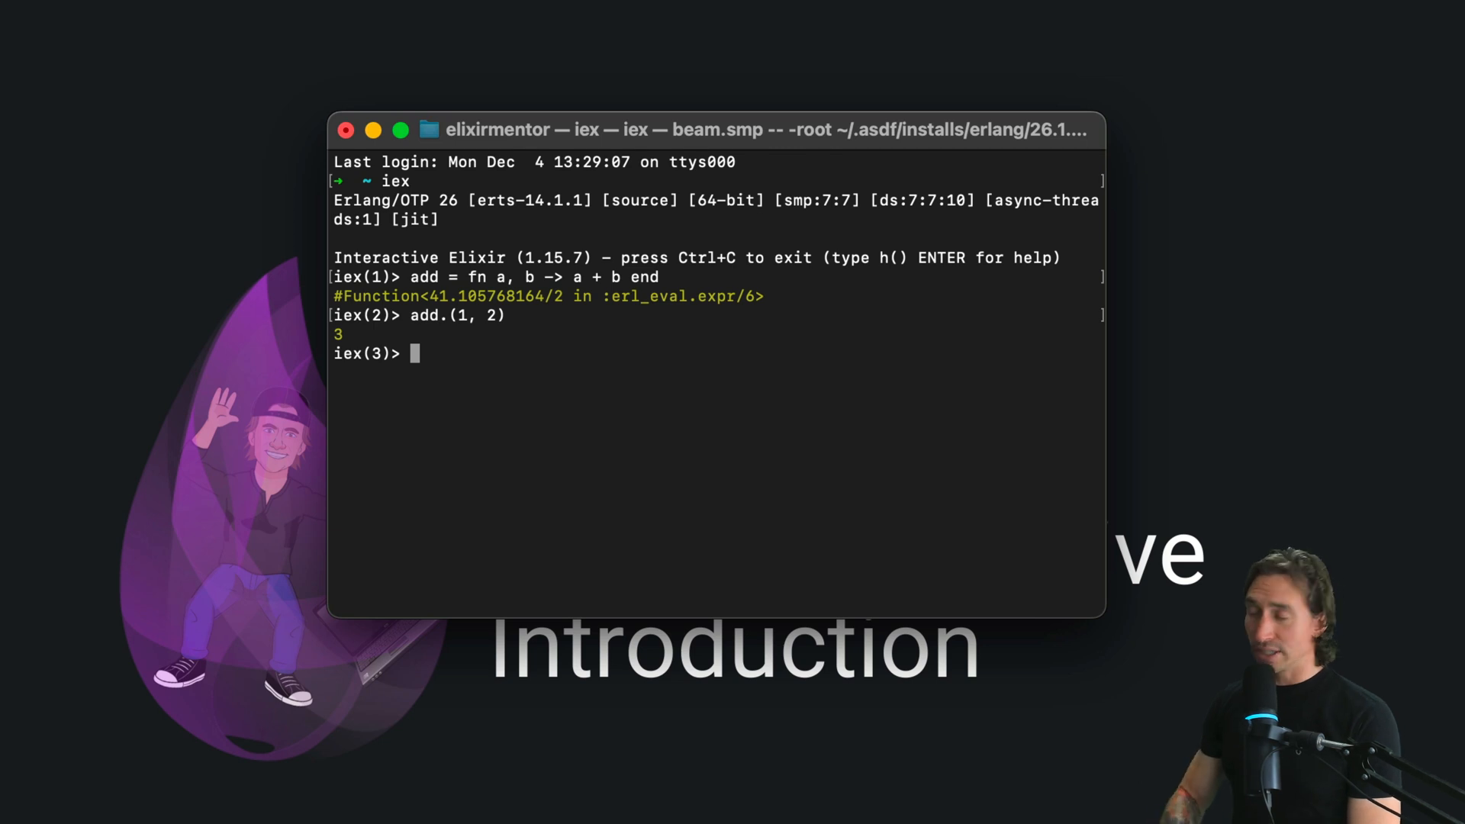
Define increment = fn n -> n + 1 end and evaluate it.
type("increment = f")
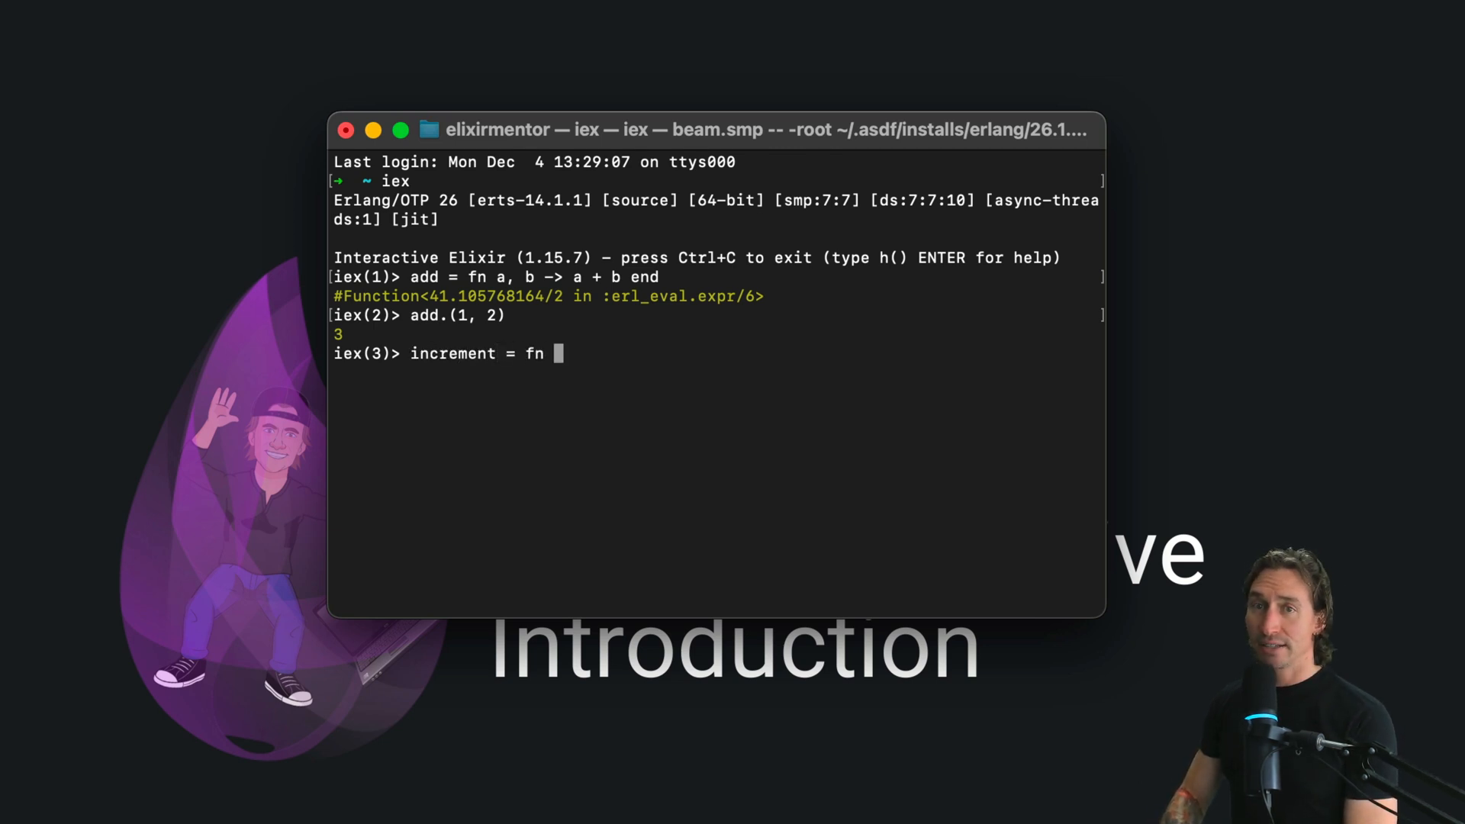
type("n ->")
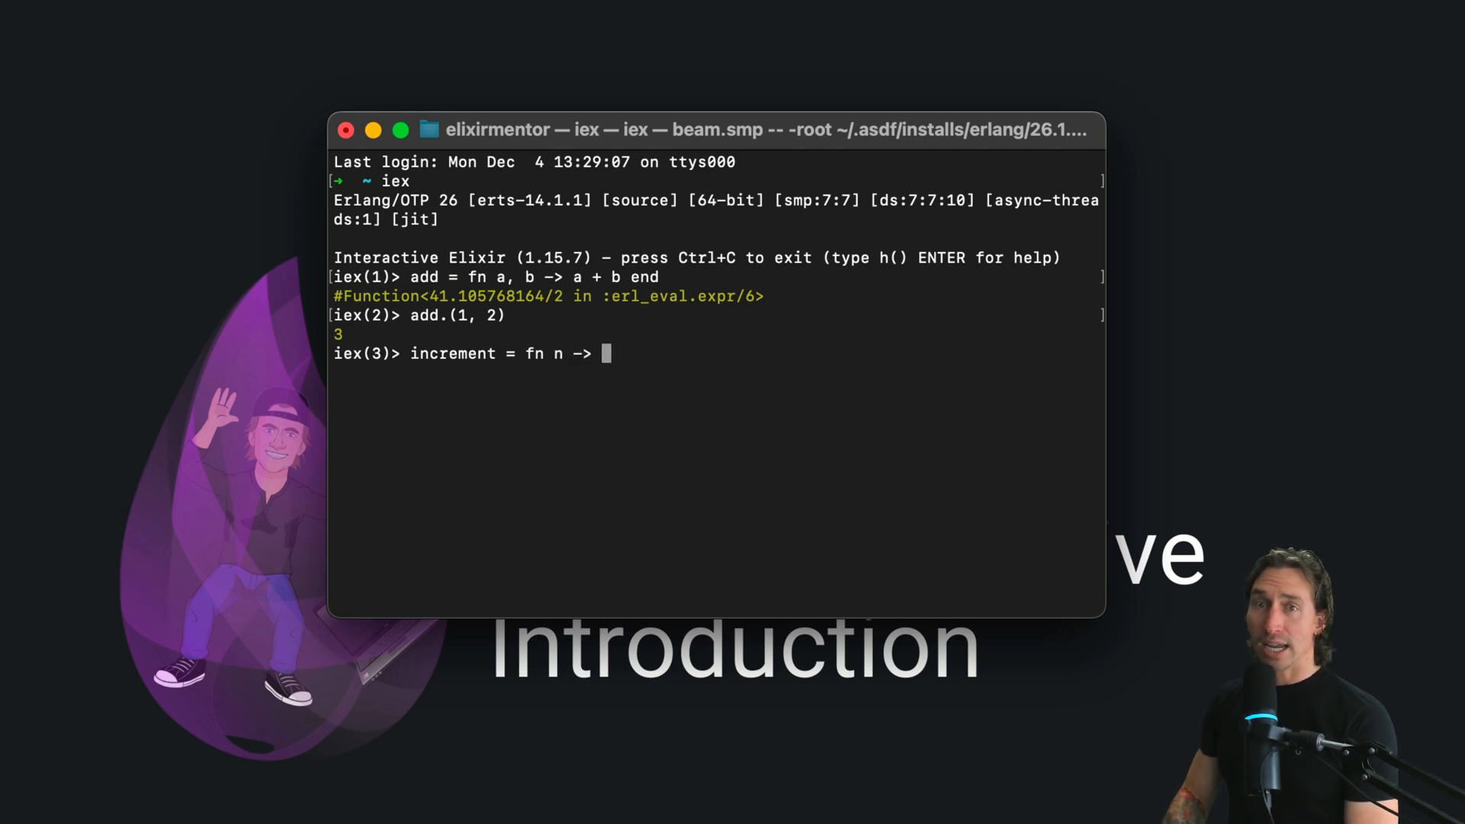
type("n +")
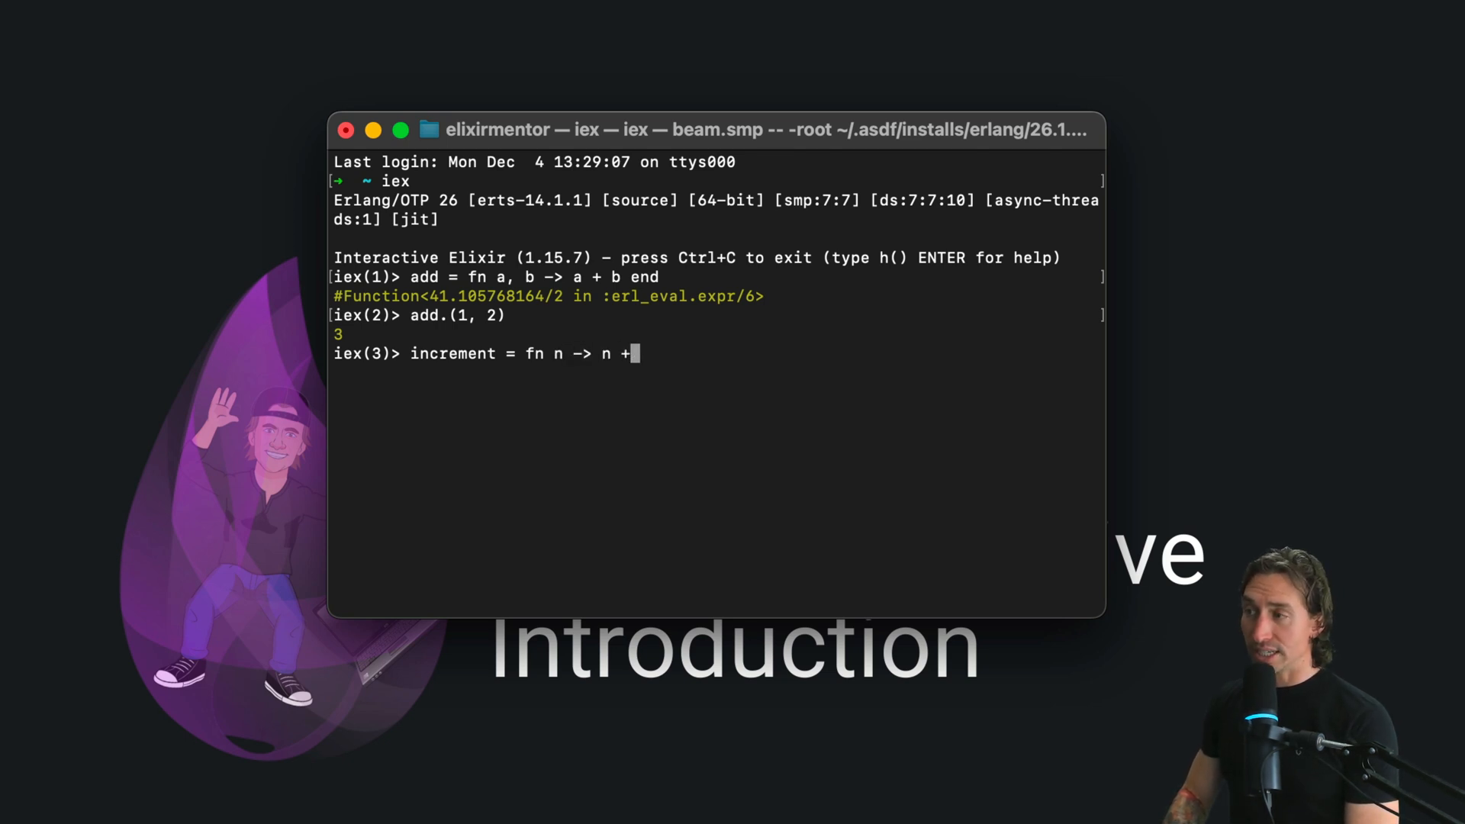
type("1 end")
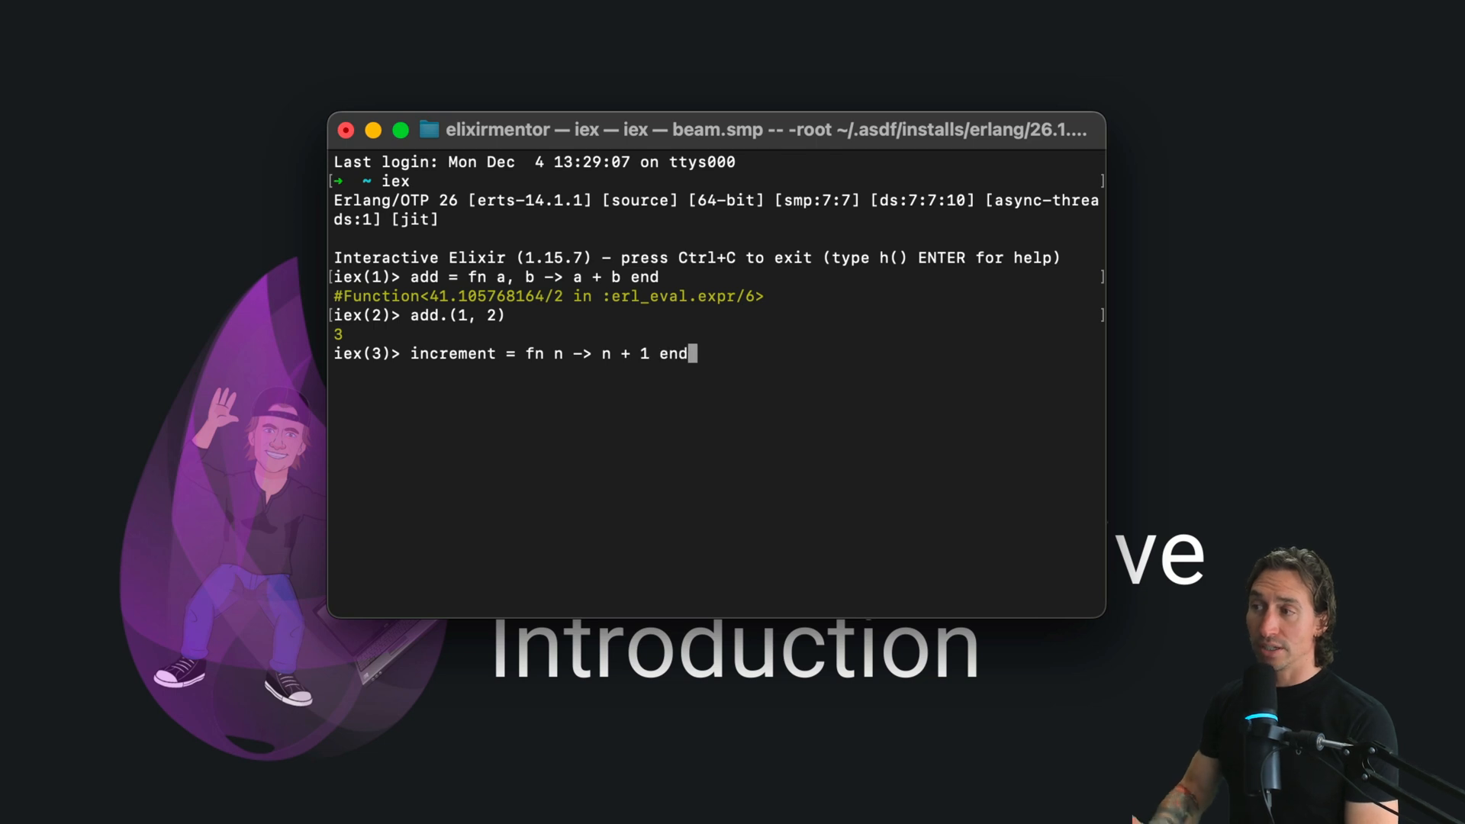
key("Return")
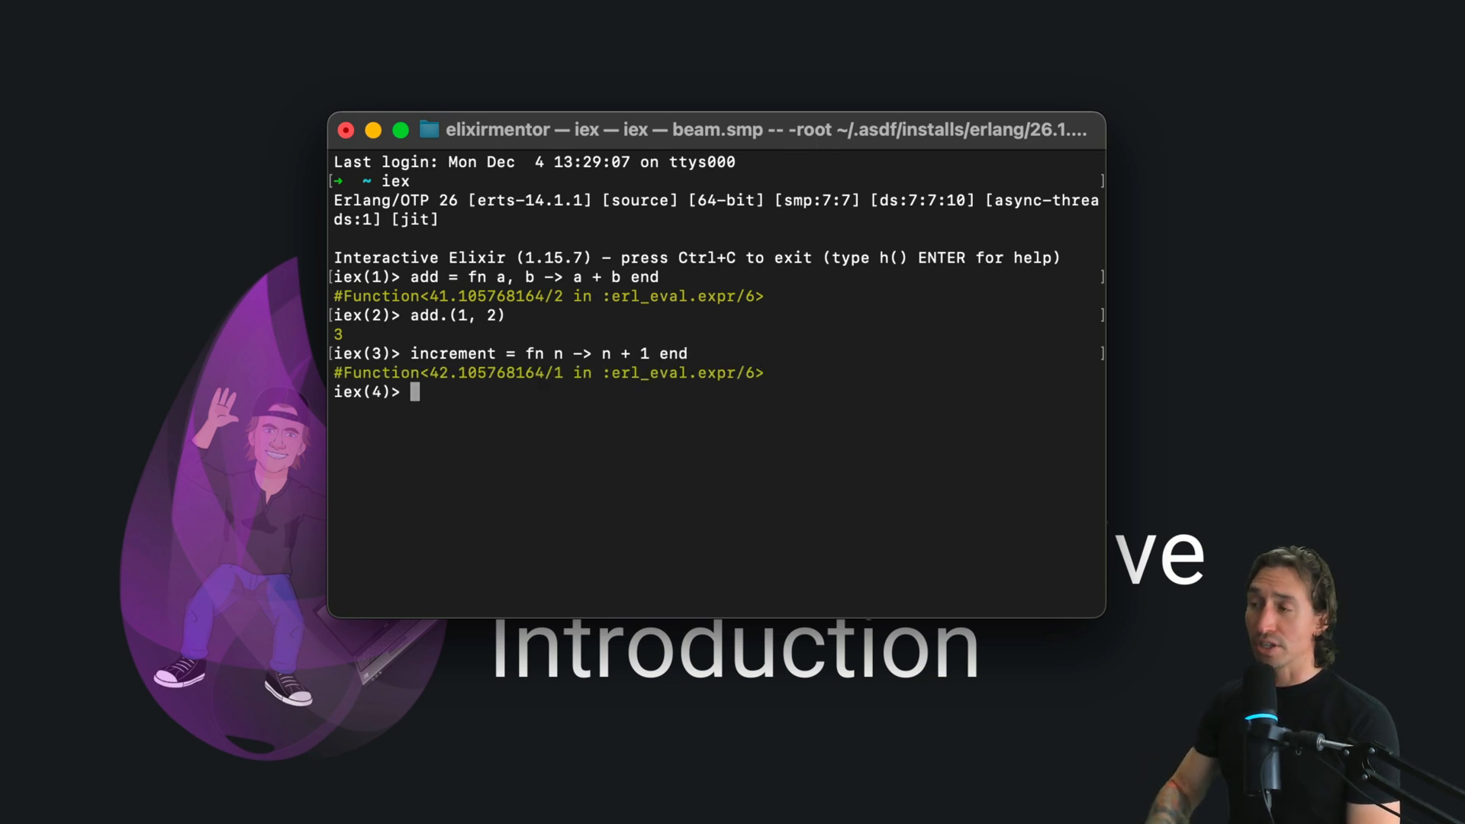
Call increment.(5) and get 6 back.
type("increment")
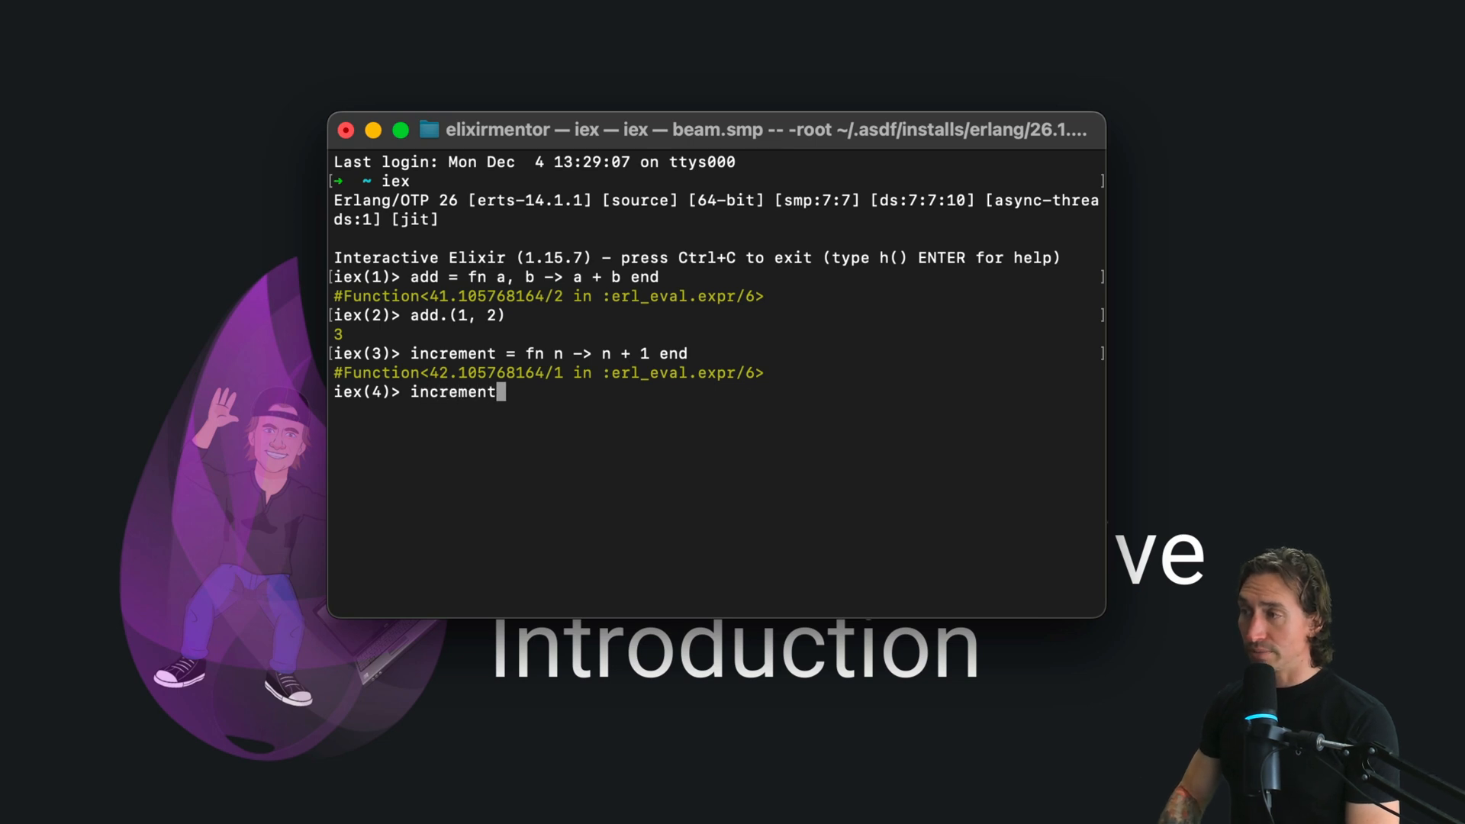
type(".")
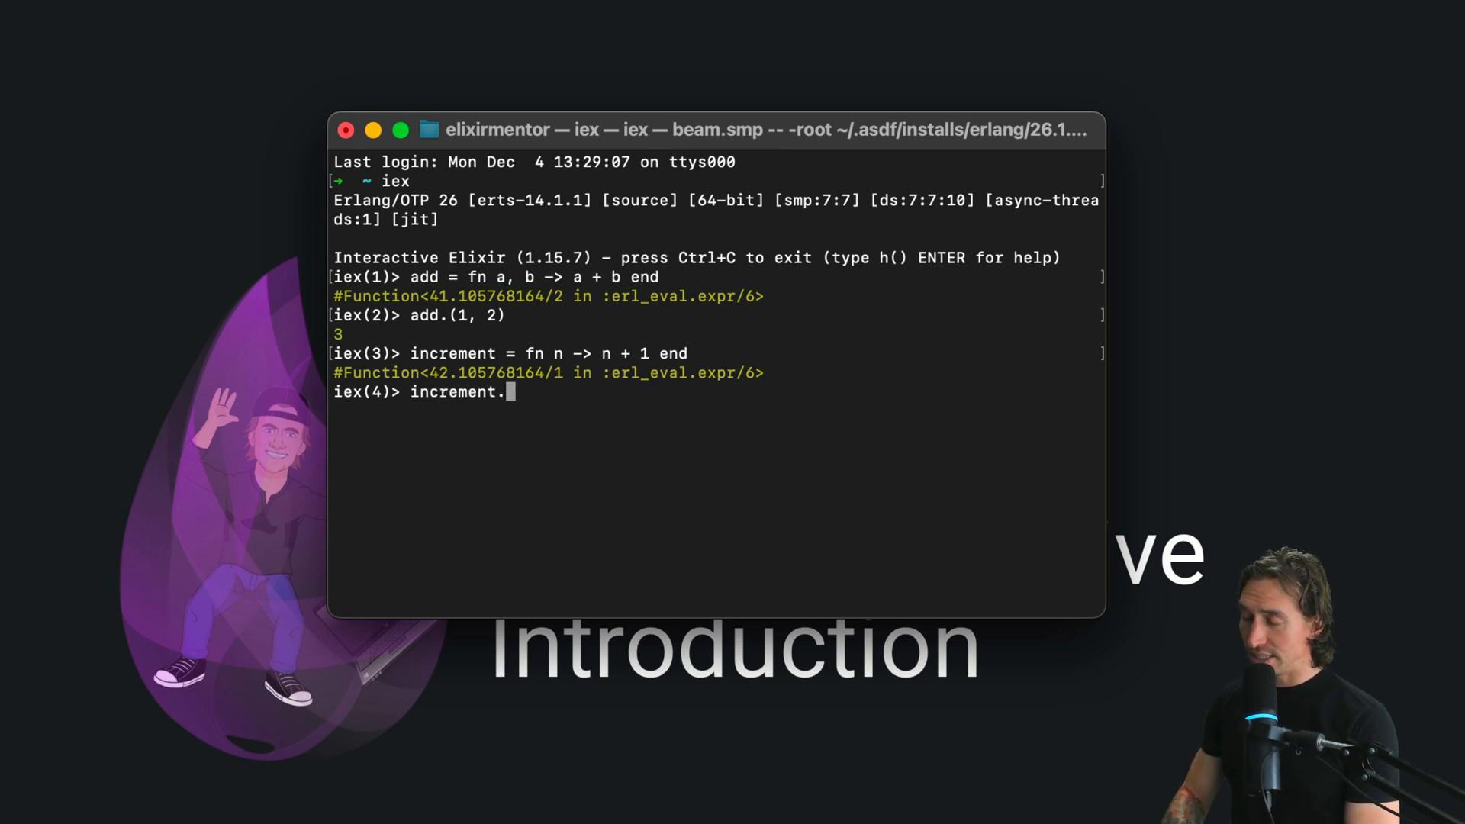
type("(5")
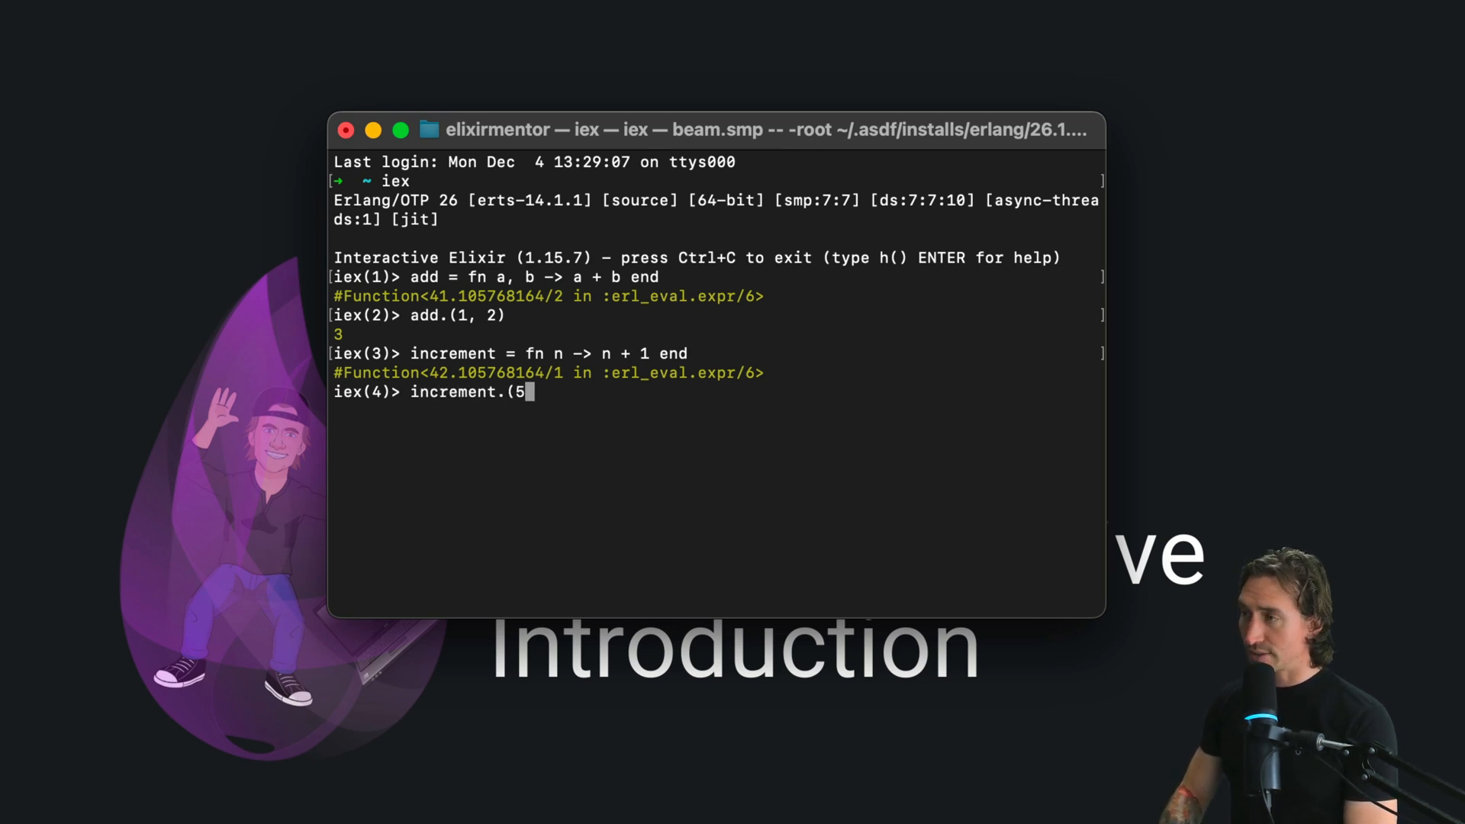
key("Return")
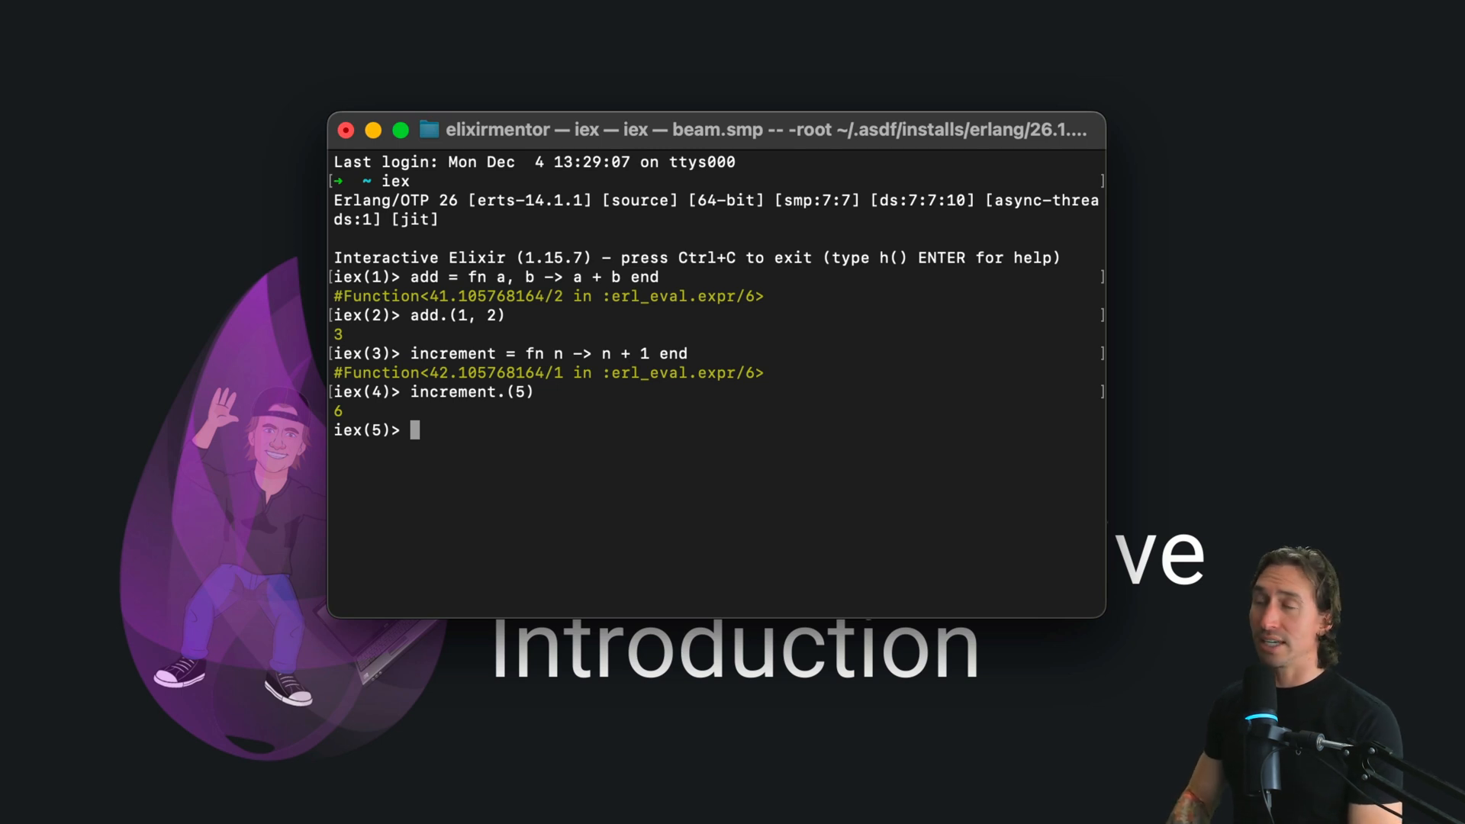
Define greet = fn name -> "Hello, #{name}!" end using string interpolation.
type("greet")
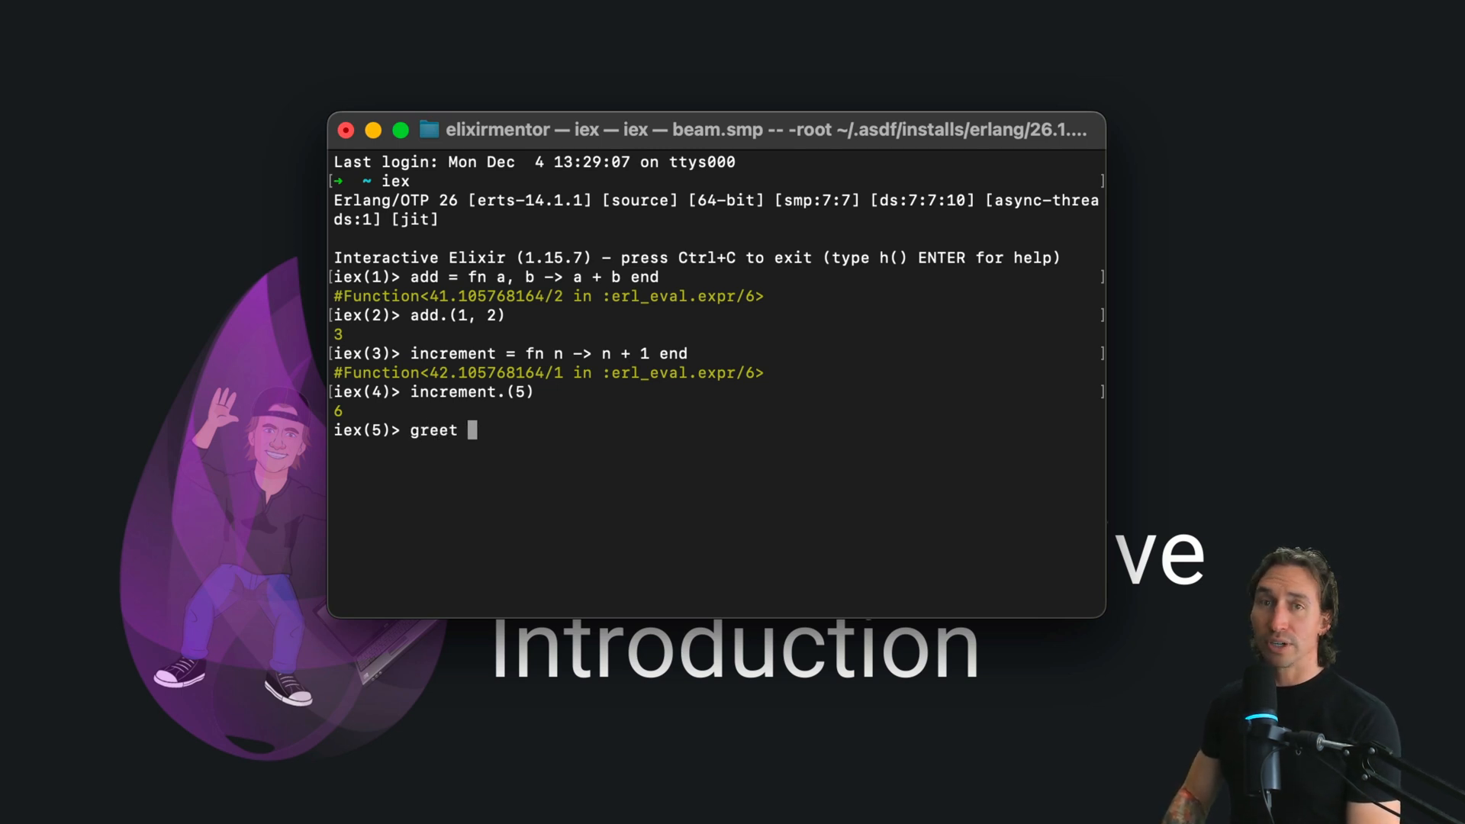
type("= fn")
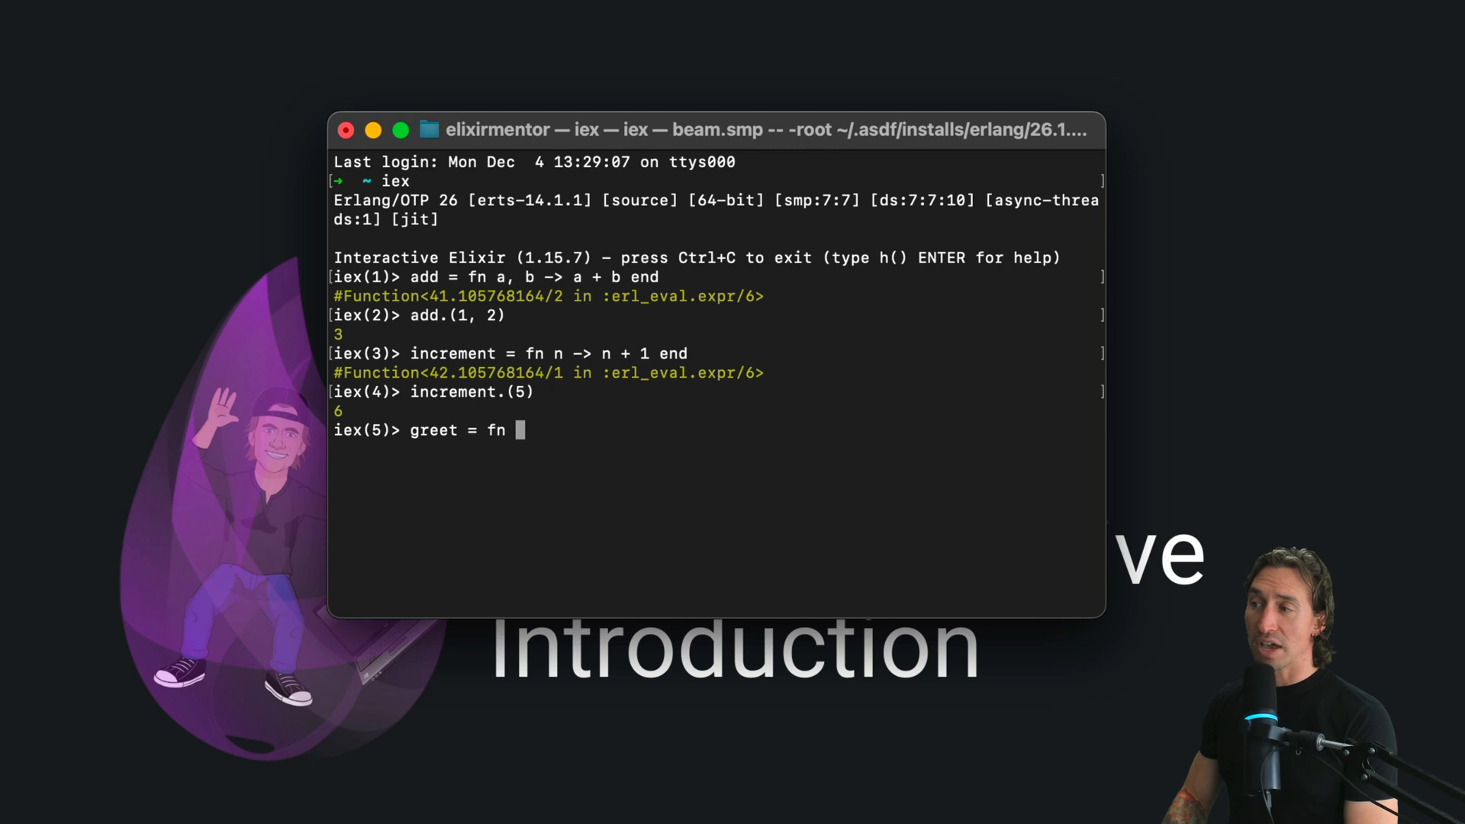
type("name -")
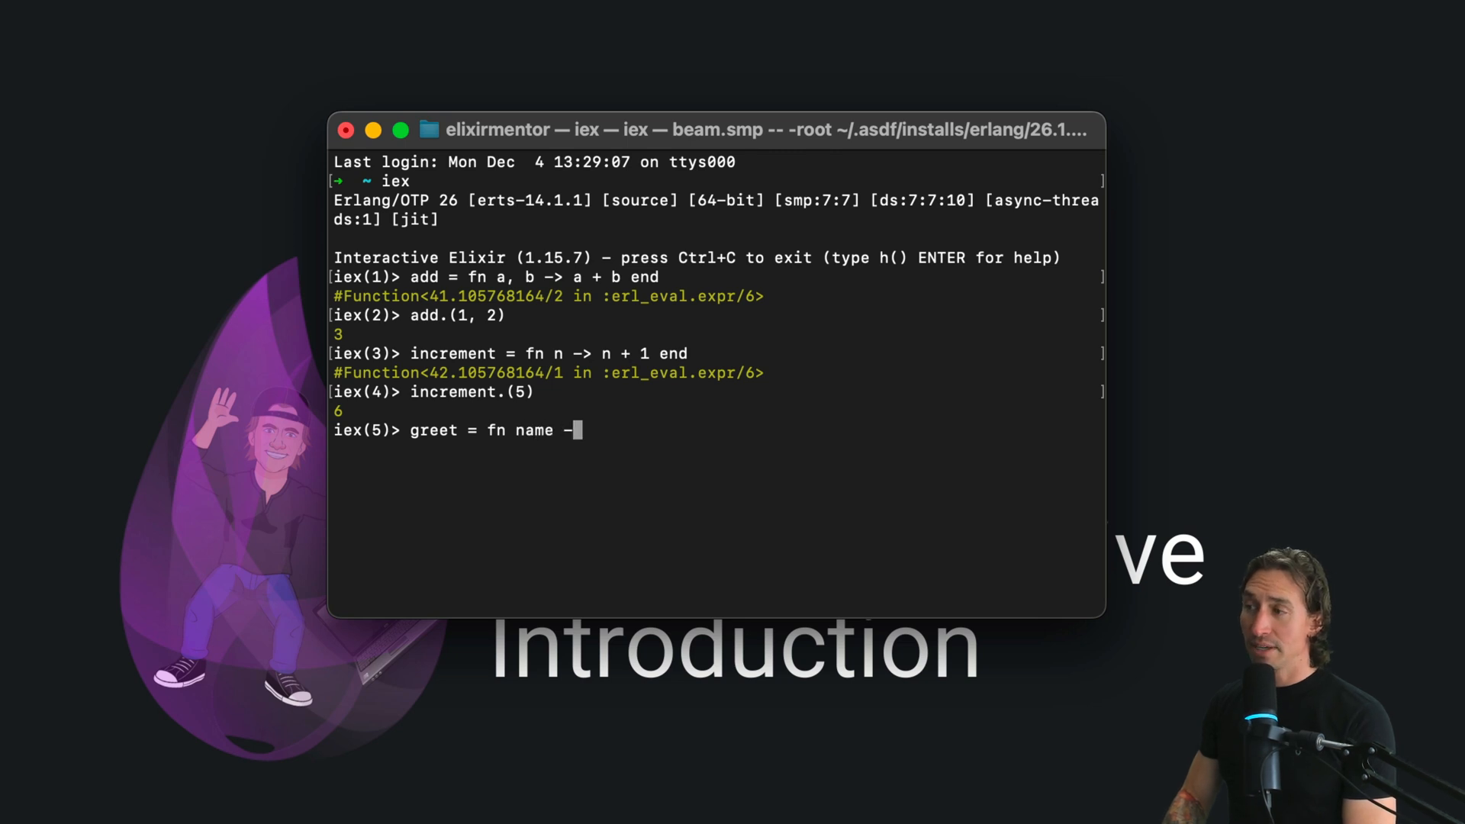
type("\"")
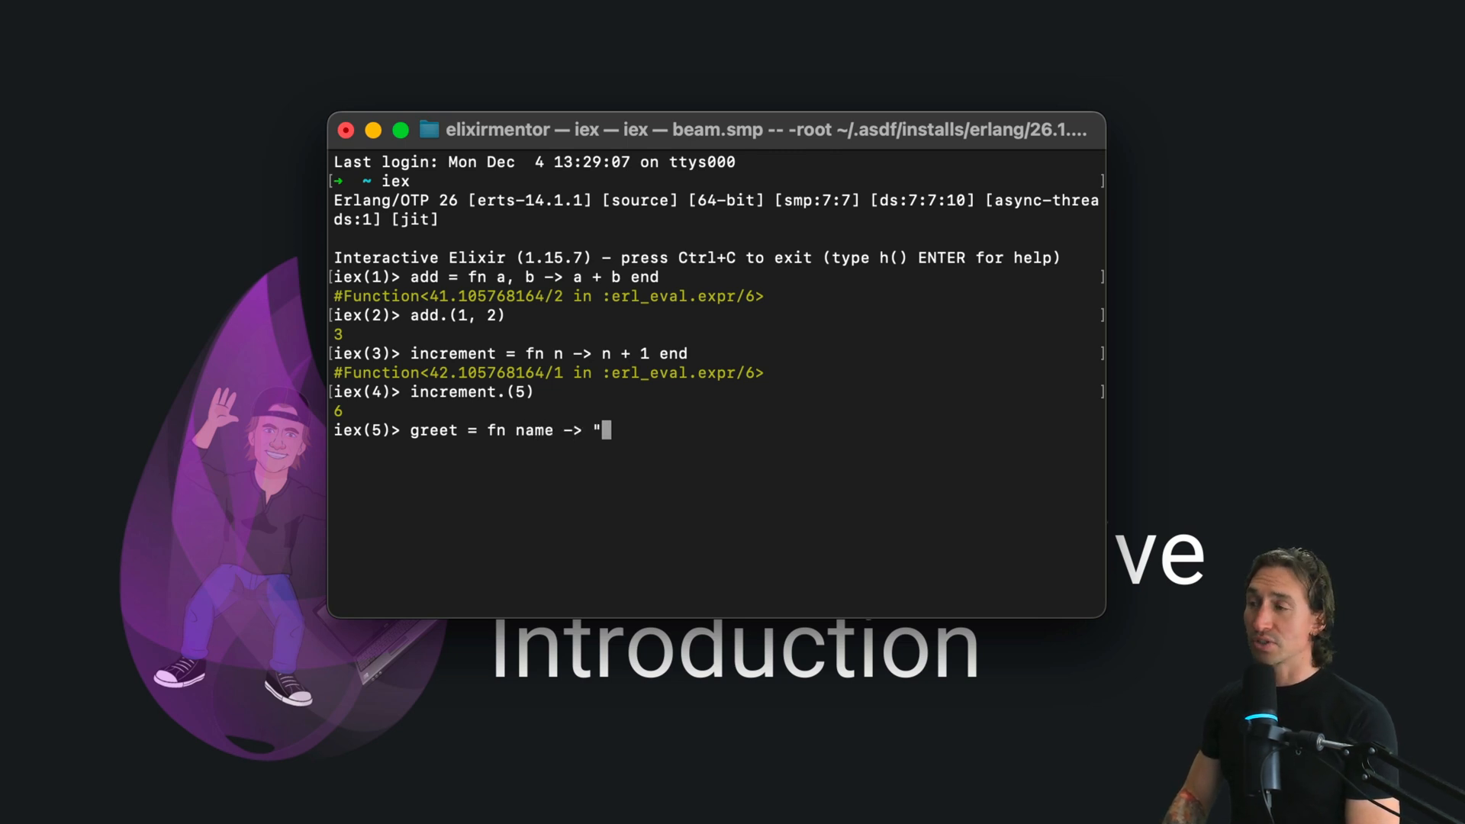
type("Hello,")
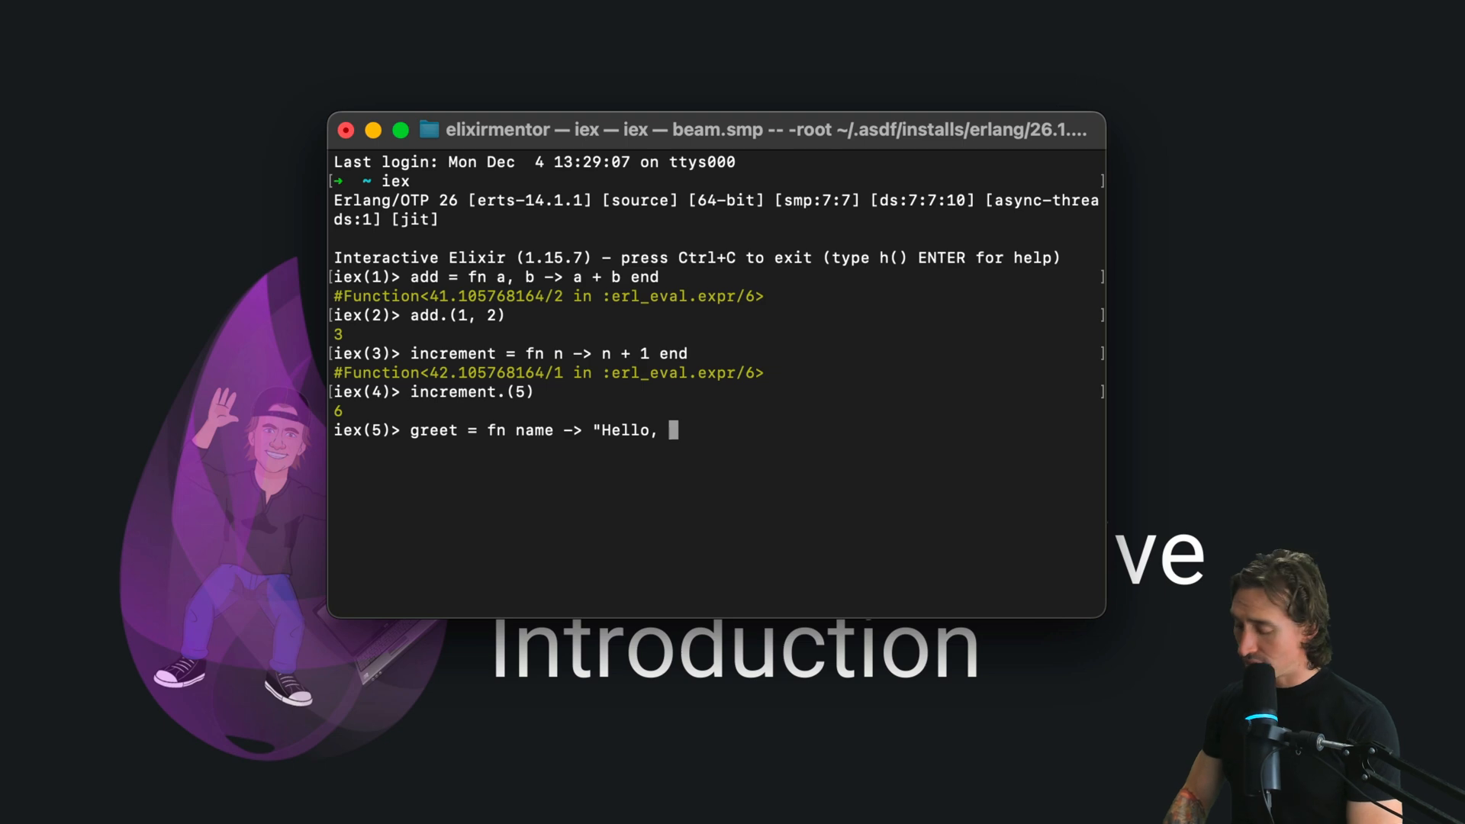
type("#{}")
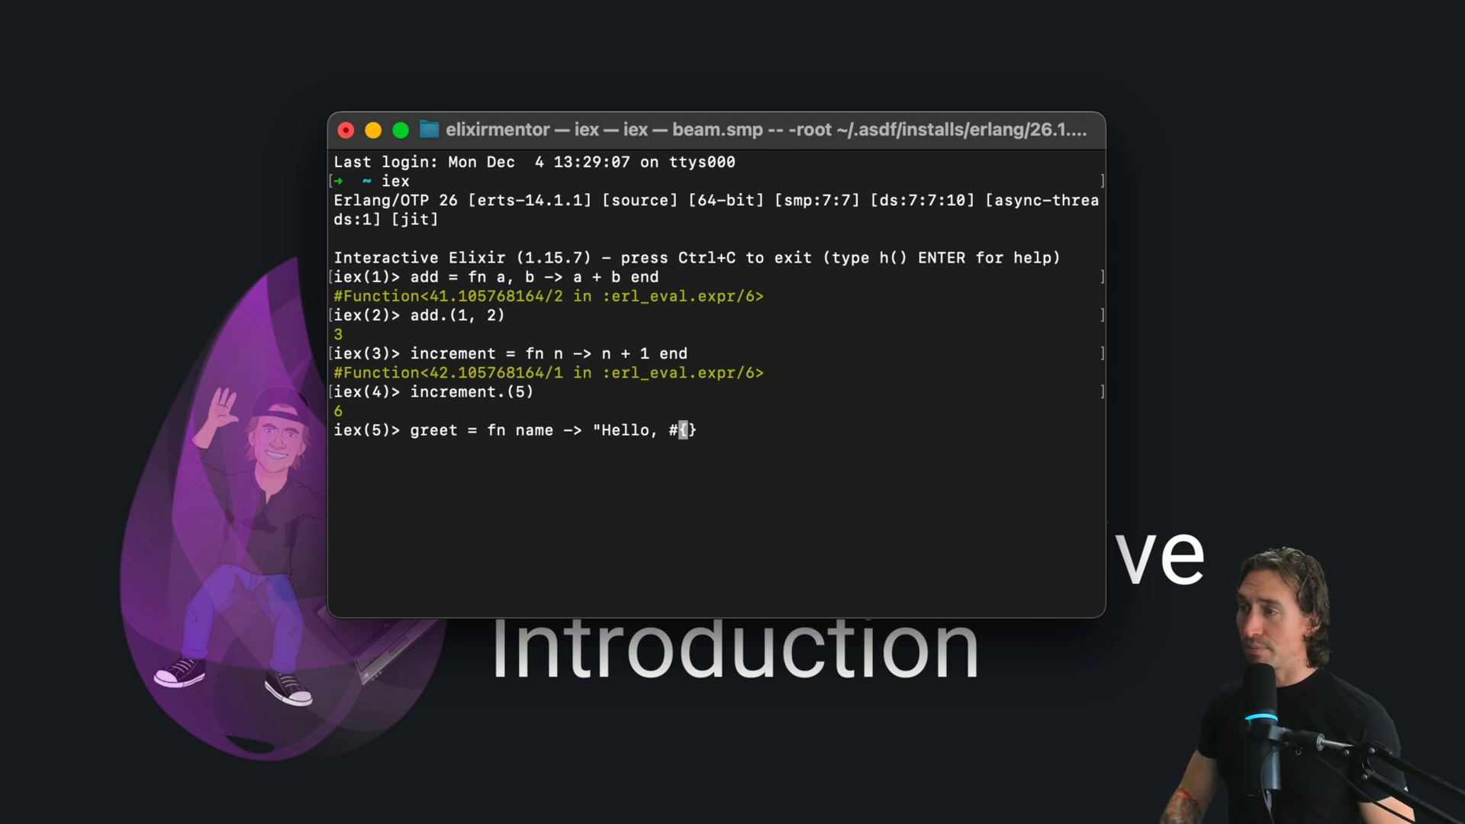
type("nam")
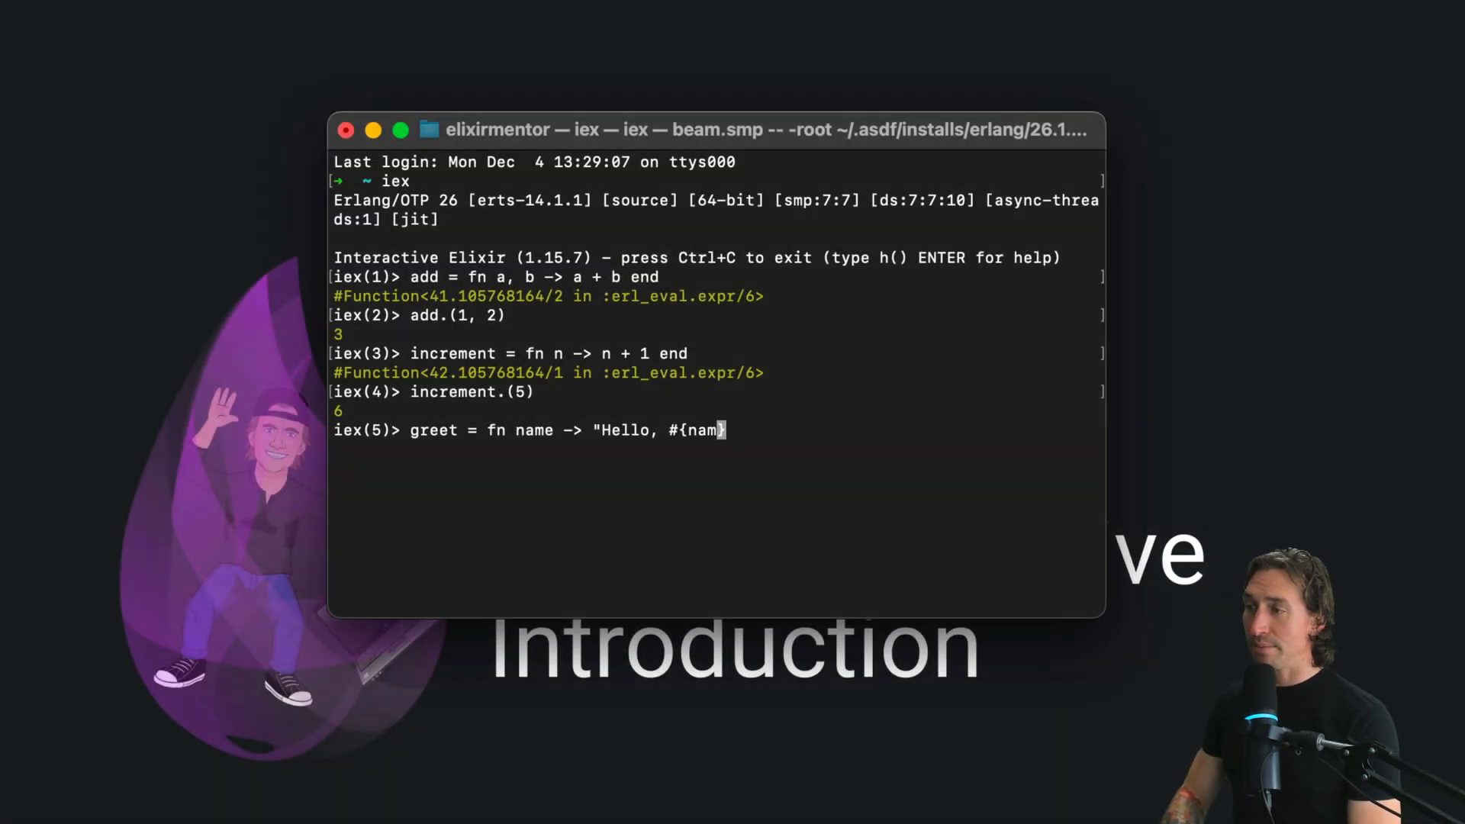
type("e}!\"")
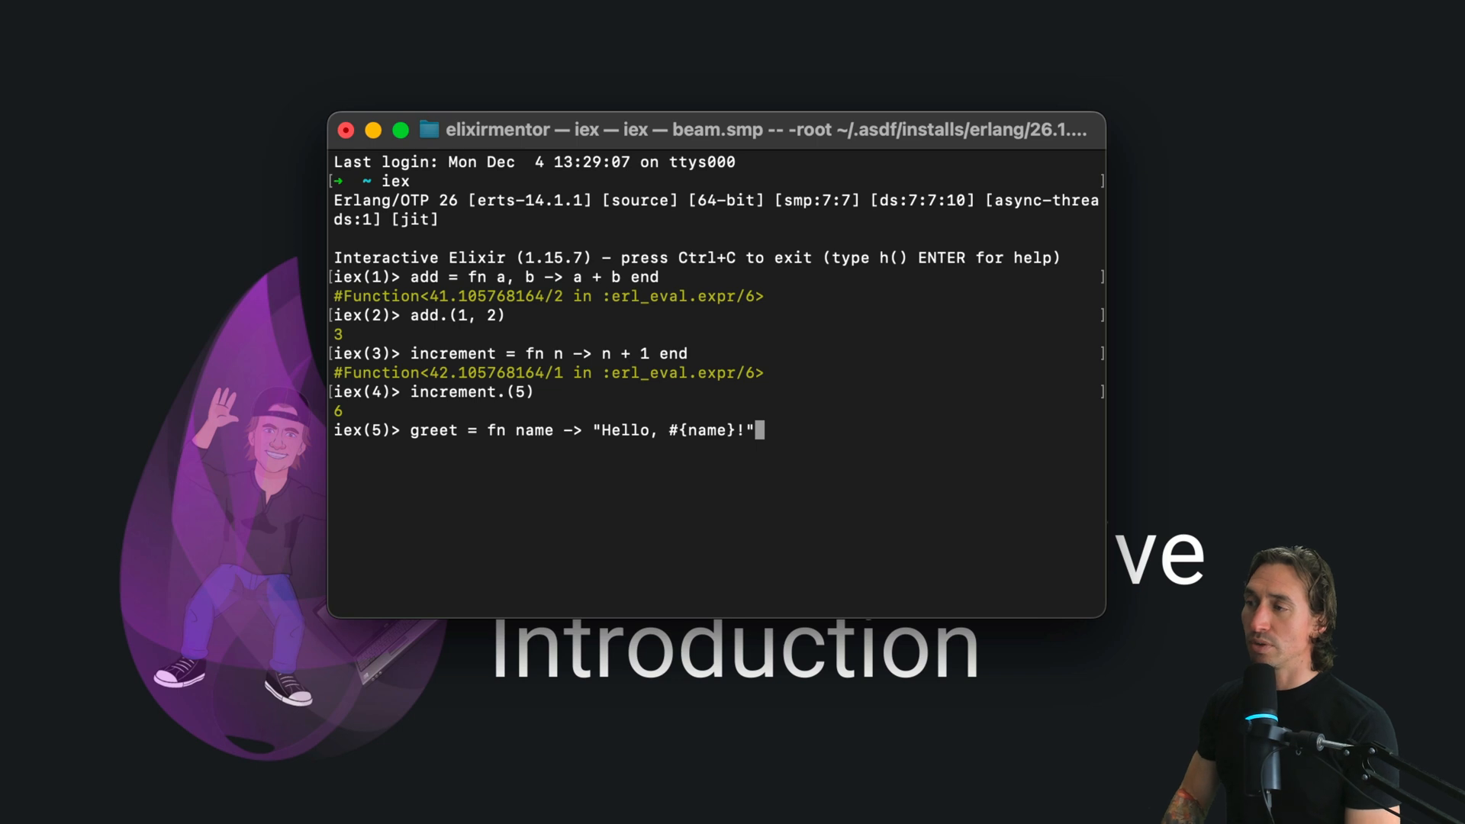
type("end")
type("g")
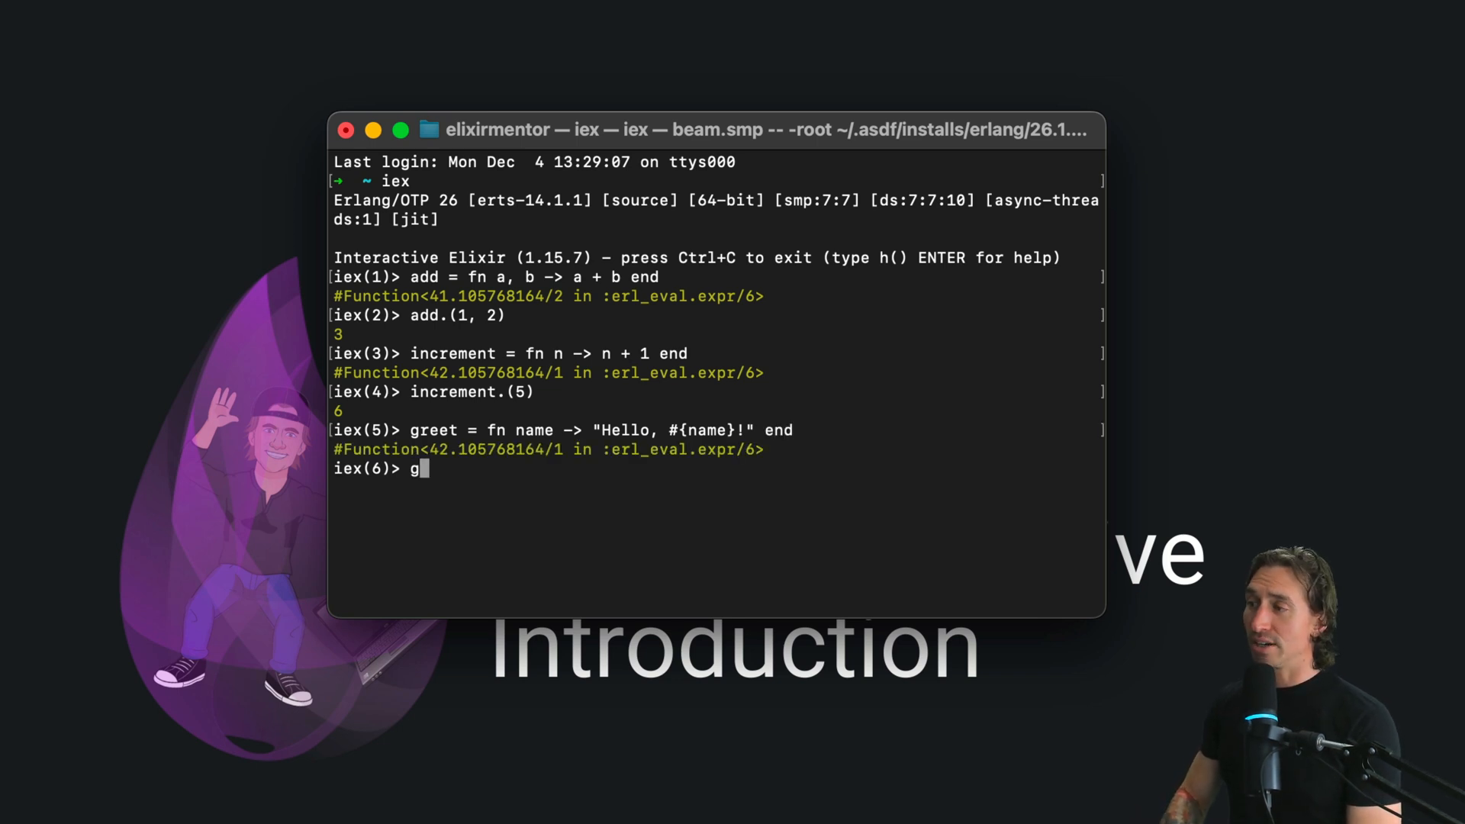
Call greet.("Jacob") and get "Hello, Jacob!" back.
type("reet.(")
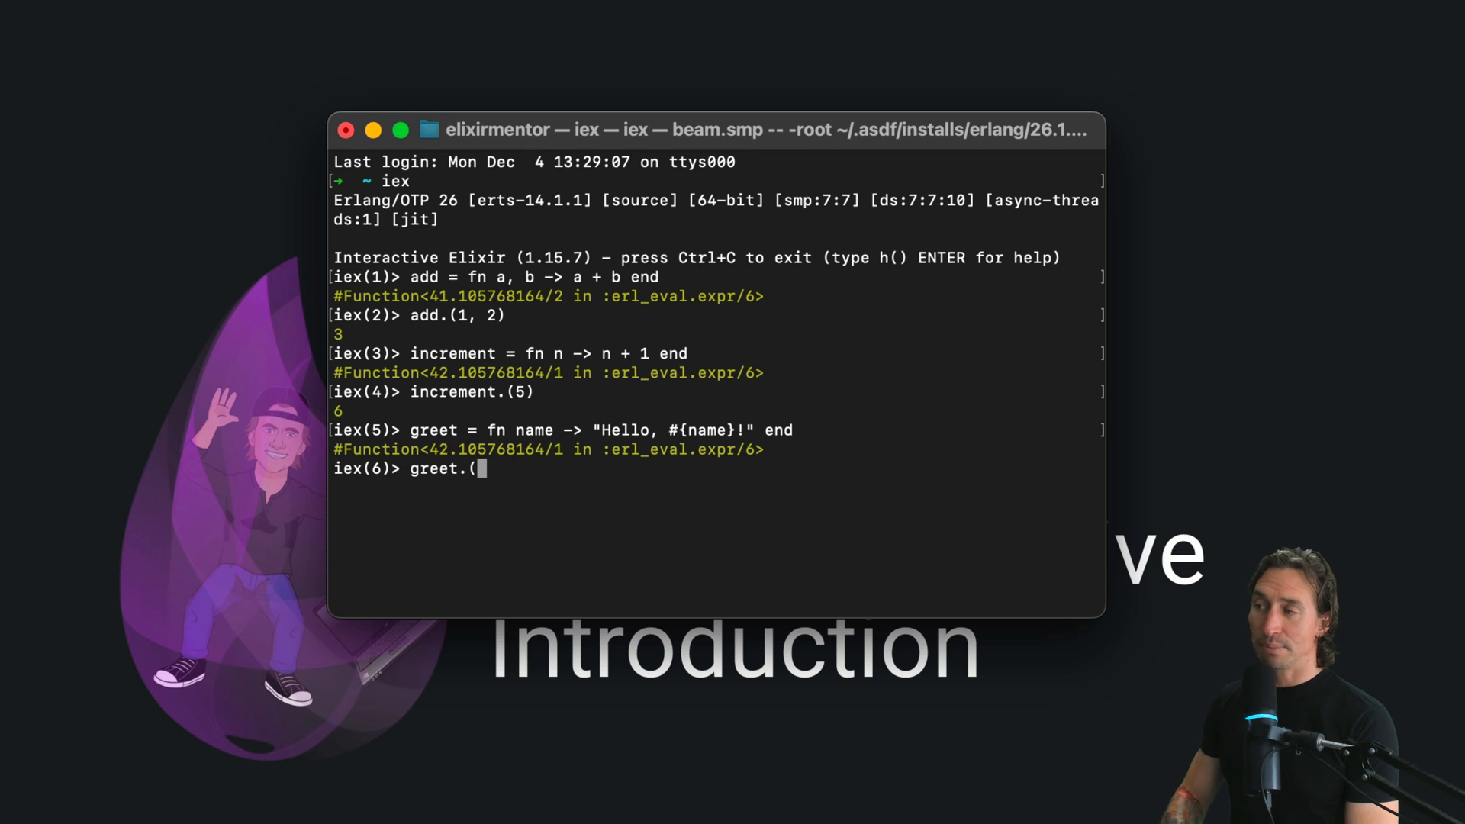
type("\"Jacob\"")
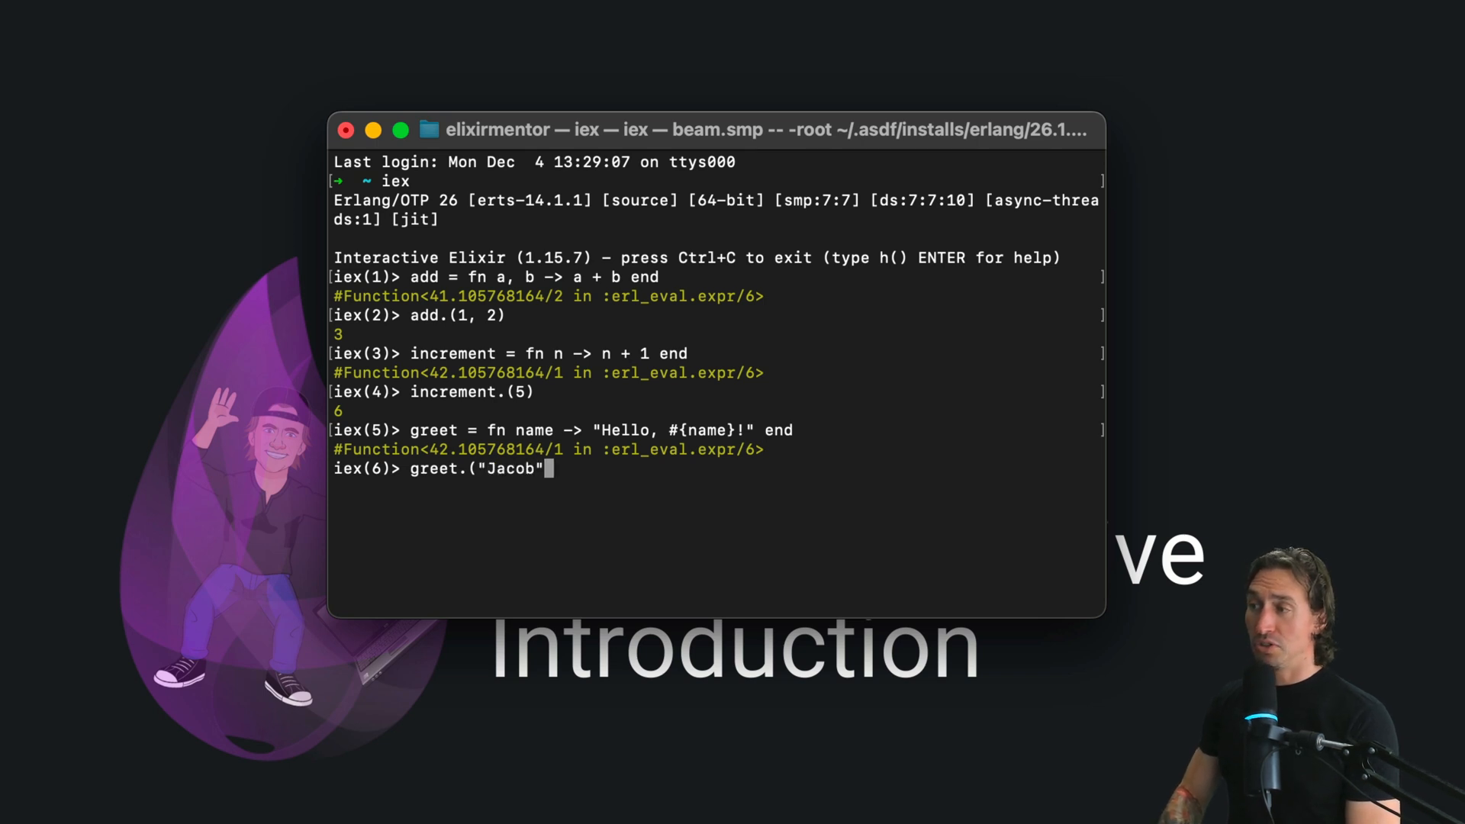
key("Return")
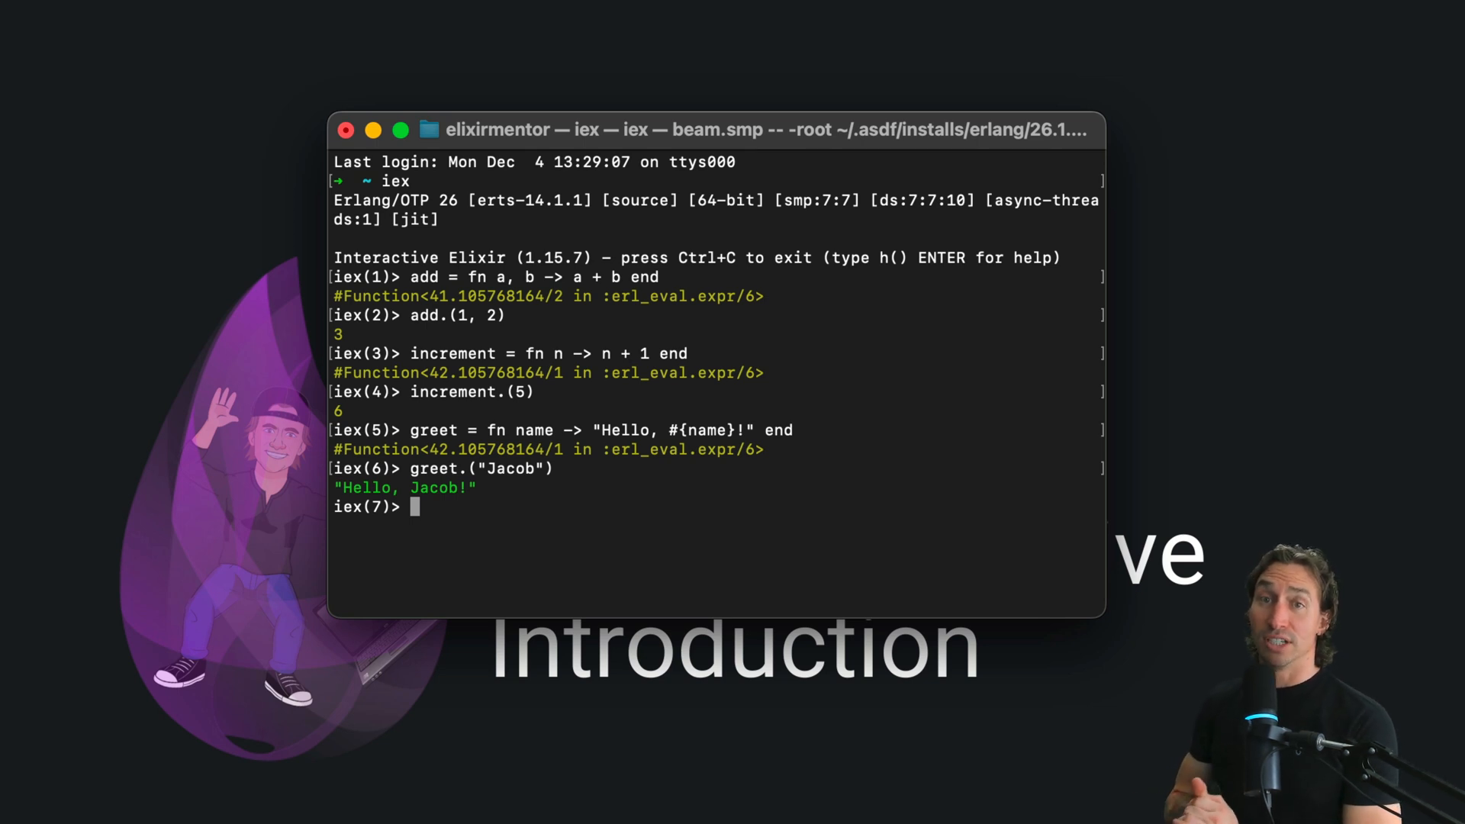
Start check_age = fn age -> with an if age >= 18 do "Adult" branch.
type("ch")
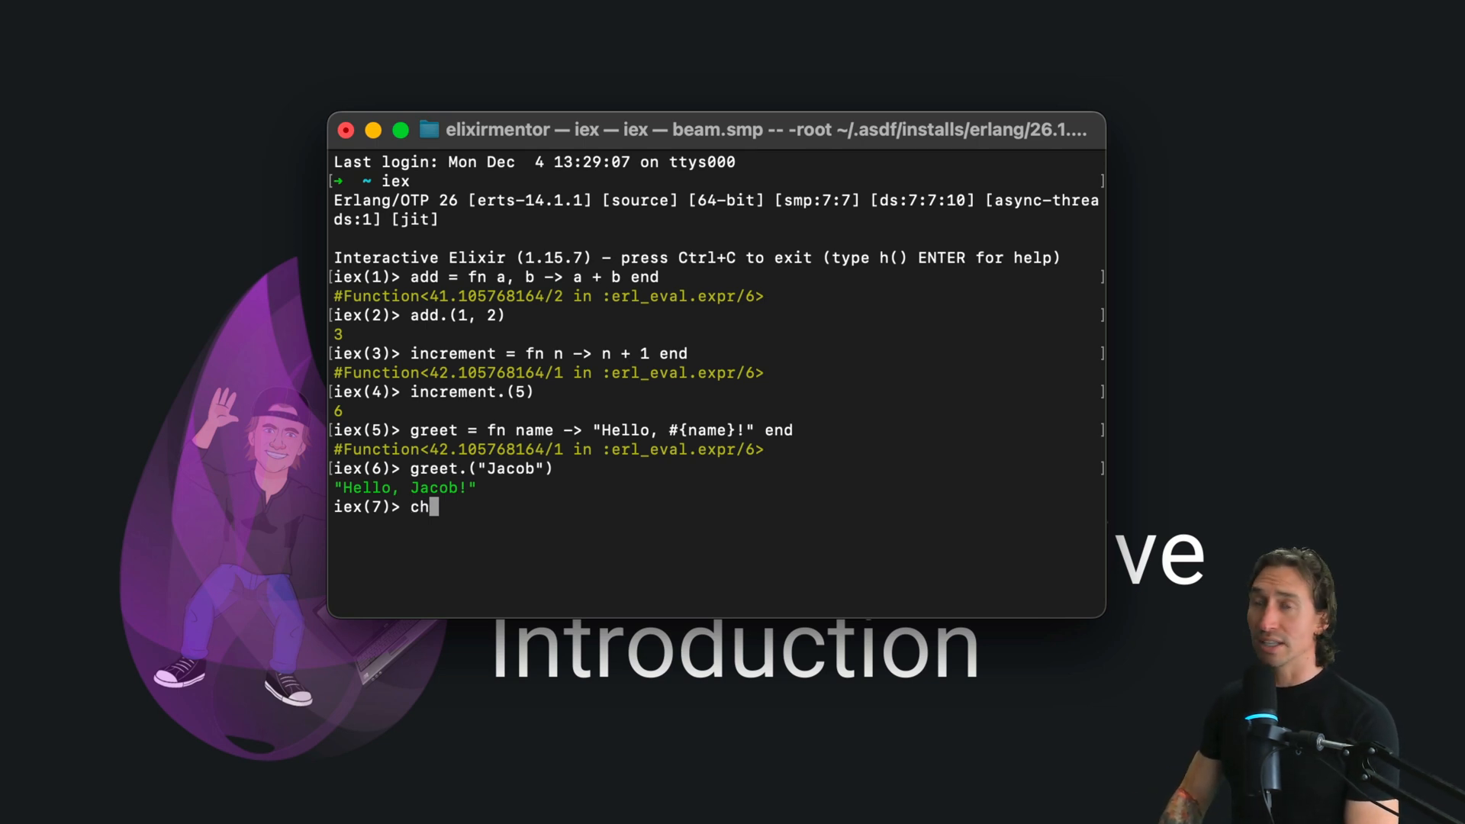
type("eck_age =")
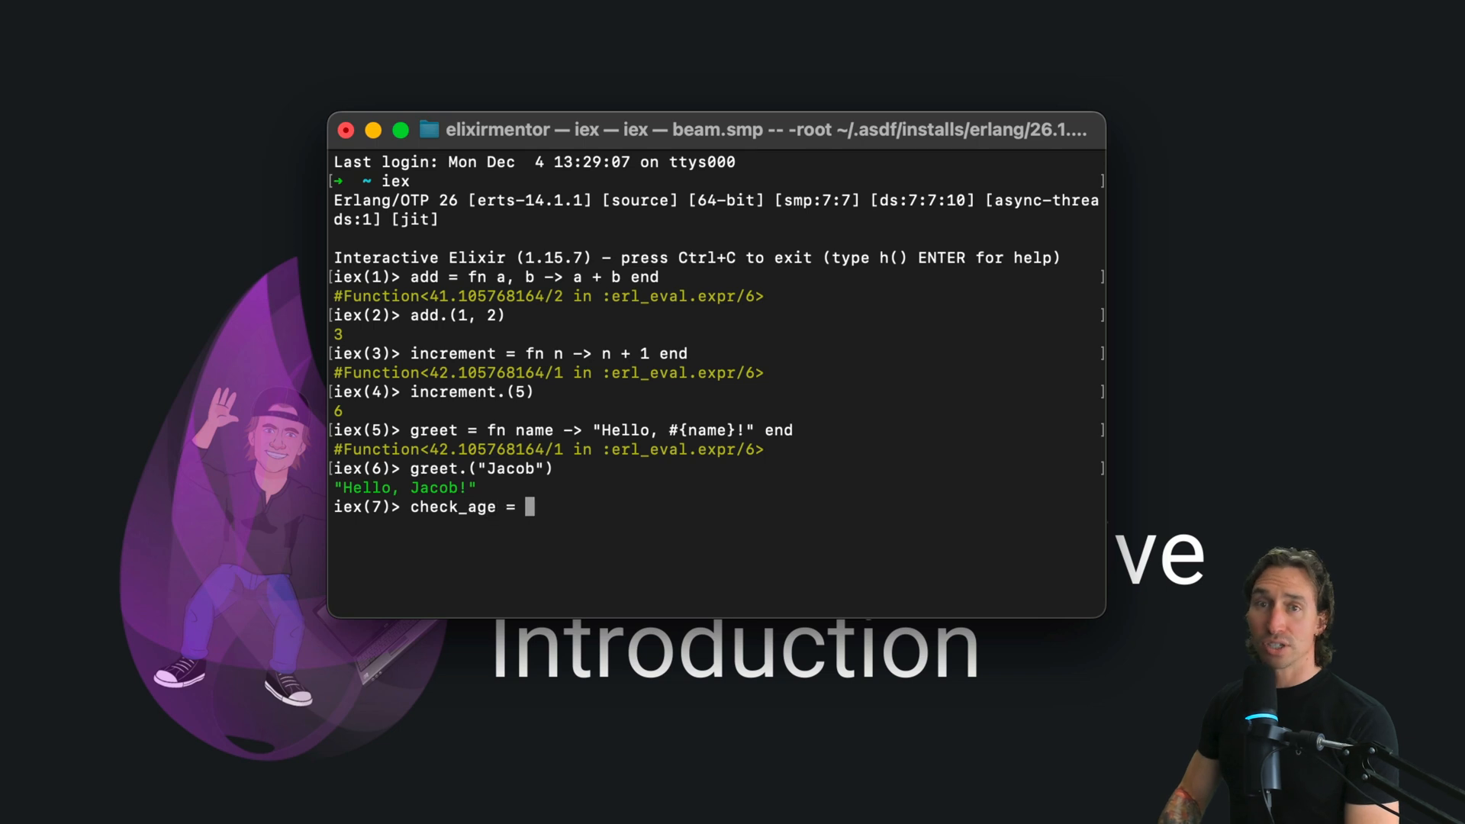
type("fn age ->")
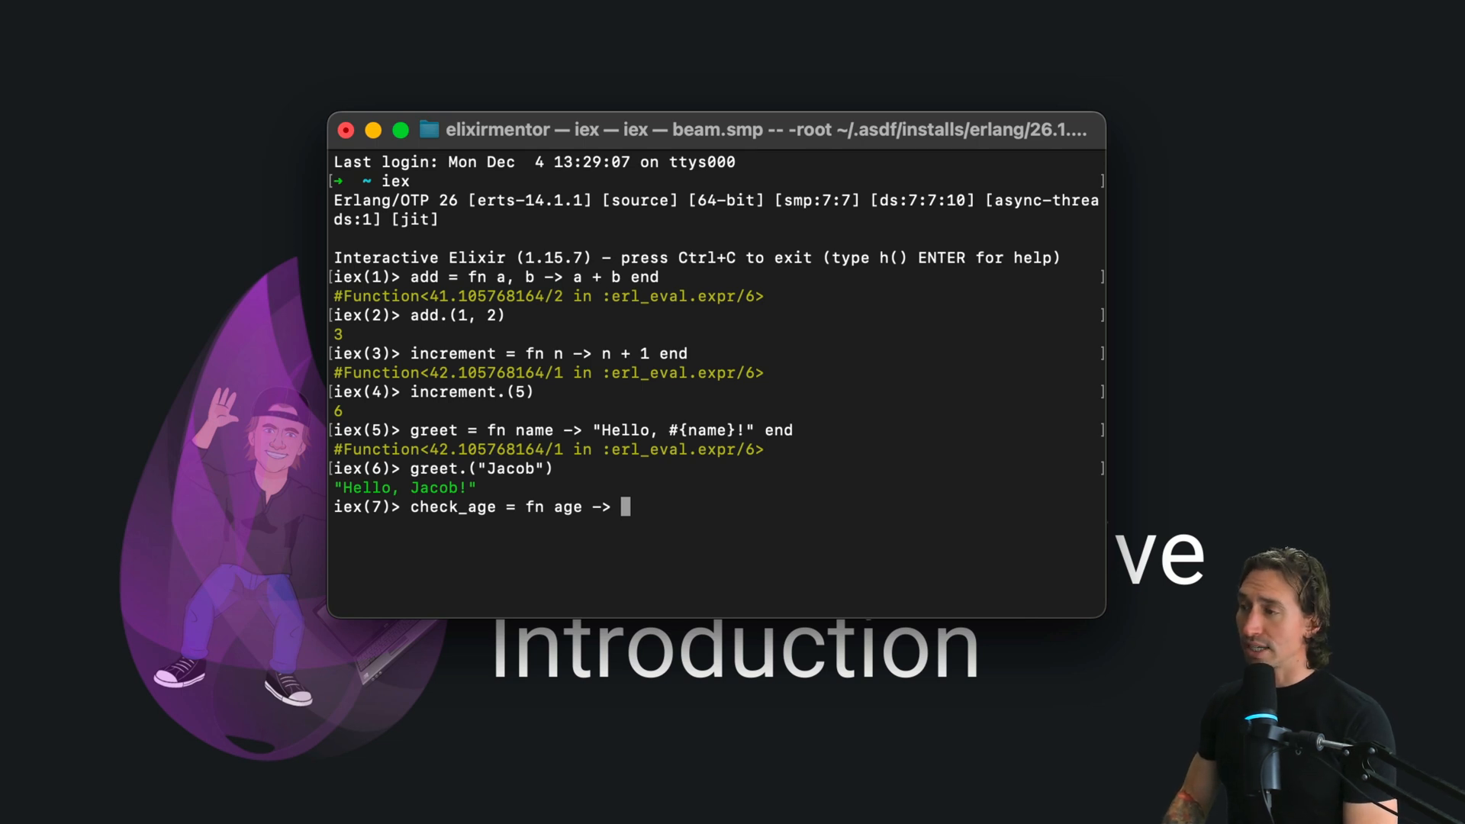
key("Return")
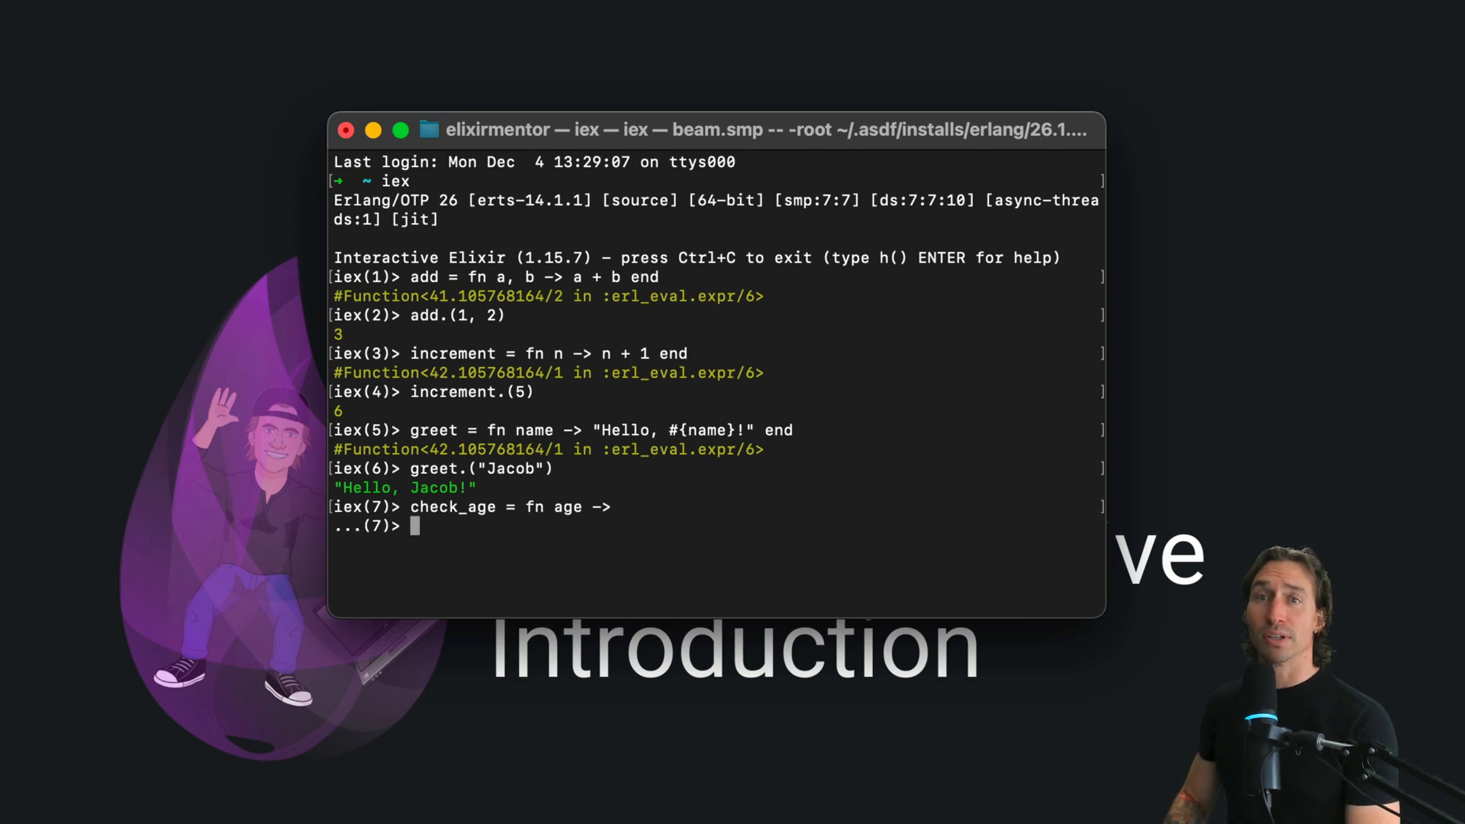
type("if age")
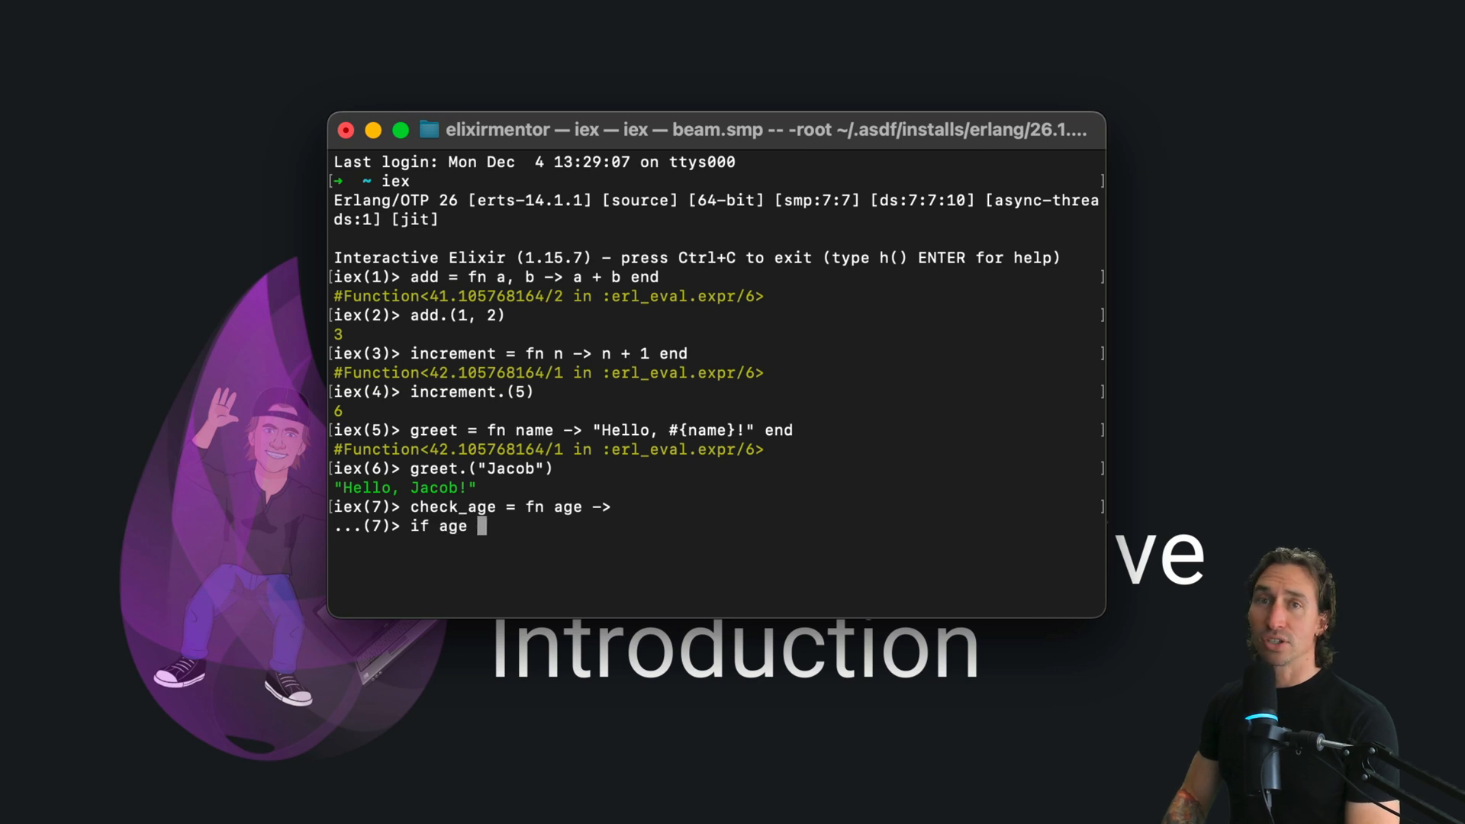
type(">=")
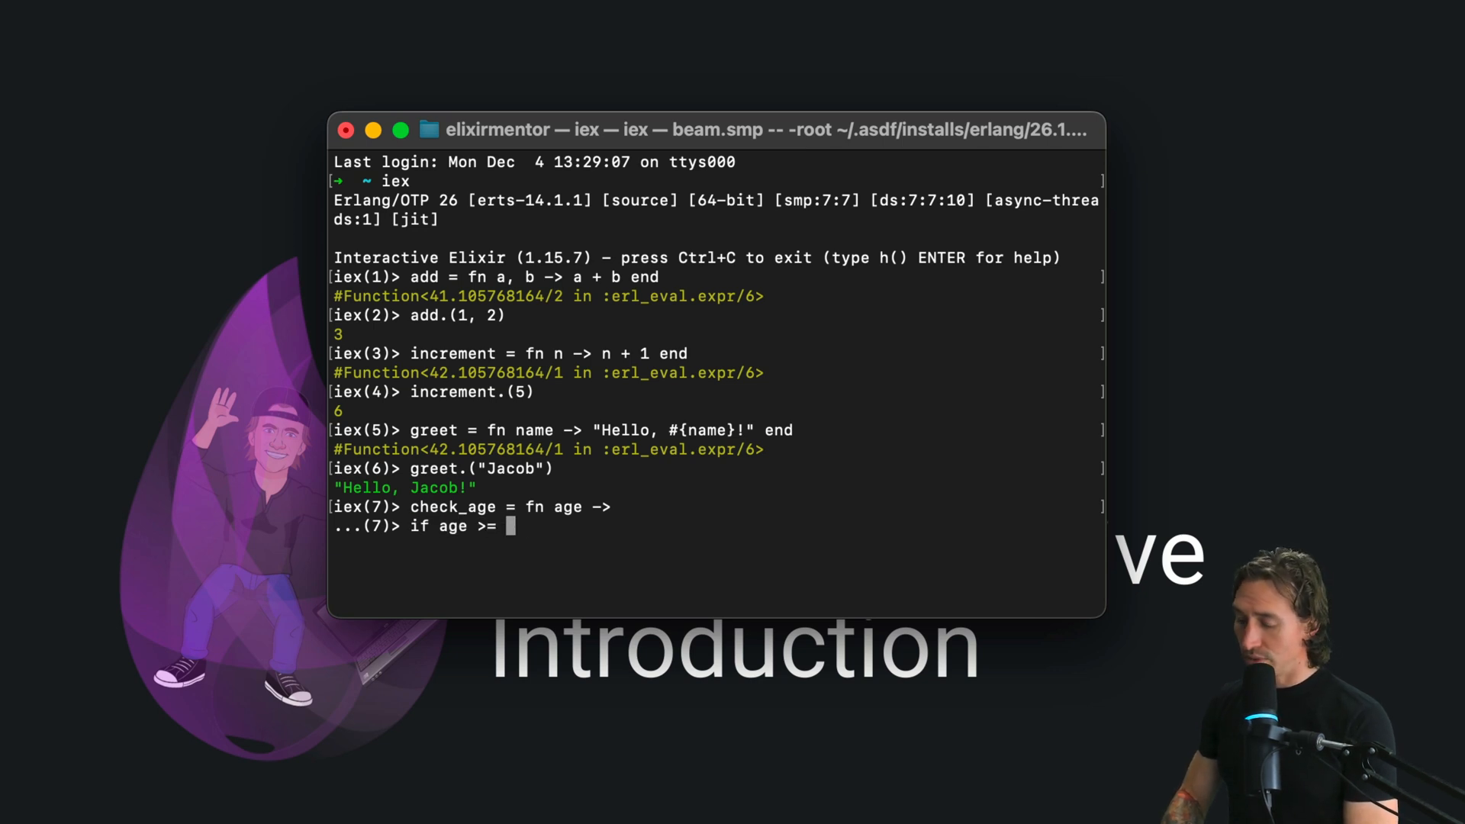
type("18 do")
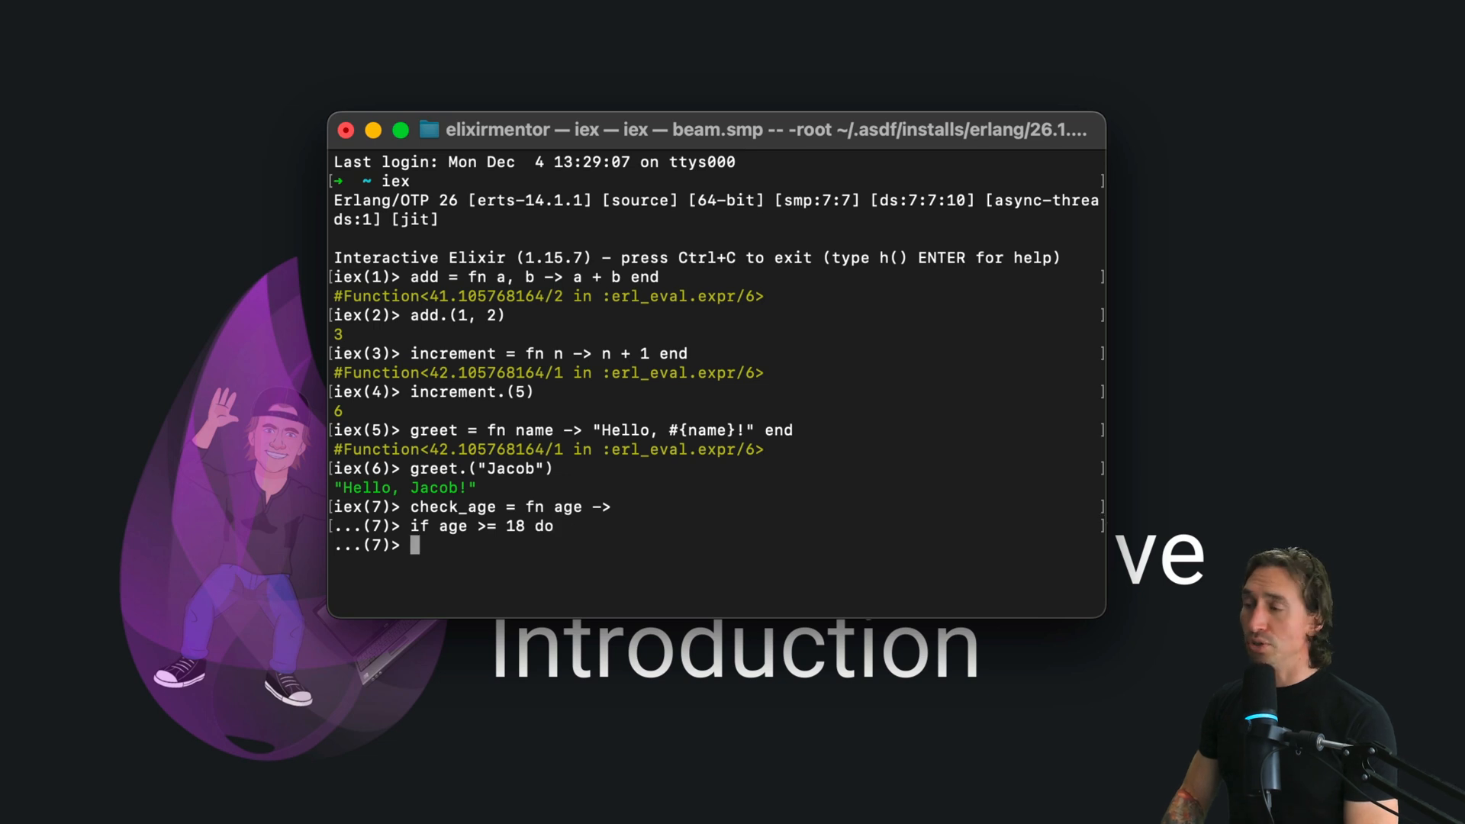
type("\"")
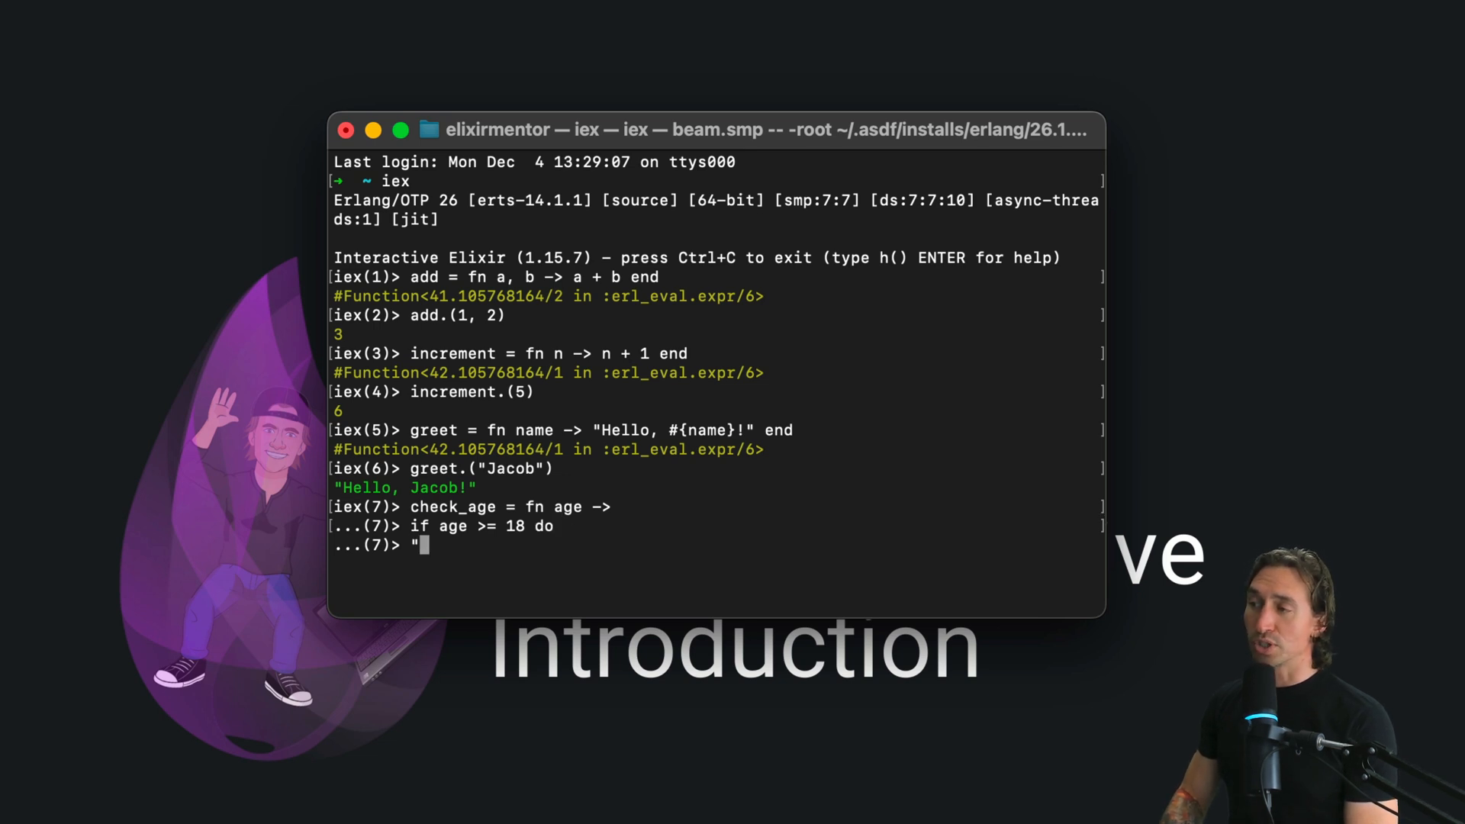
type("Adult")
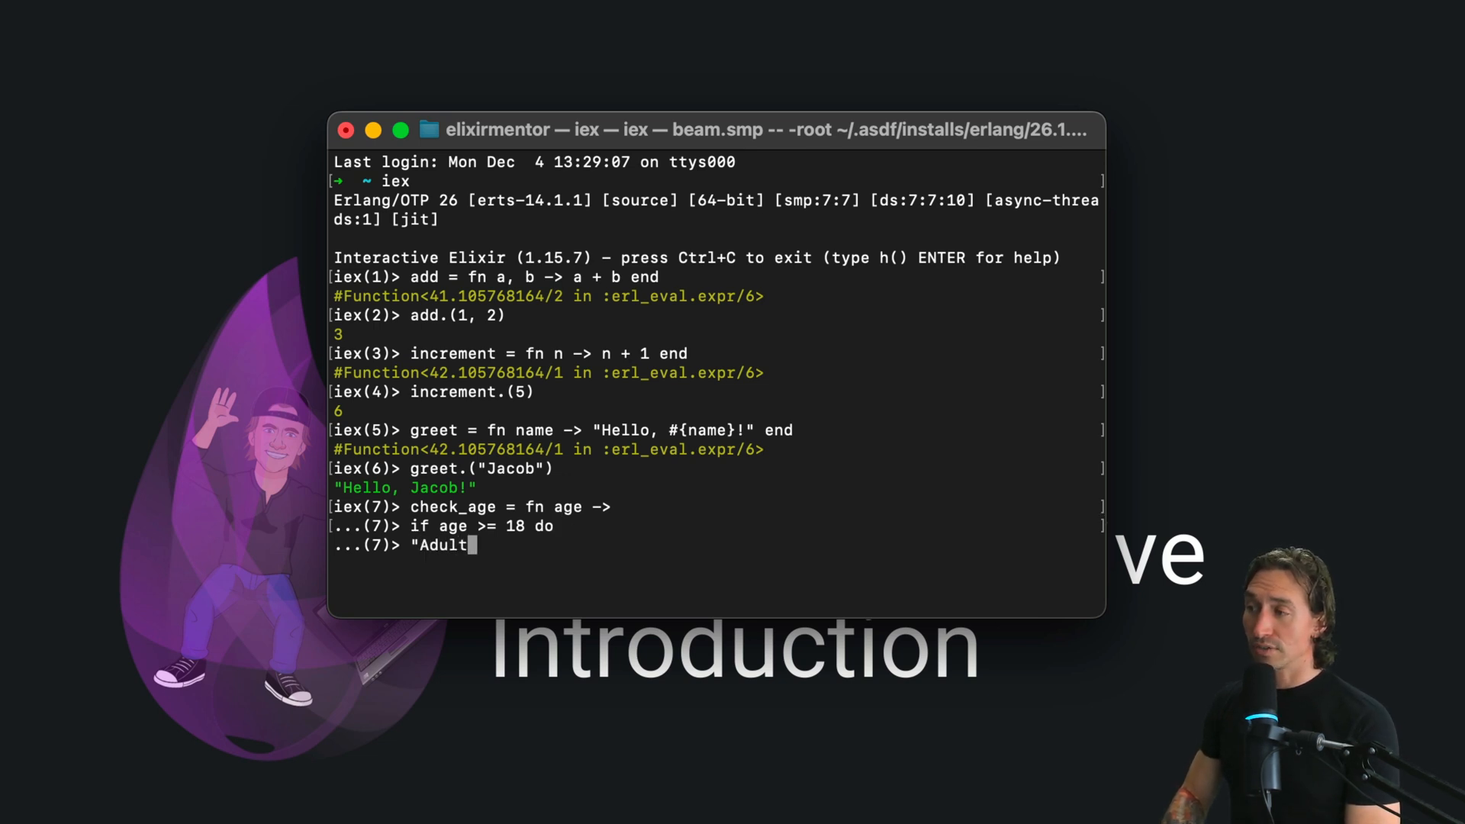
key("Return")
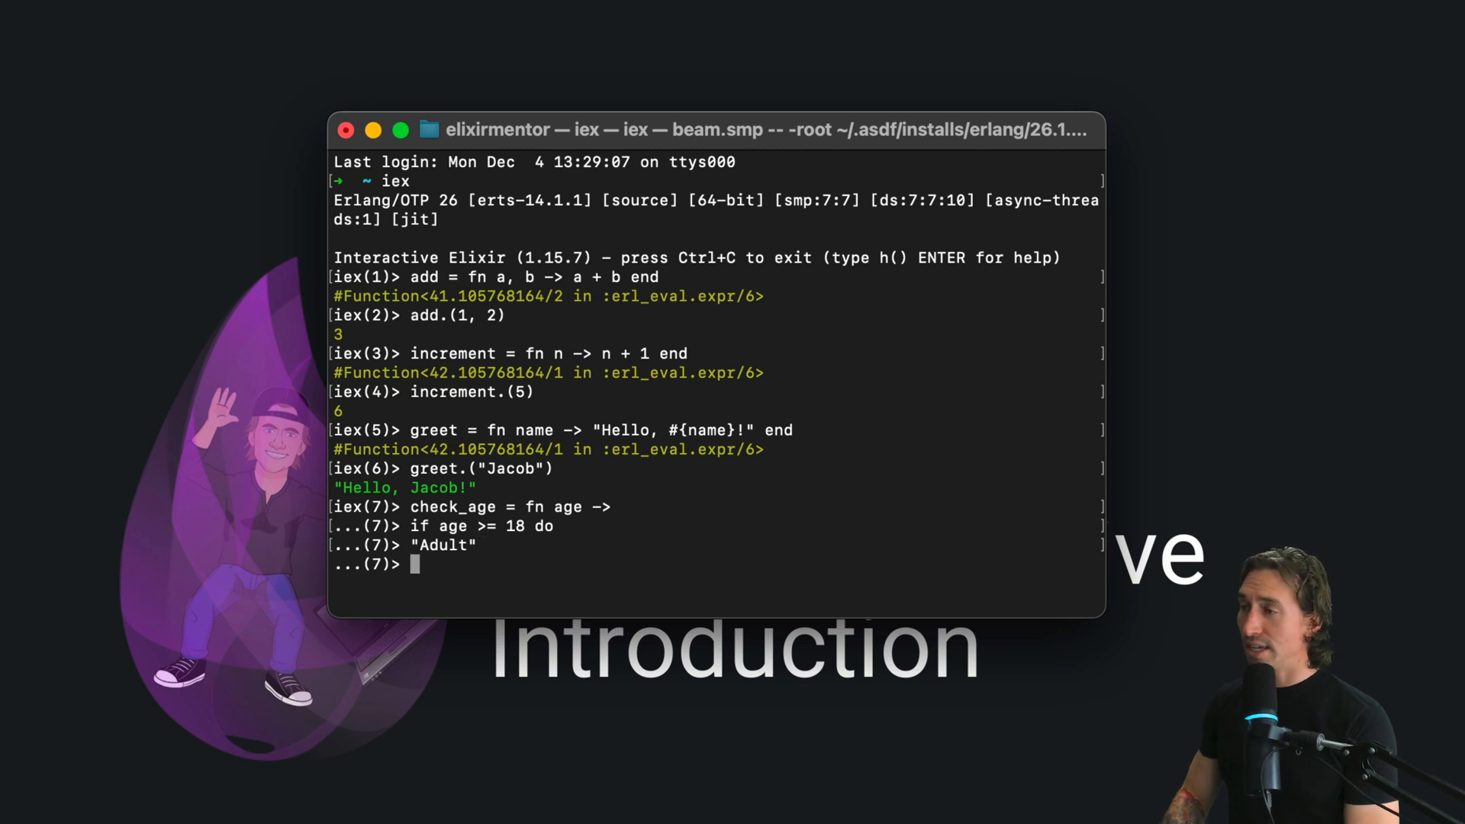
Add the else "Minor" branch, close with end and evaluate check_age.
type("else")
type("\"Minor\"")
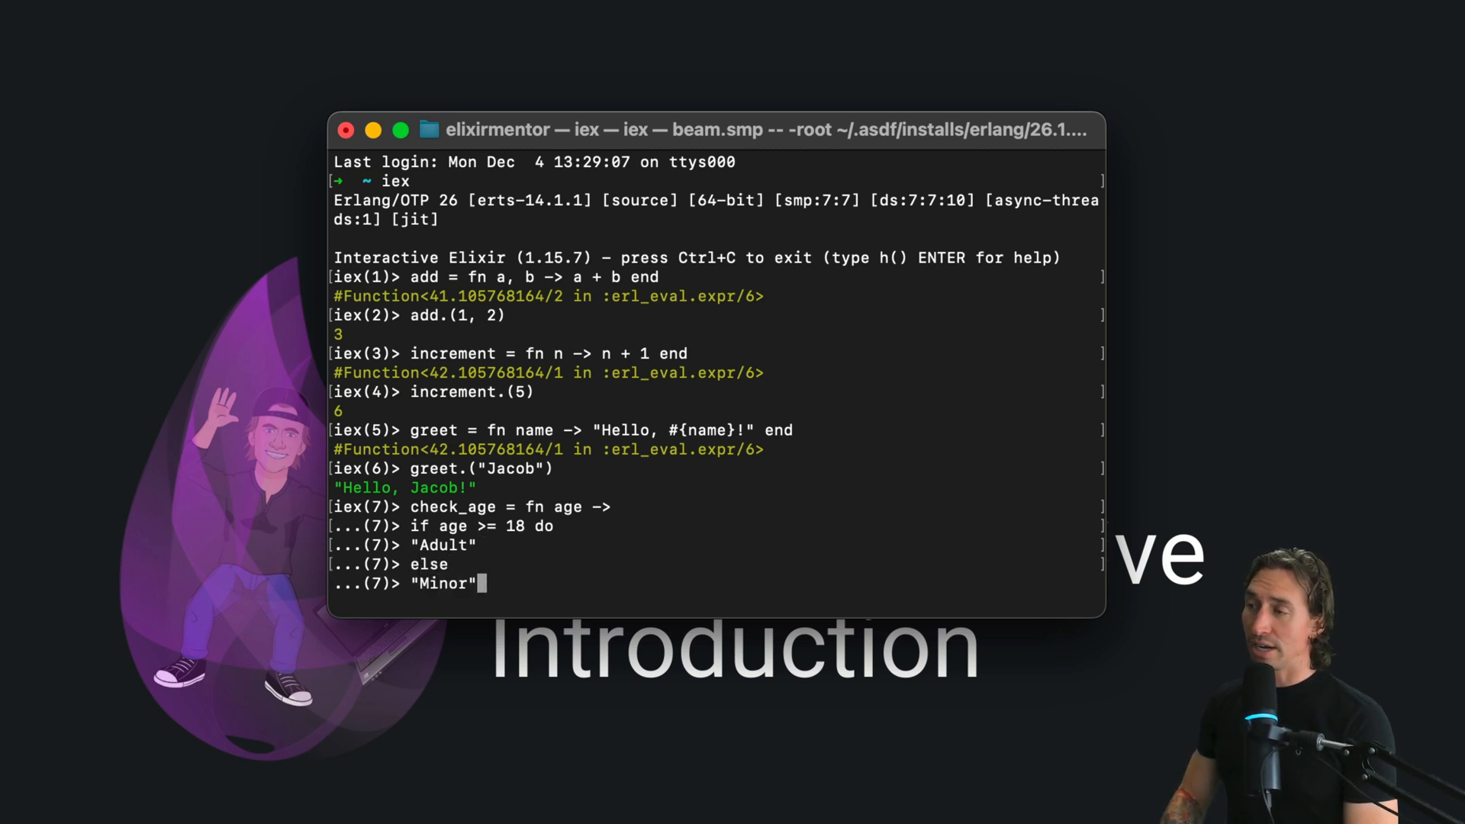
key("Return")
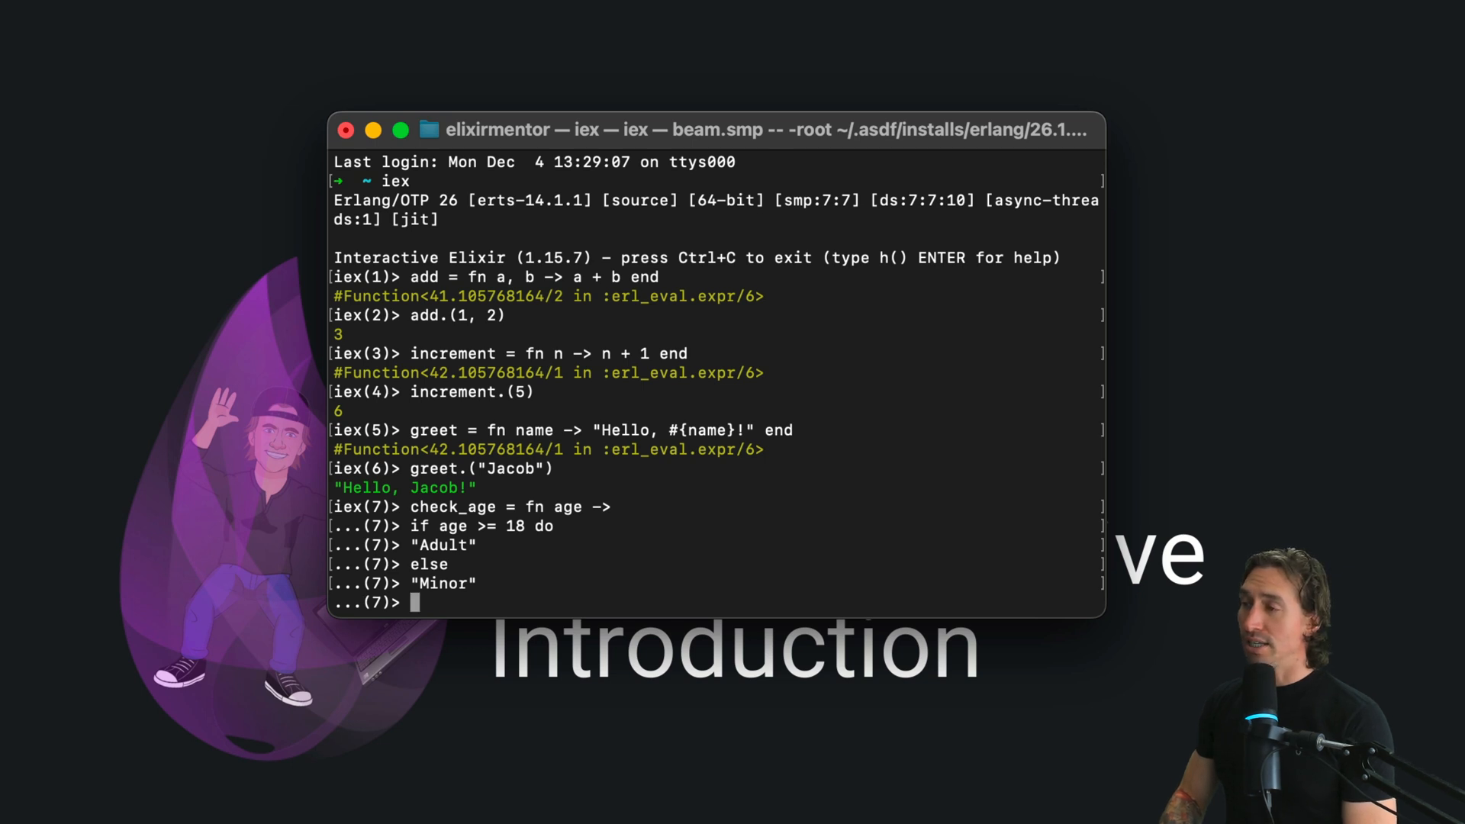
type("end")
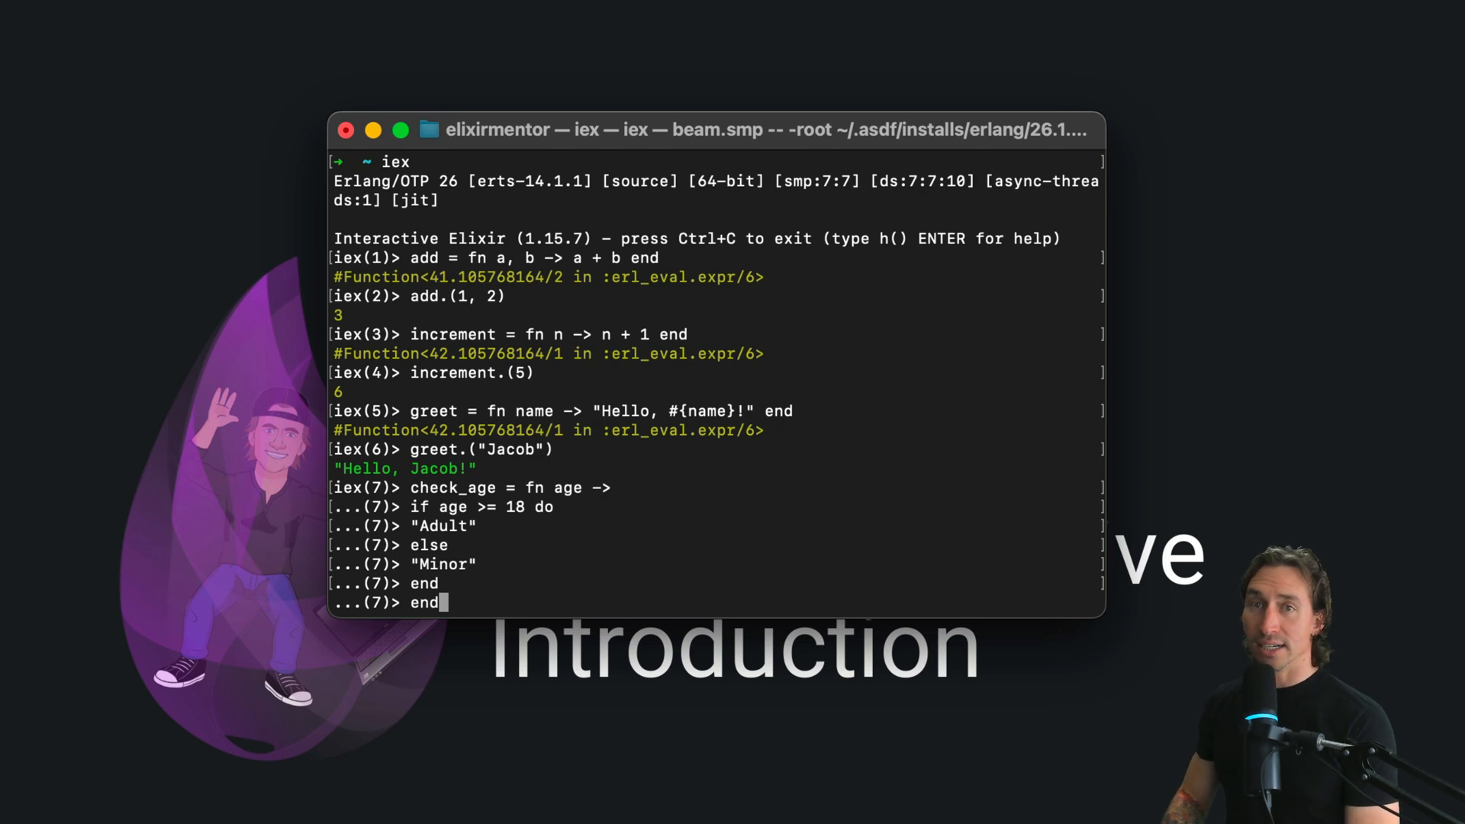
key("Return")
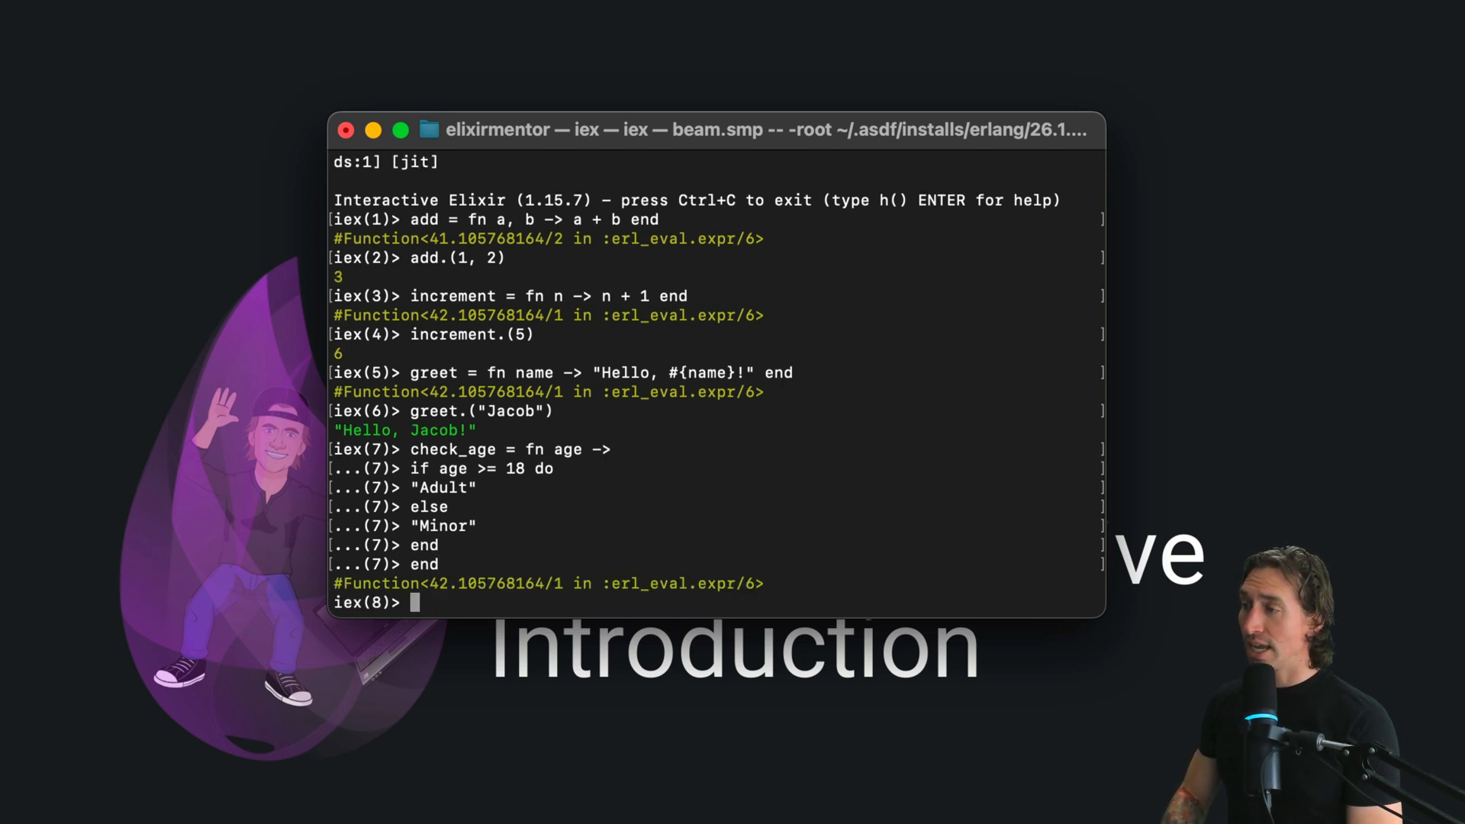
Call check_age.(19), which returns "Adult".
type("check")
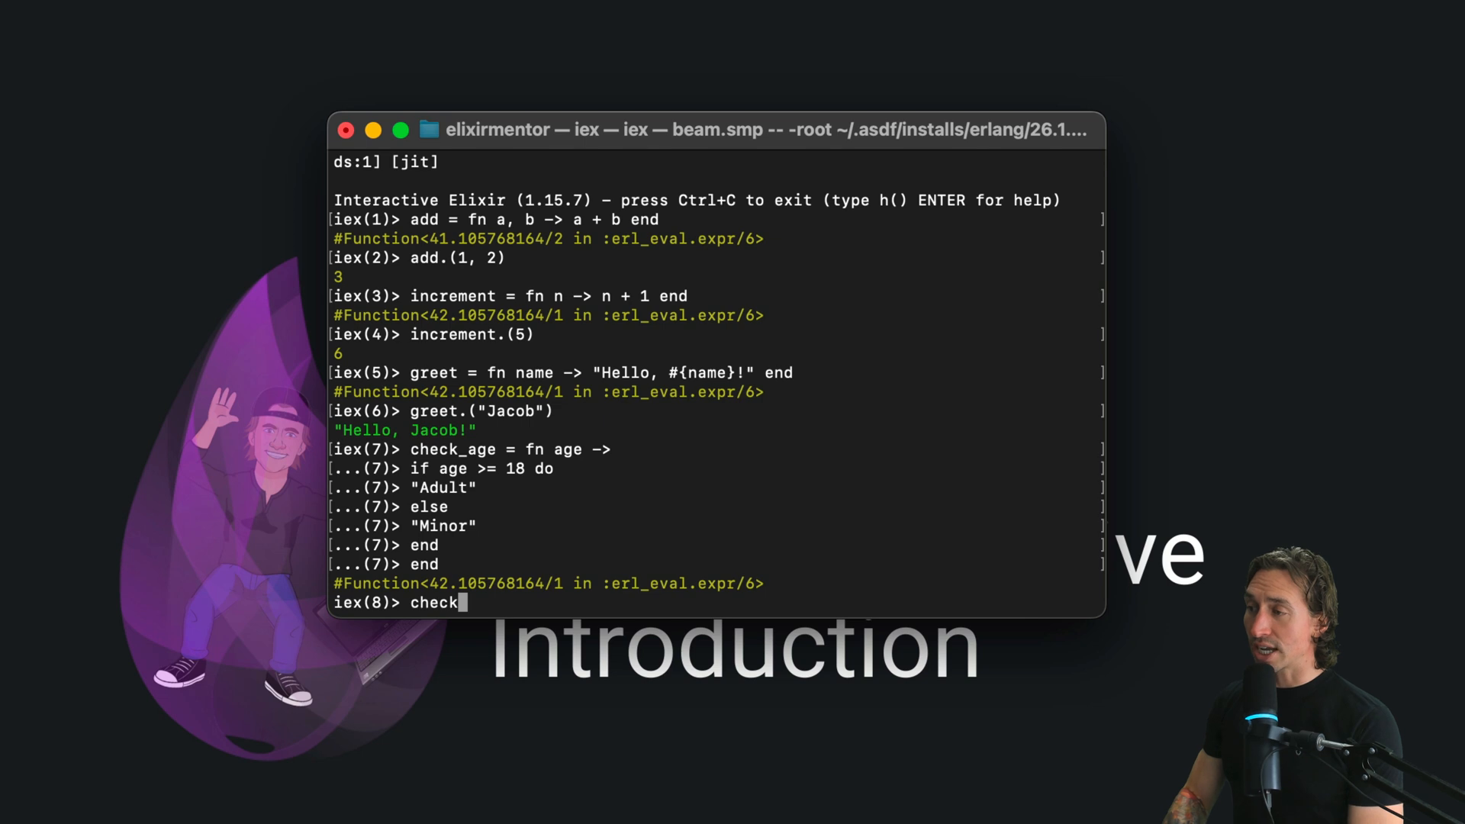
type("_age.")
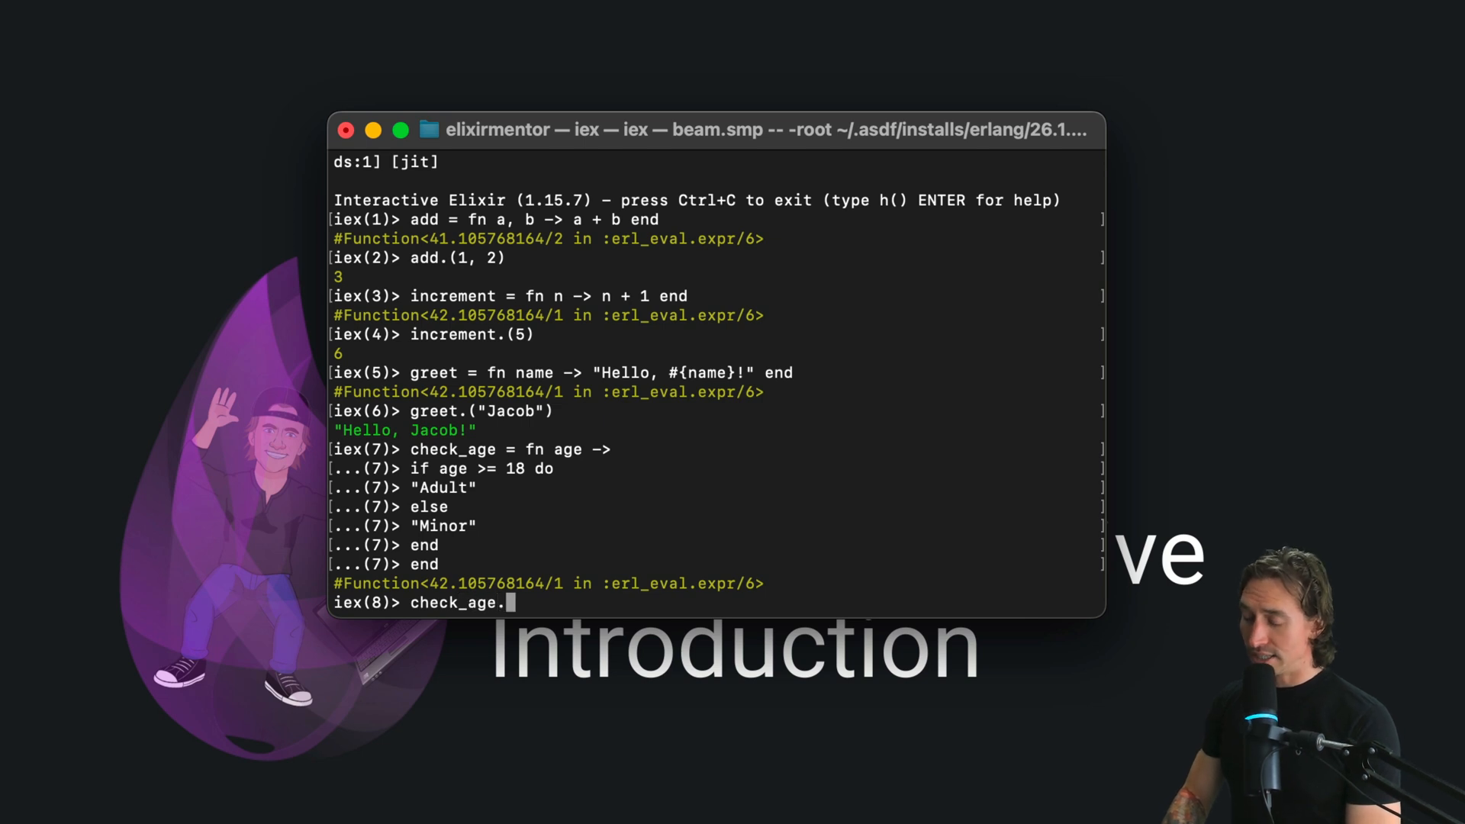
type("(19")
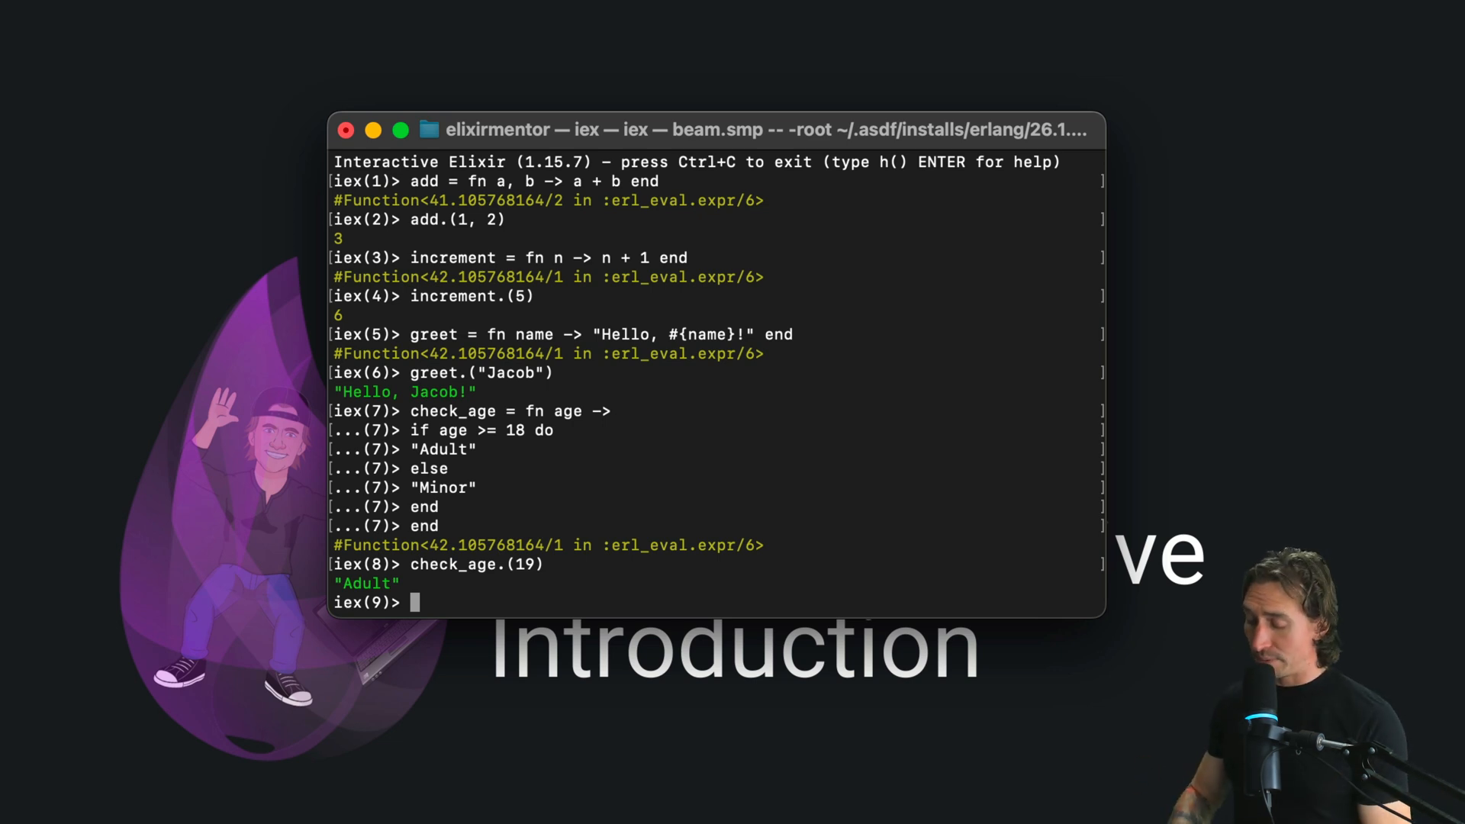
Bind numbers = [1, 2, 3, 4, 5, 6] and see it echoed back.
type("numbers = [")
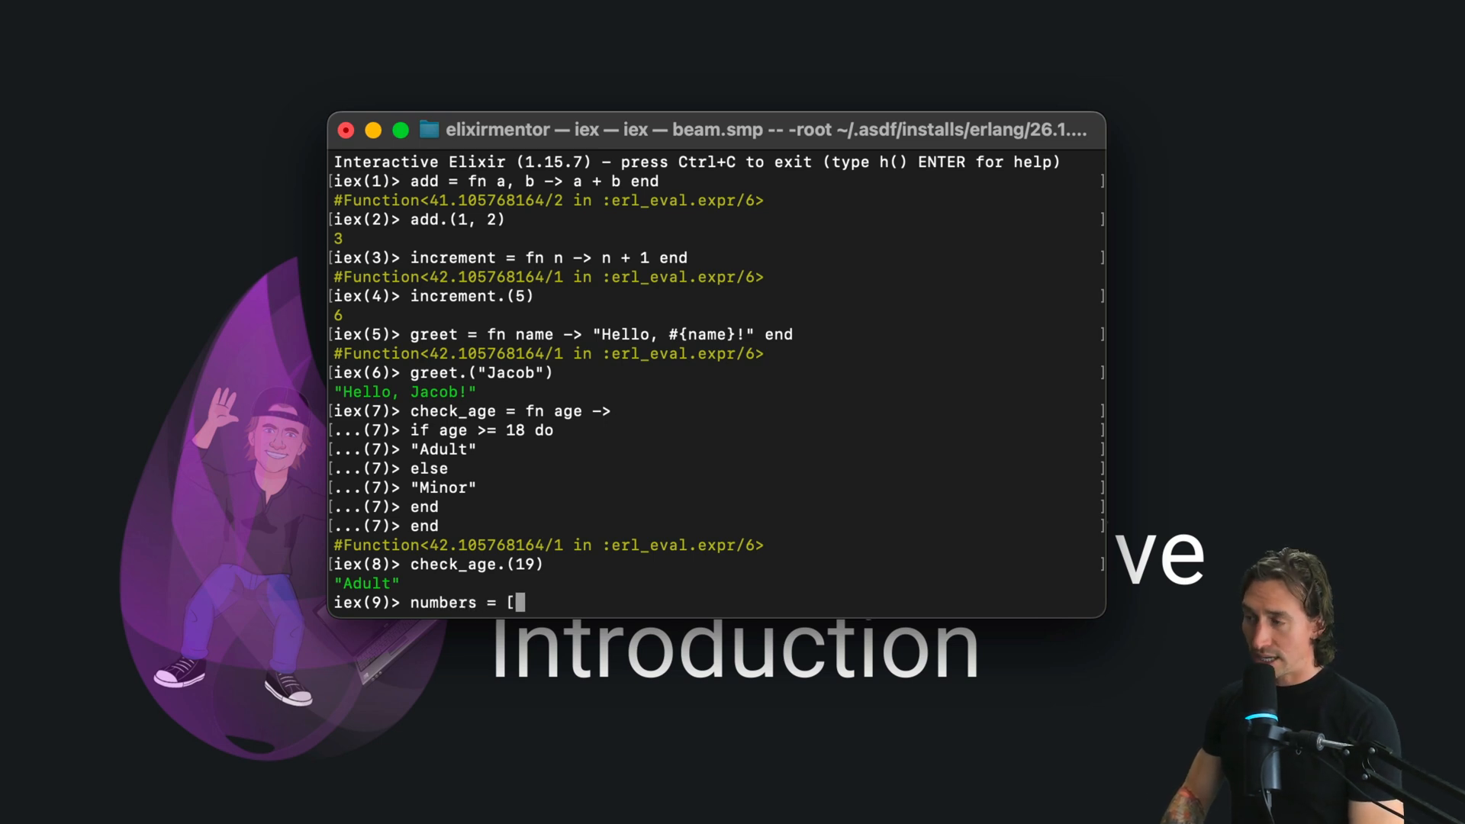
type("1,")
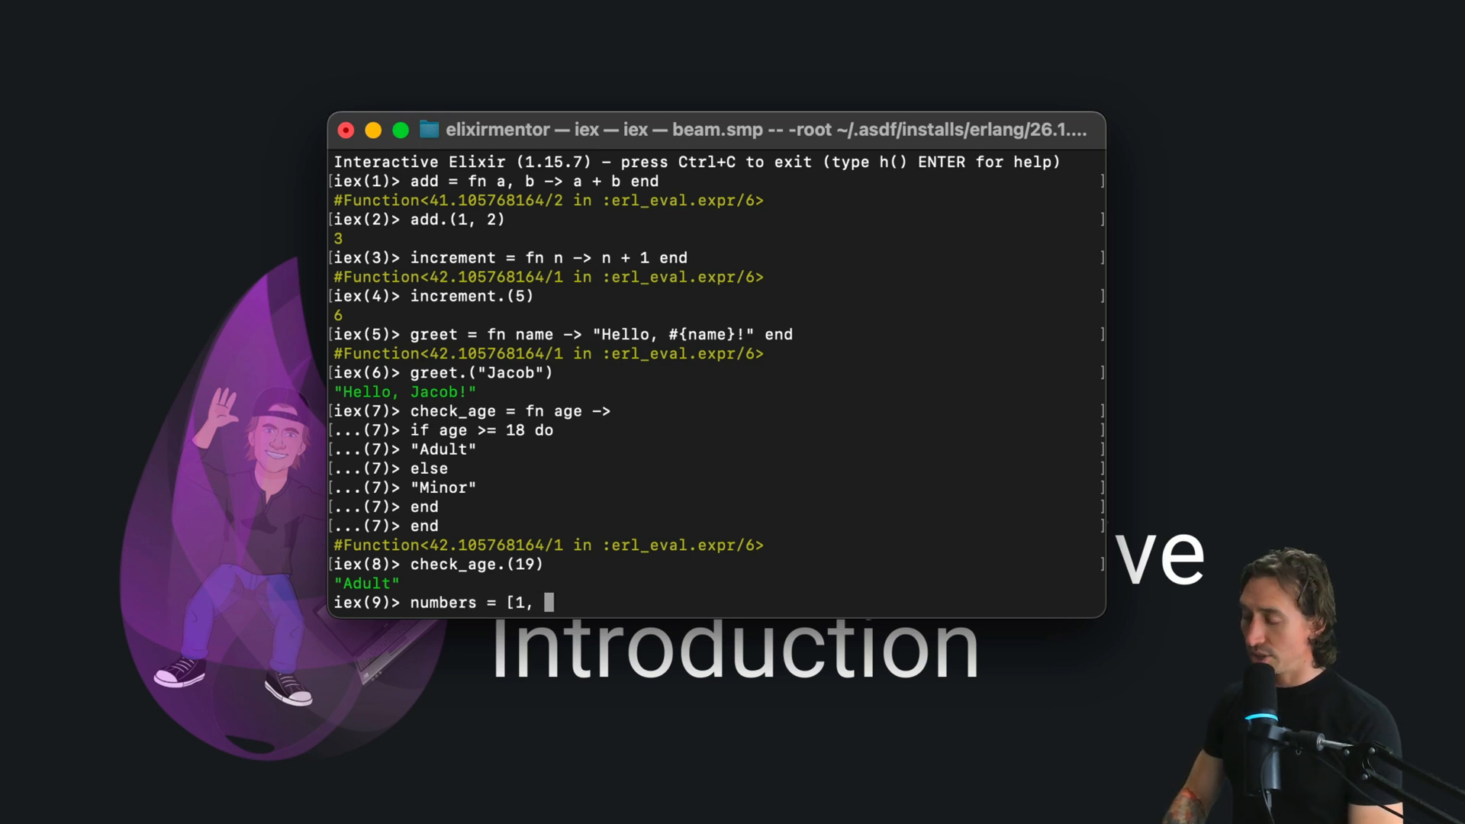
type("2, 3,")
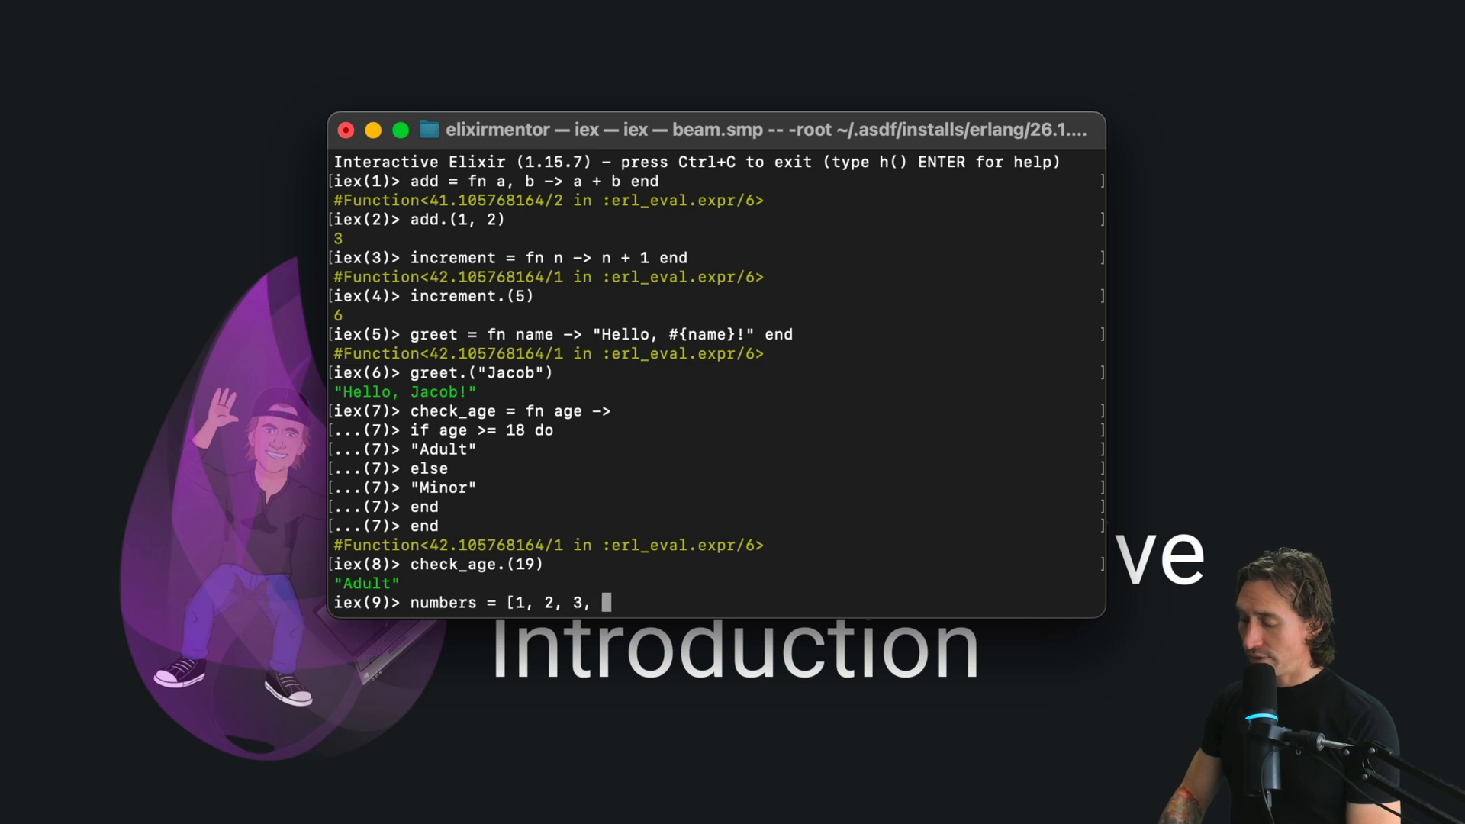
type("4 , 5, 6]")
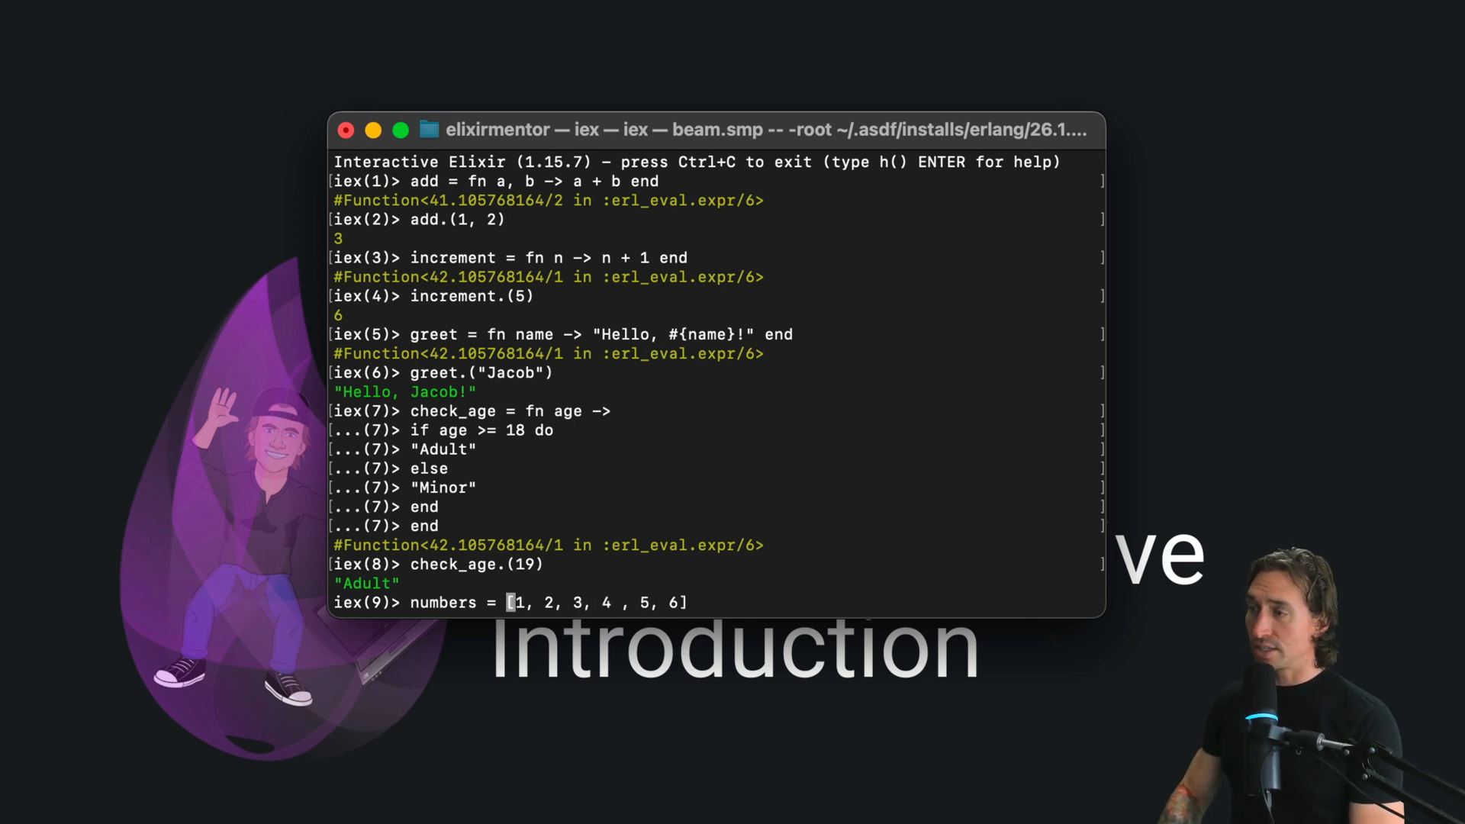
key("Return")
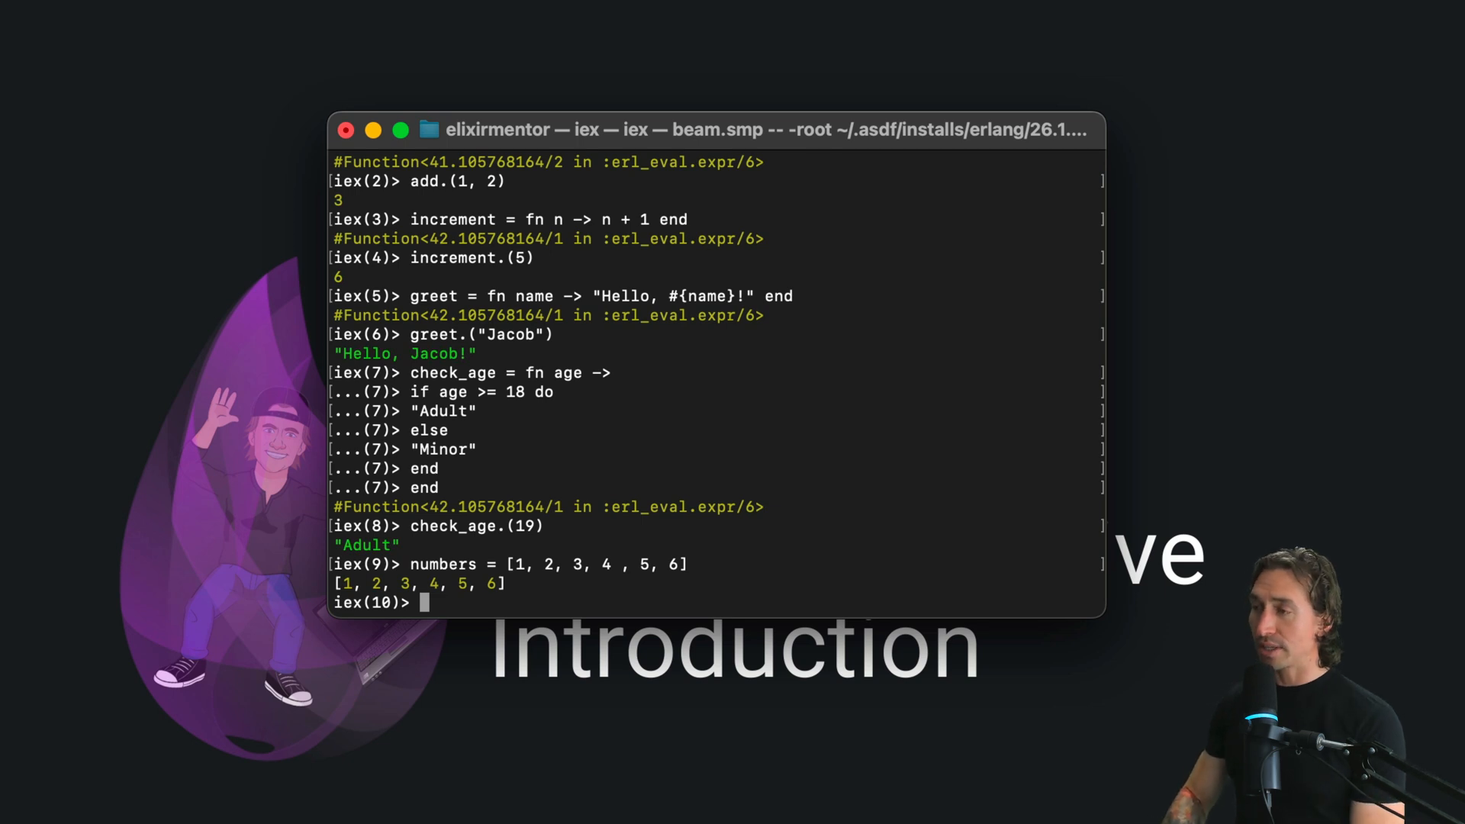
Evaluate incremented = Enum.map(numbers, increment), yielding [2, 3, 4, 5, 6, 7].
type("incremented")
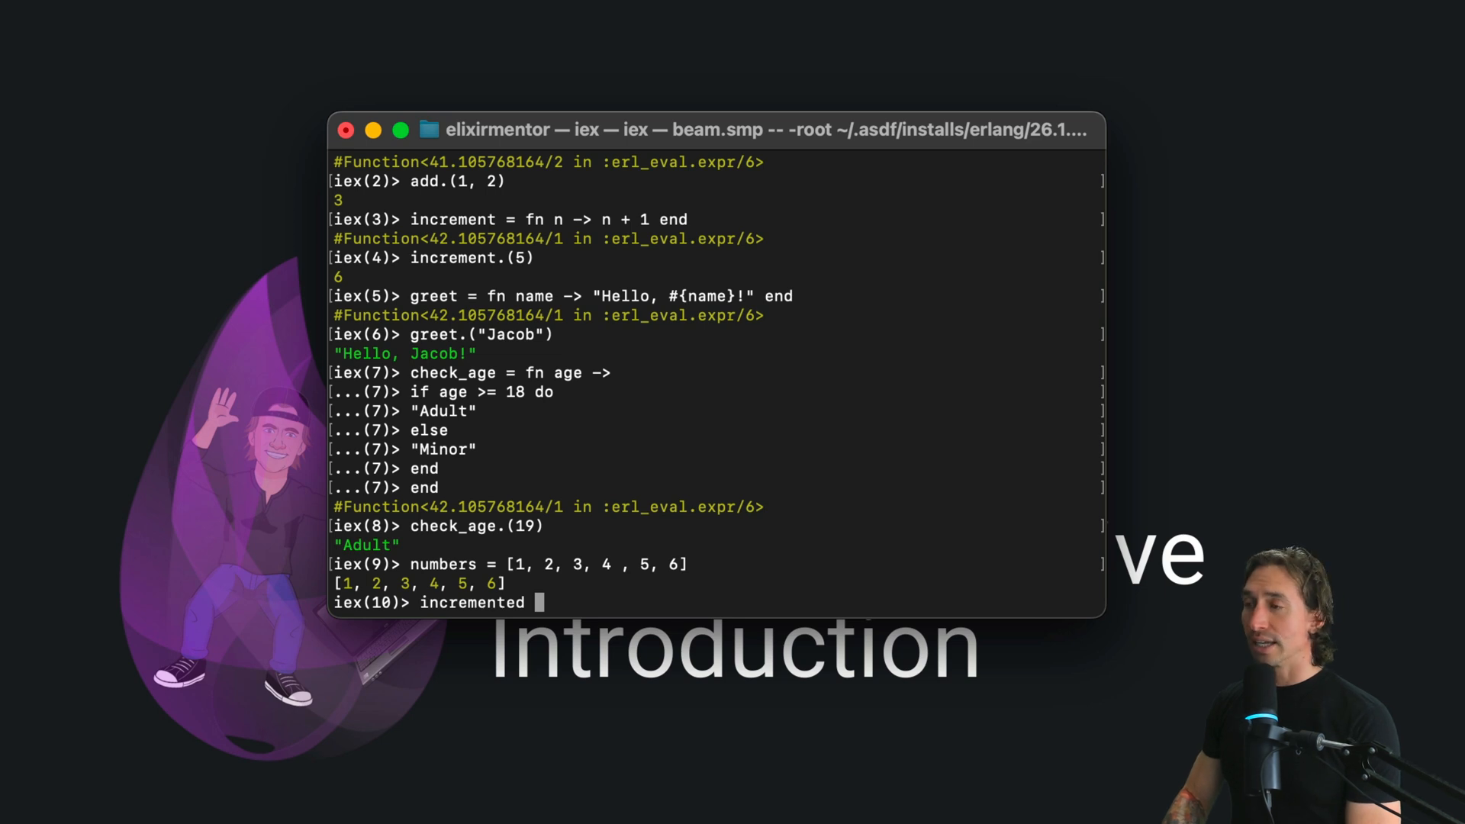
type("= Enum")
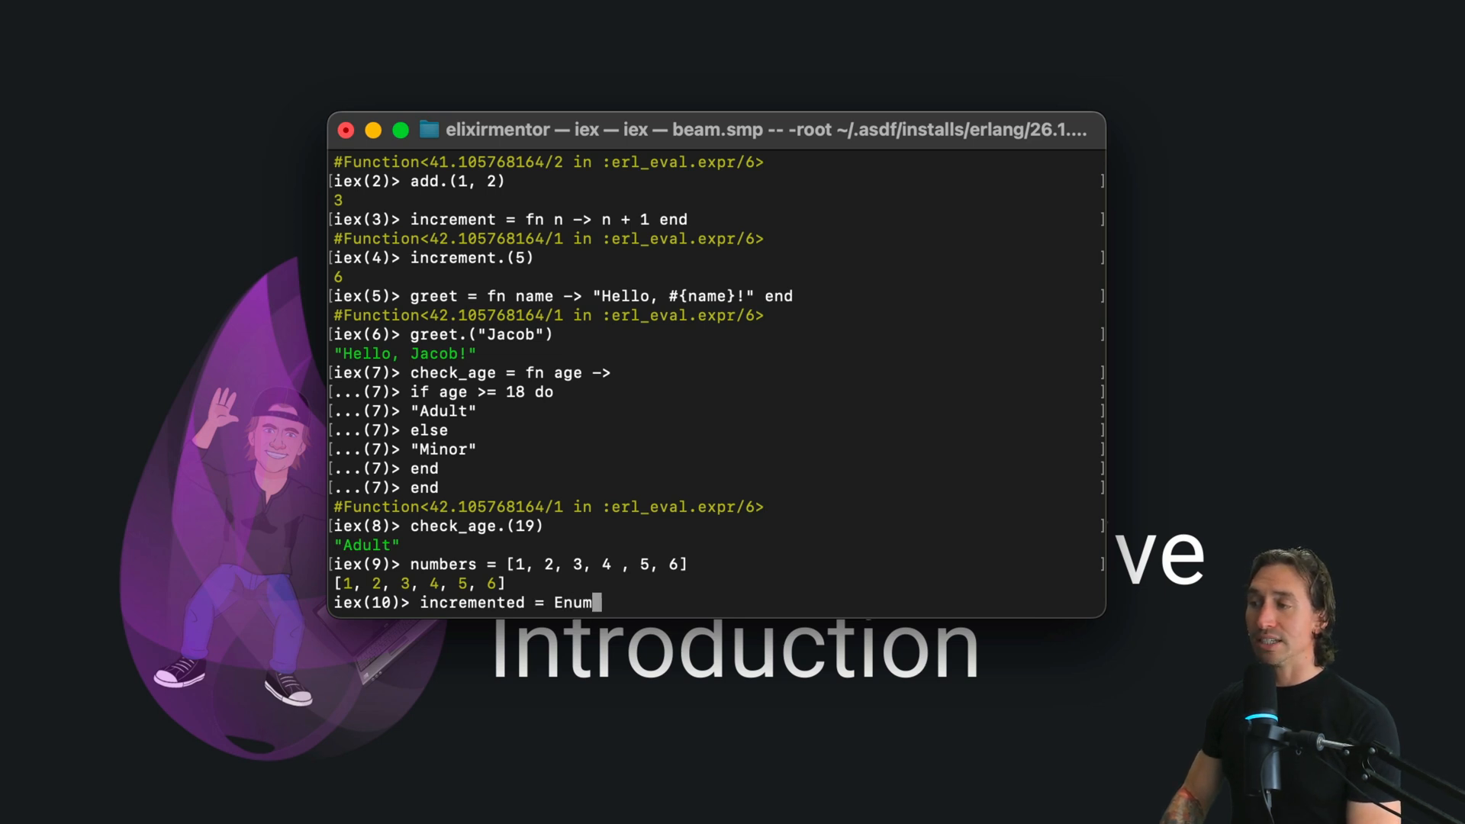
type(".map")
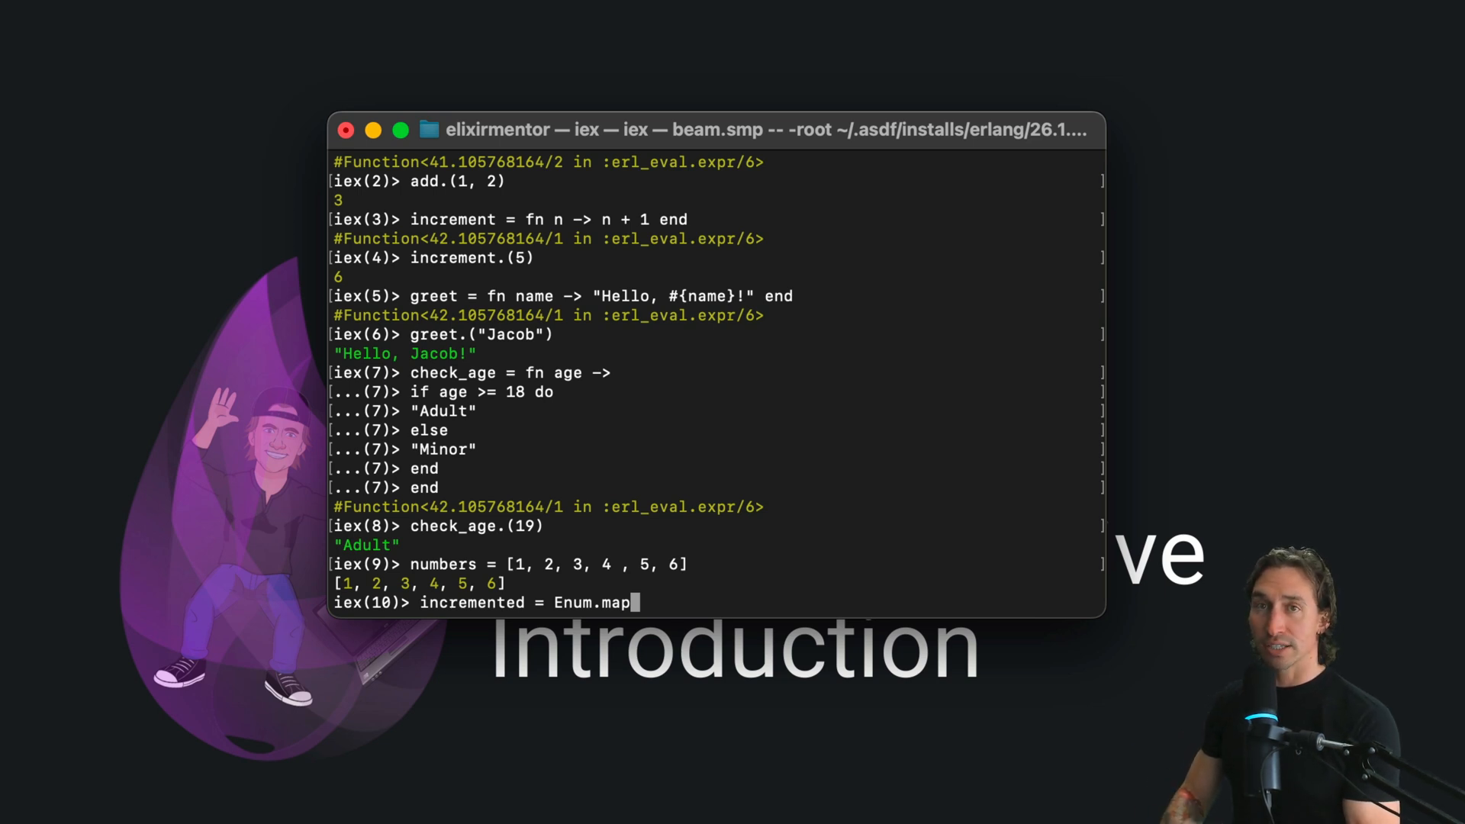
type("(nu")
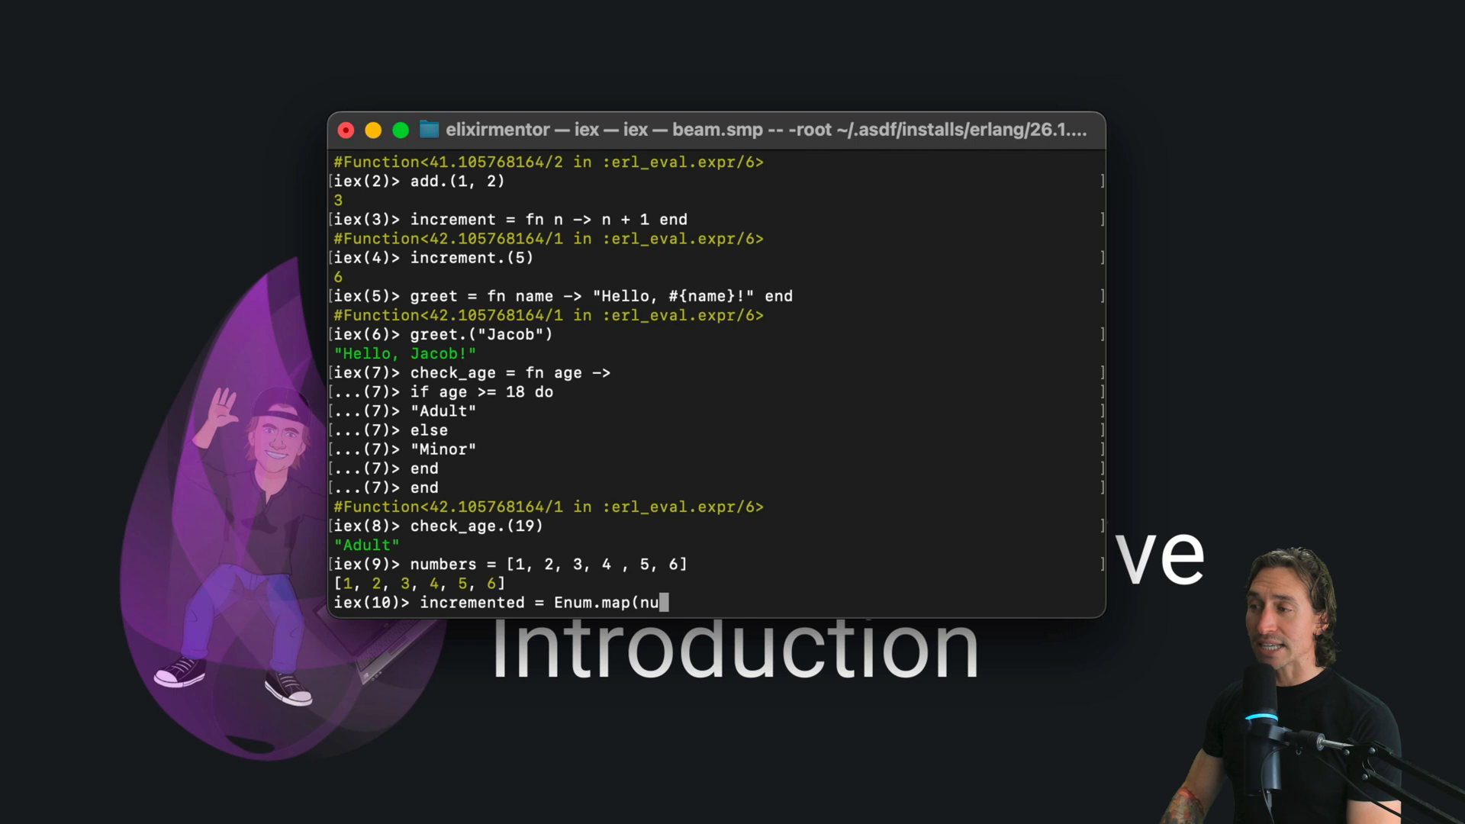
type("mbers,")
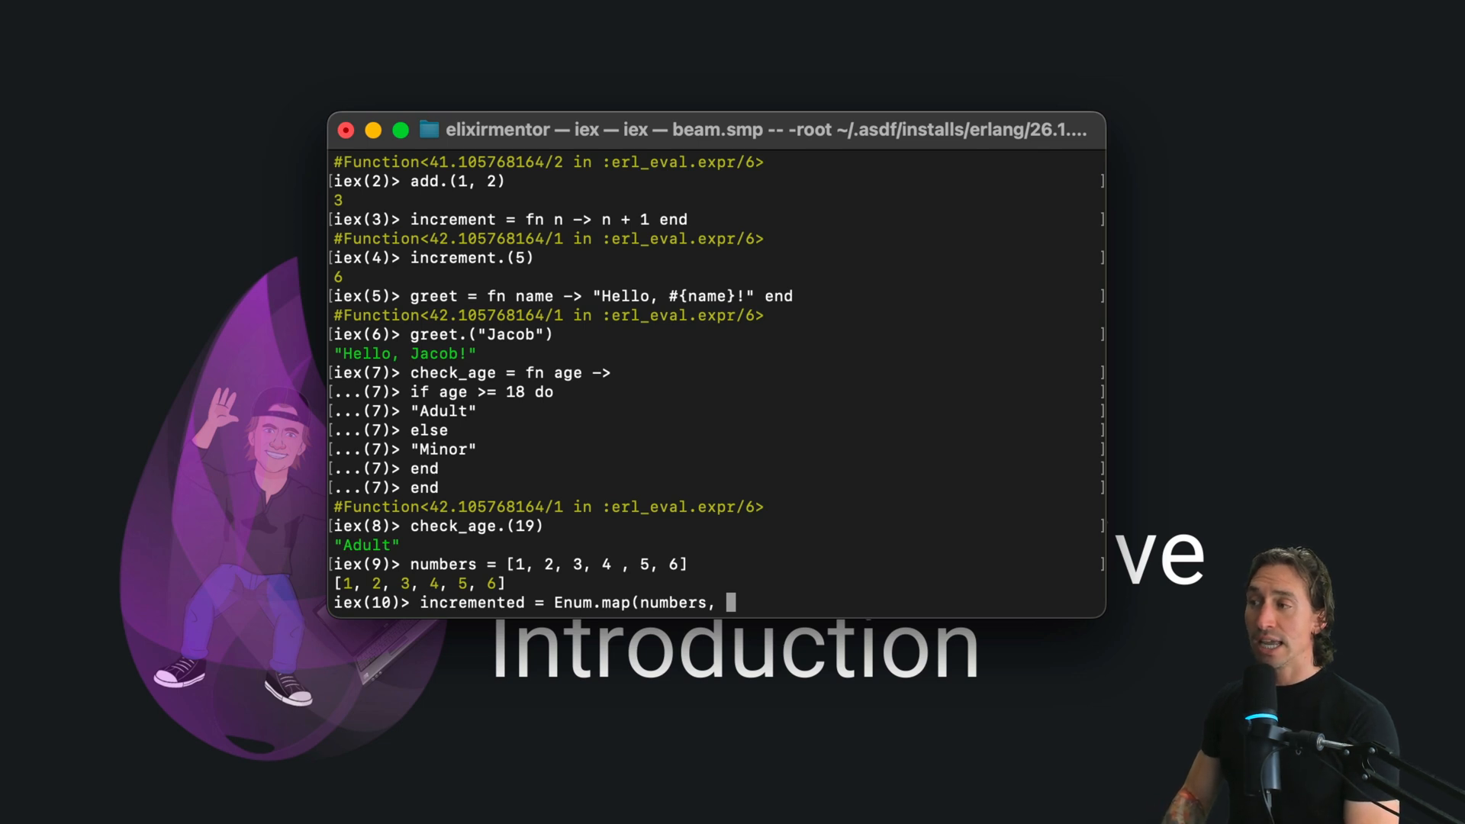
type("increment")
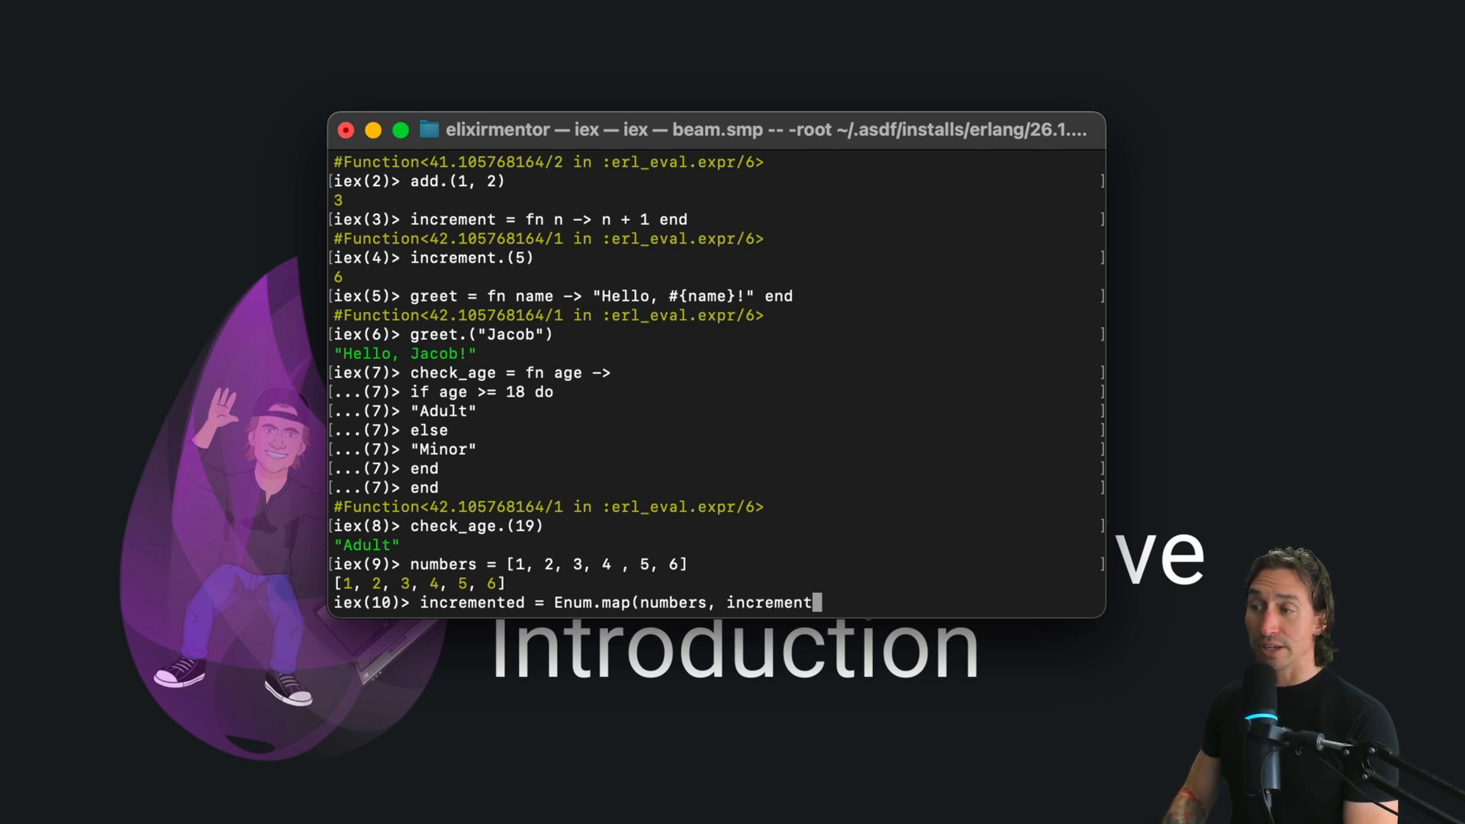
type(")")
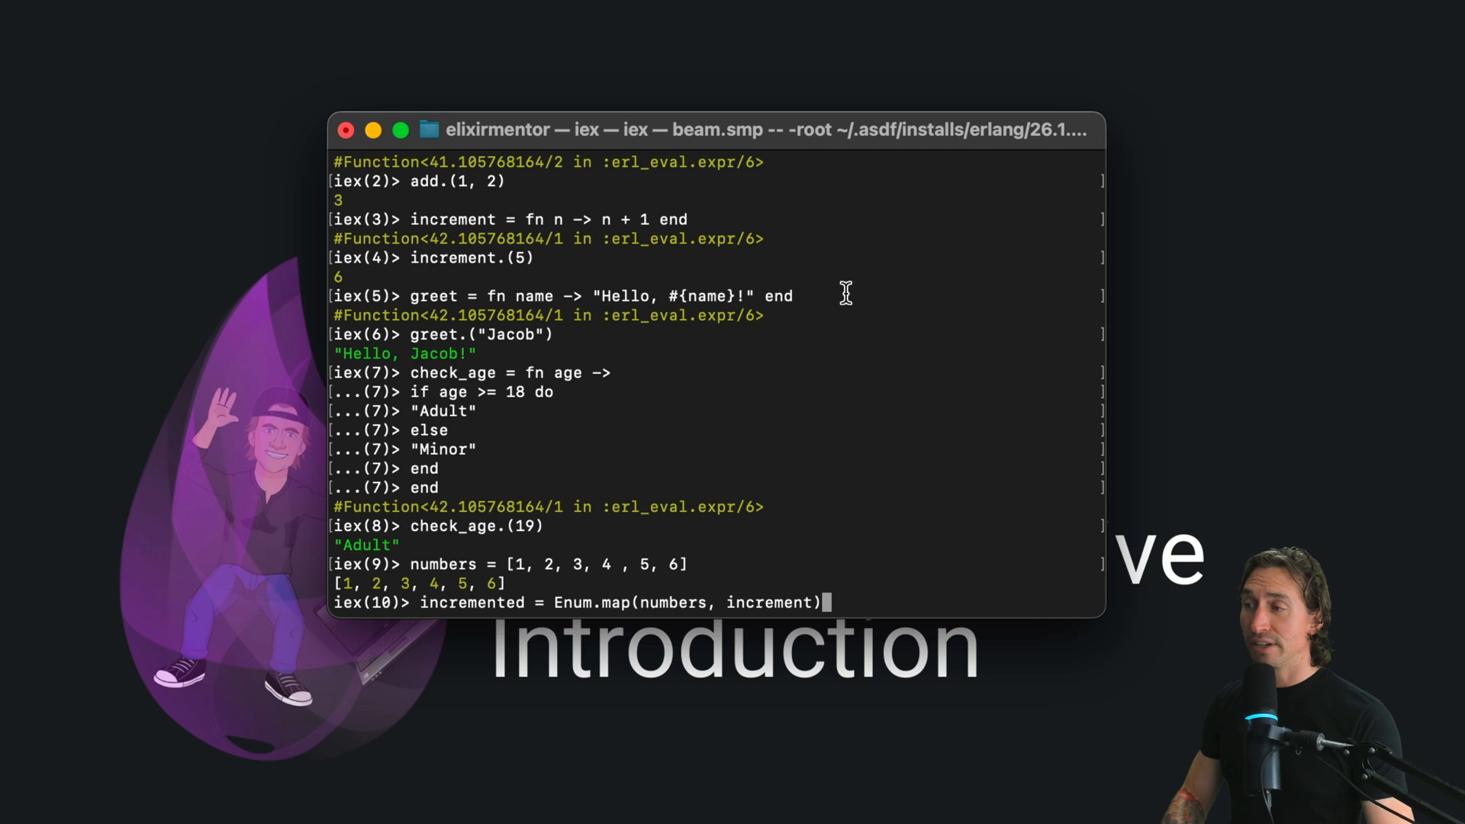
scroll("up", 3)
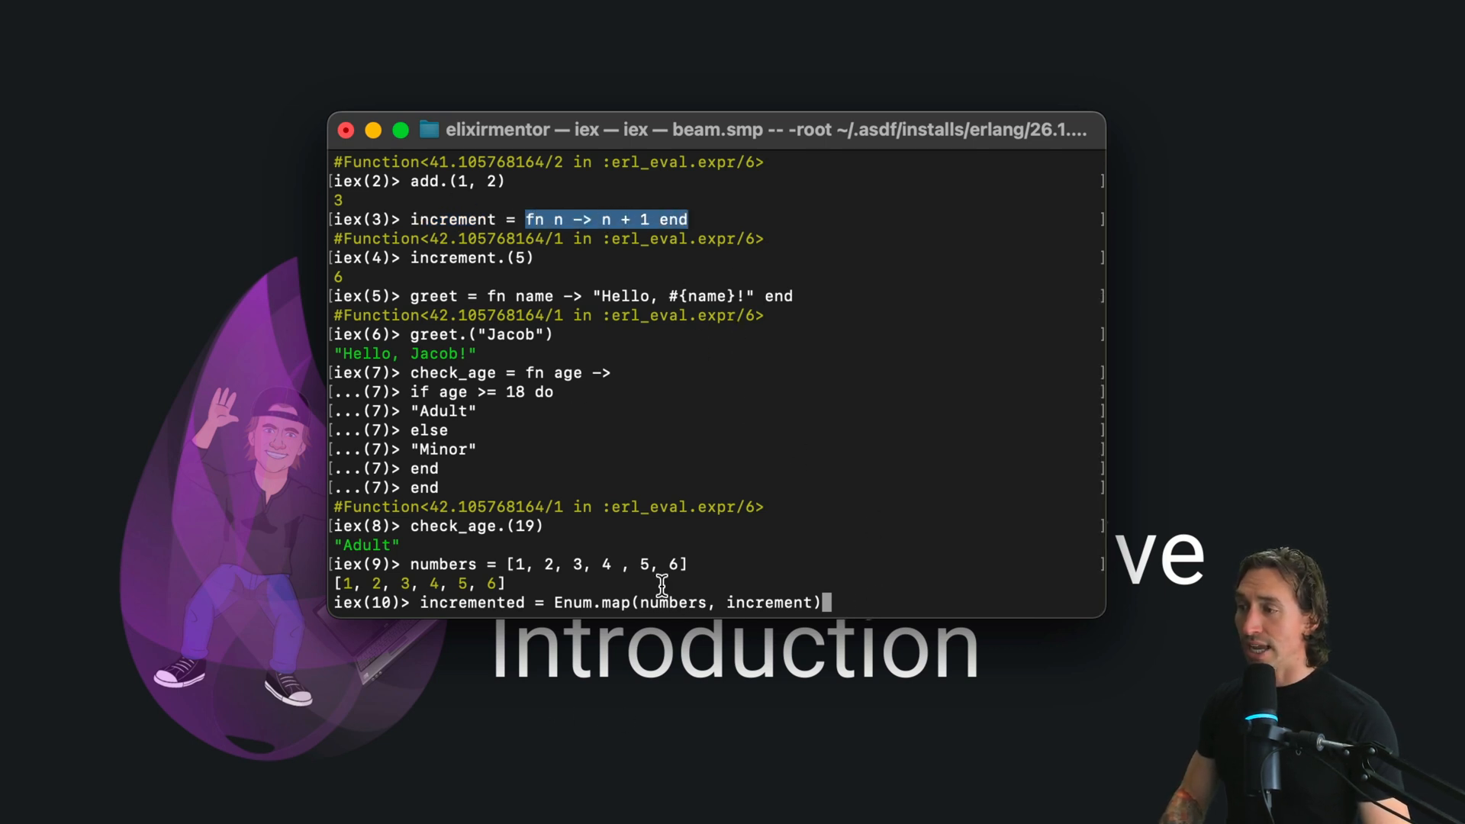
double_click(667, 603)
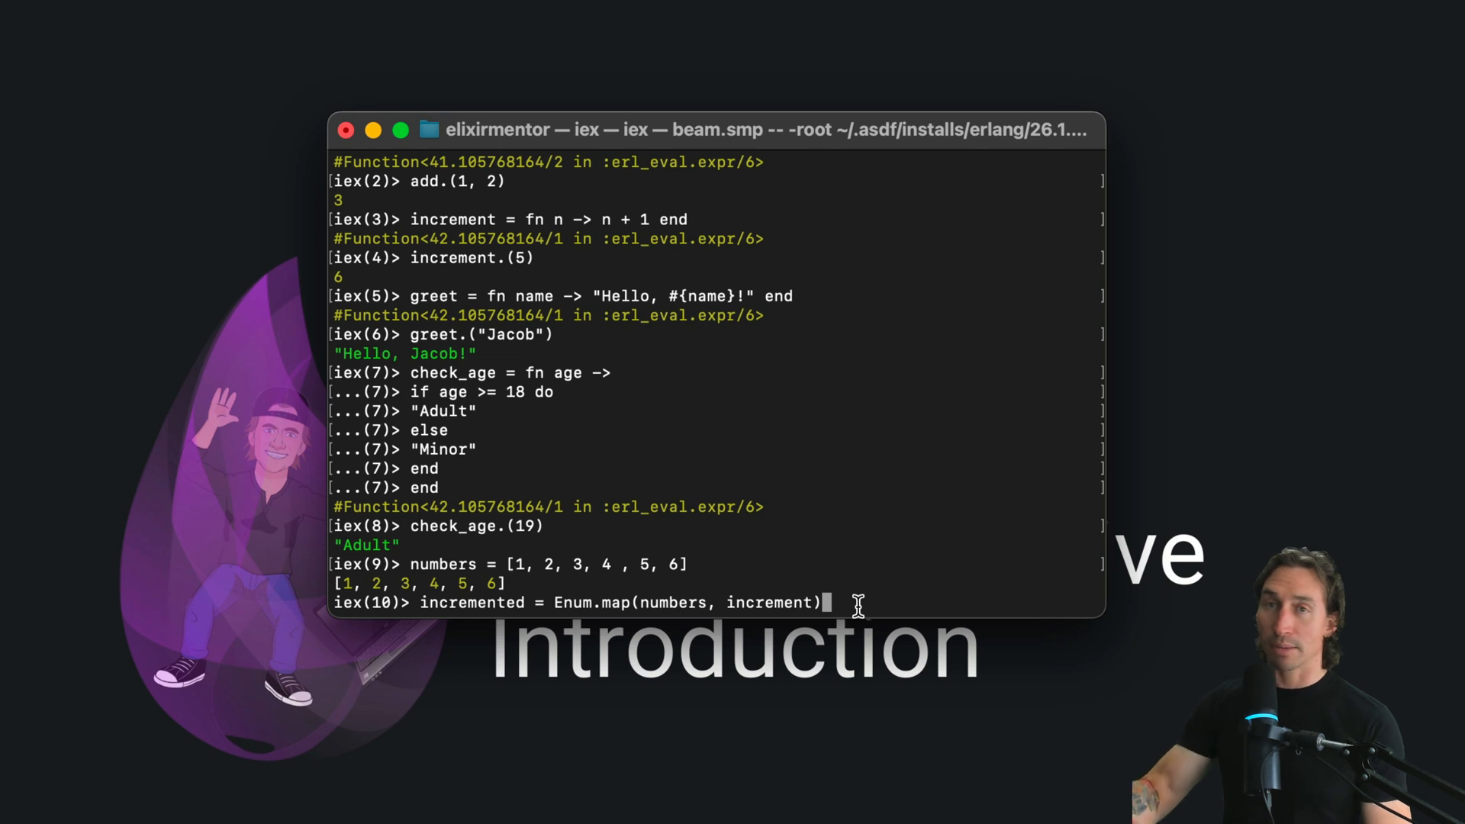
key("Return")
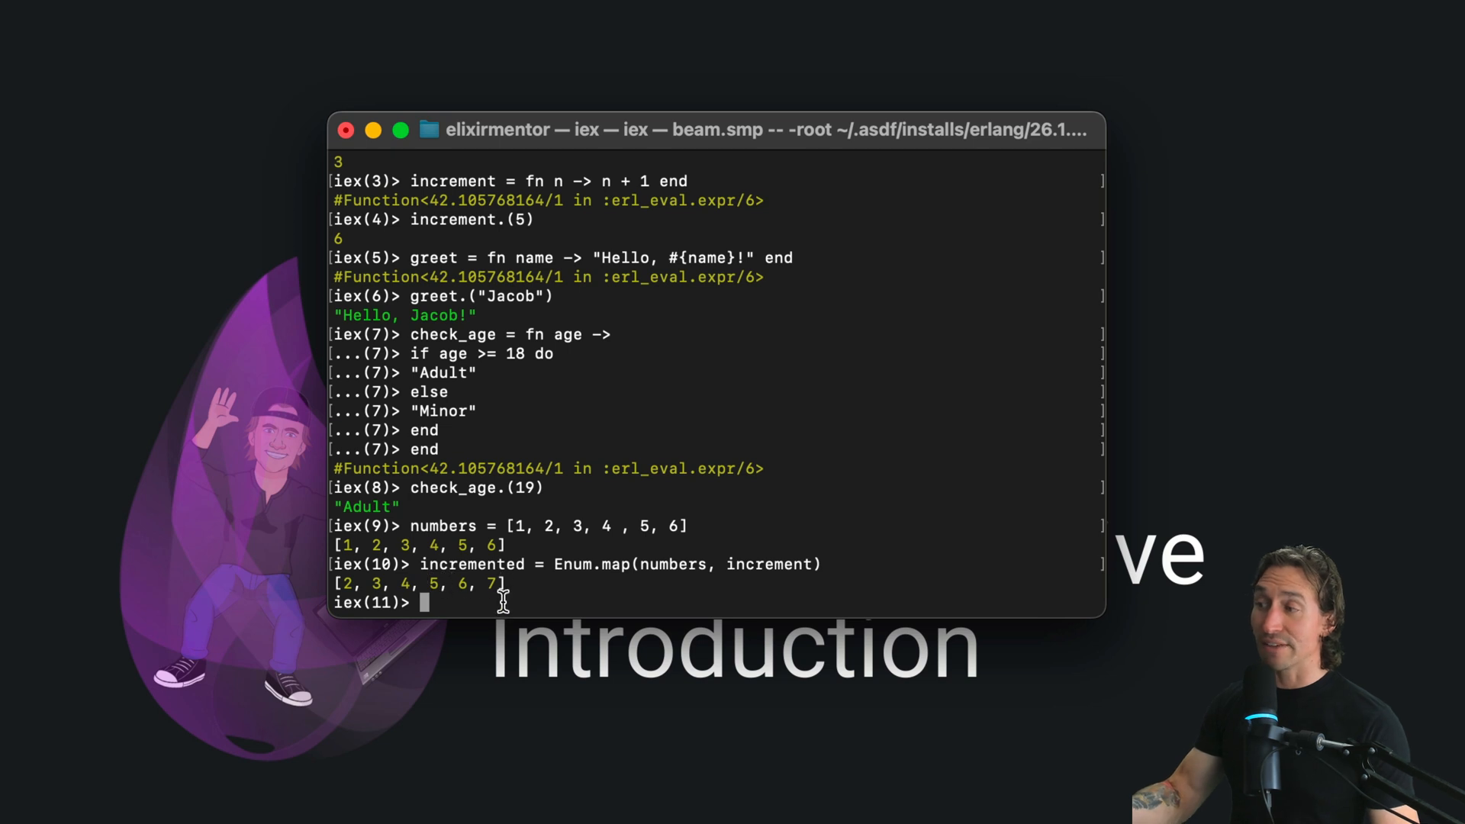
mouse_move(656, 603)
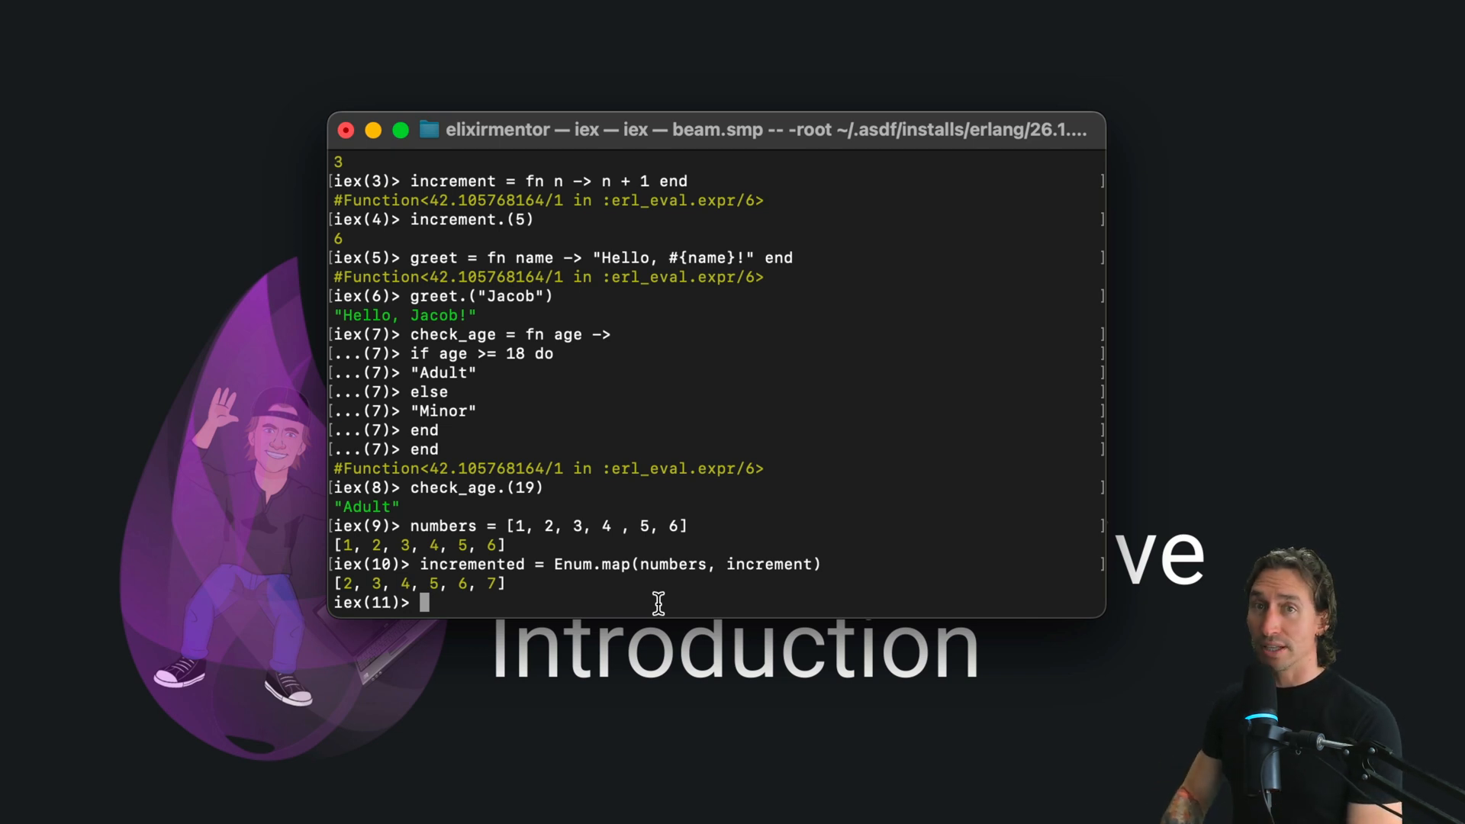
Start the handldle_response = fn definition on a new line.
type("handld")
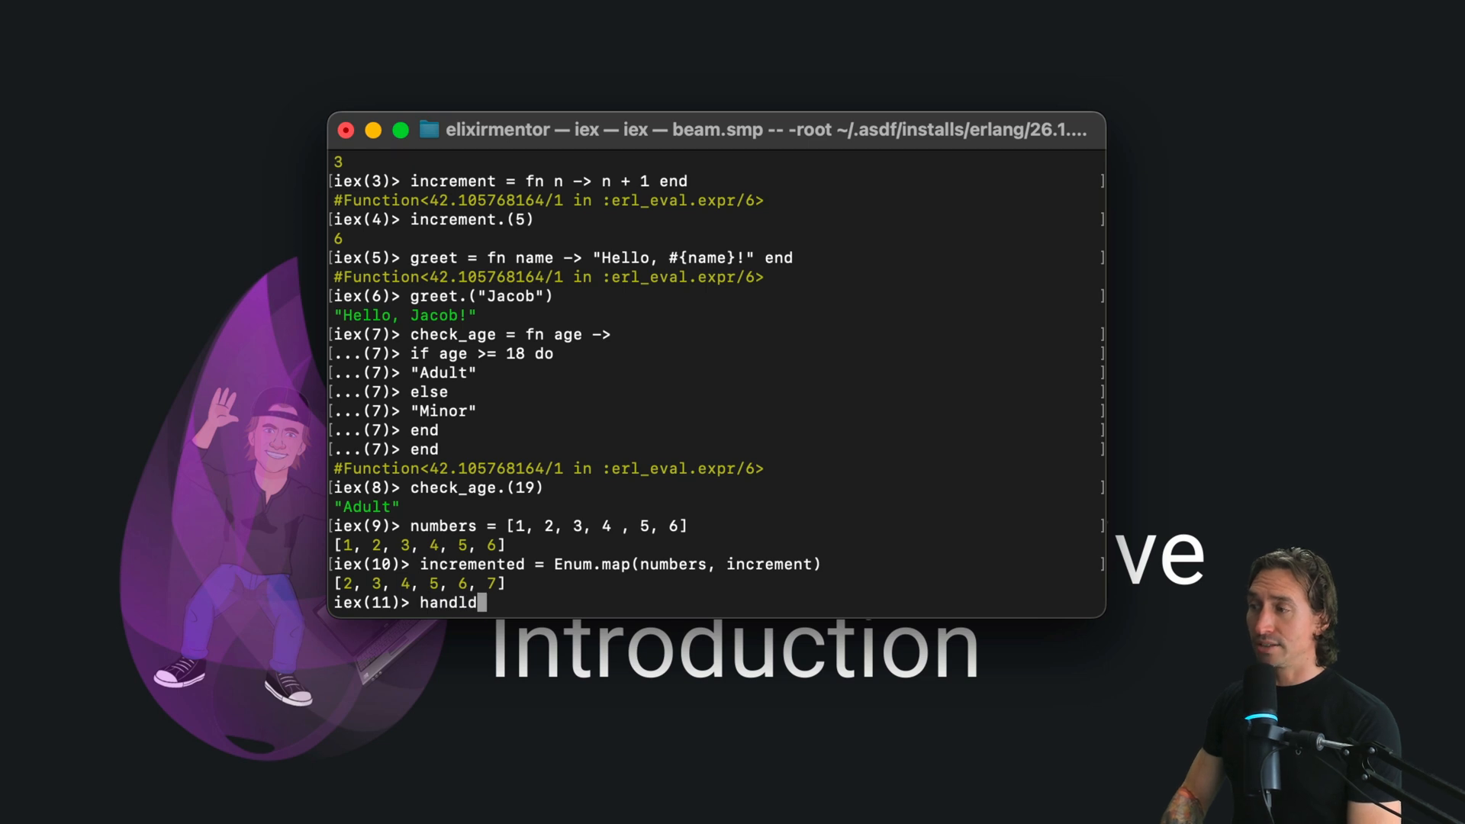
type("le_response =")
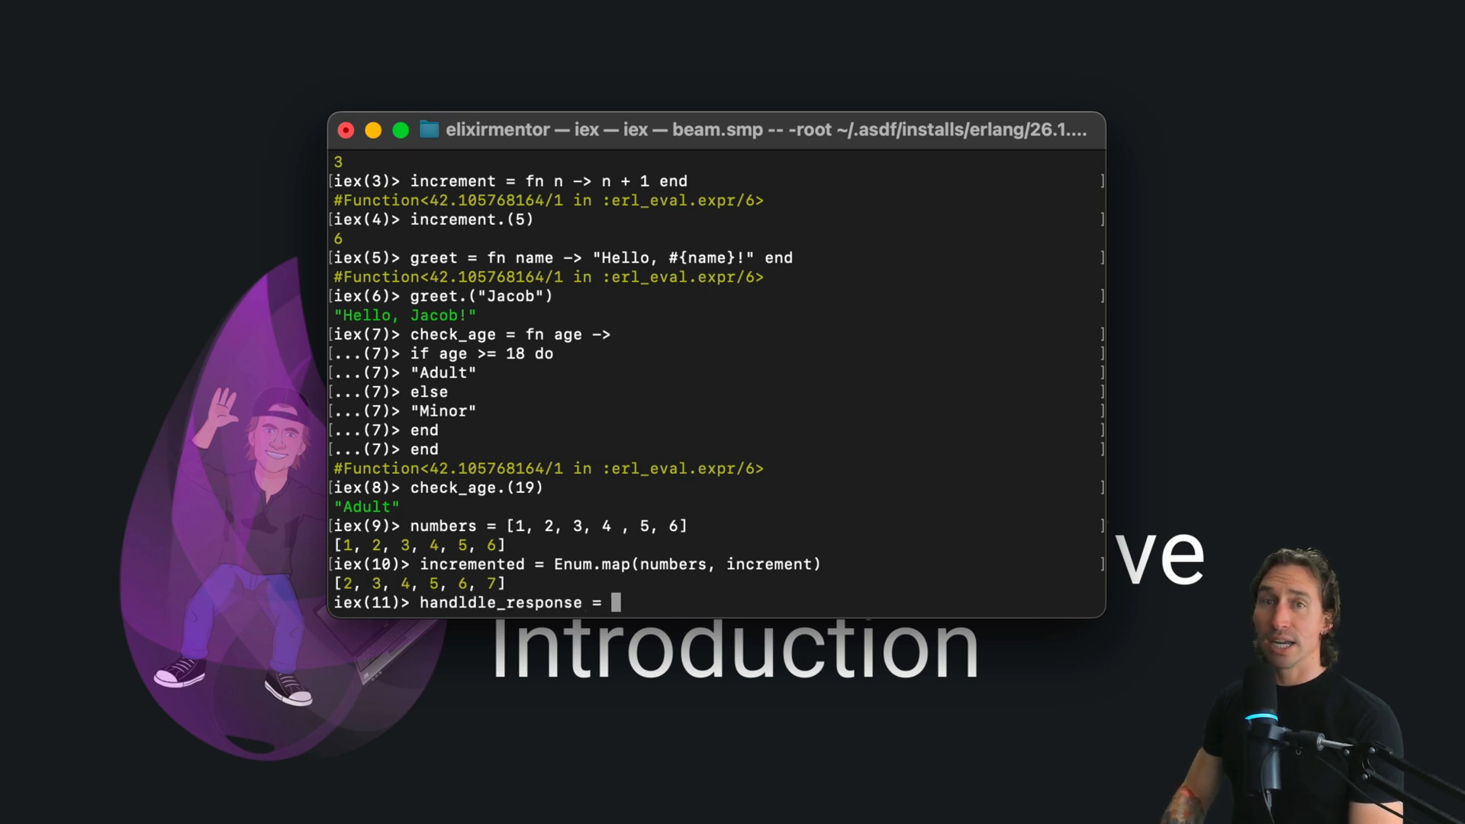
type("fn")
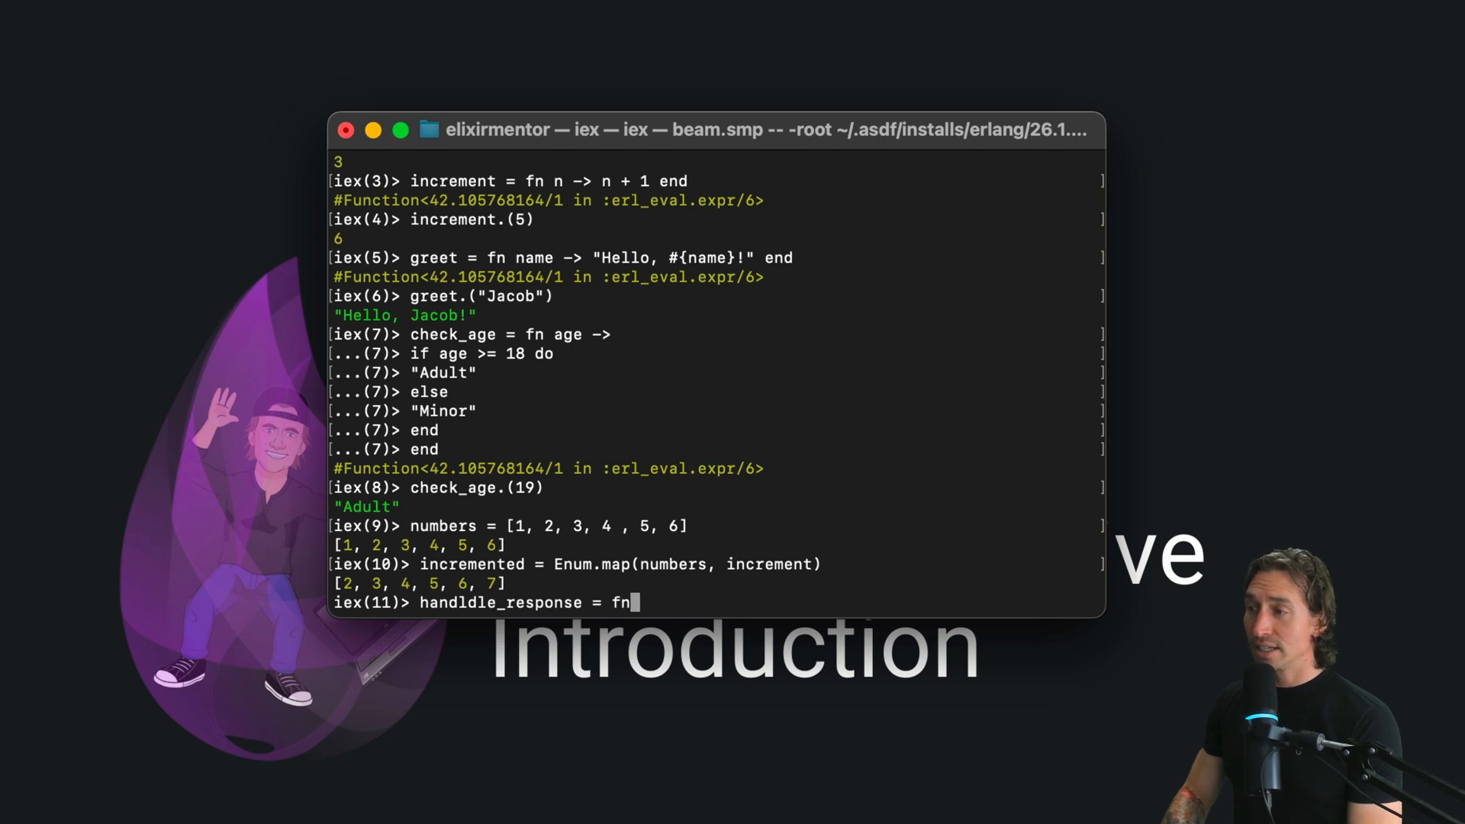
key("Return")
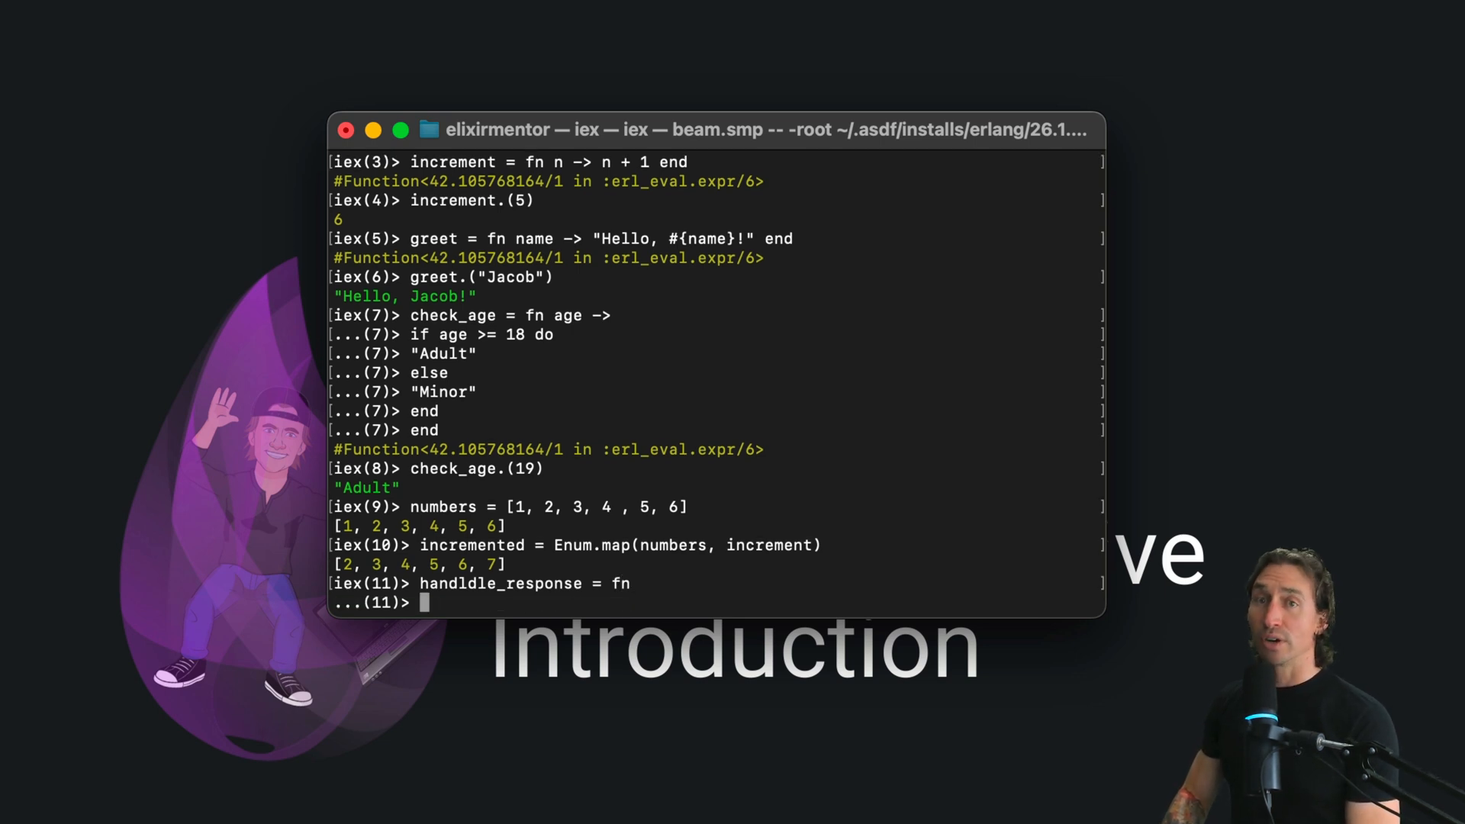
Write the {:ok, data} -> "Data recieved: #{data}" clause.
type("{:o")
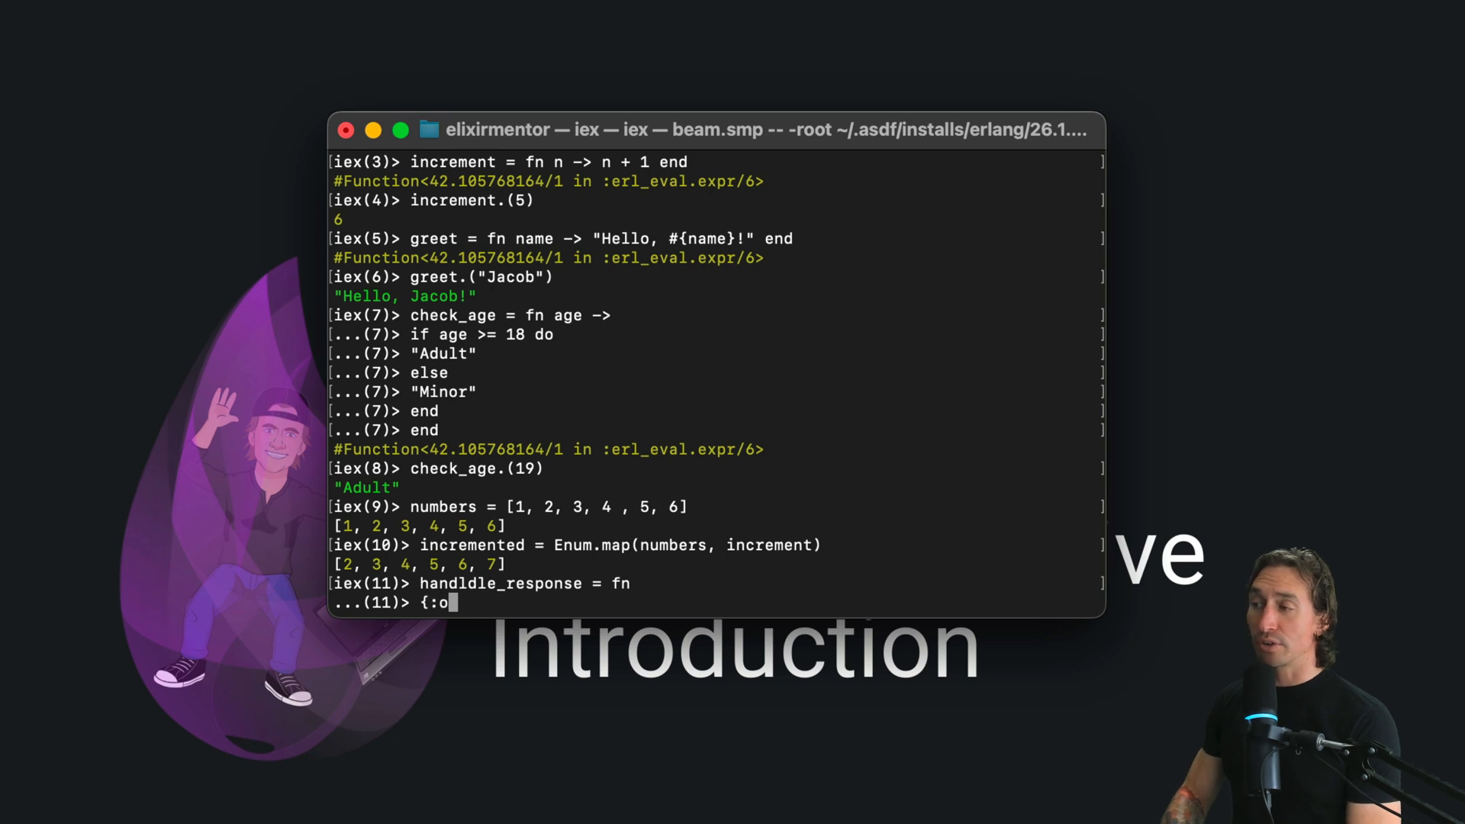
type("k, date")
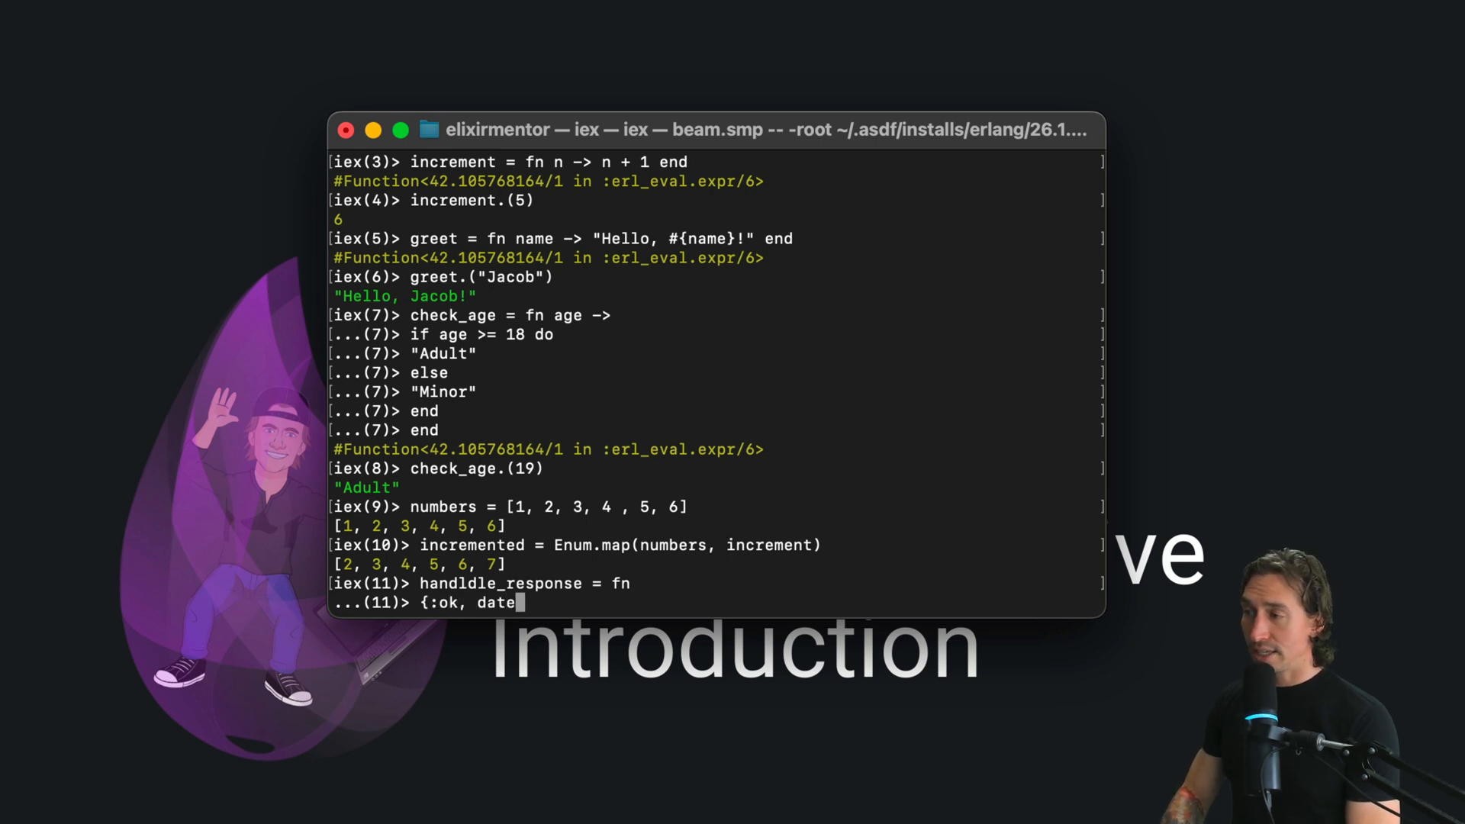
type("a} -")
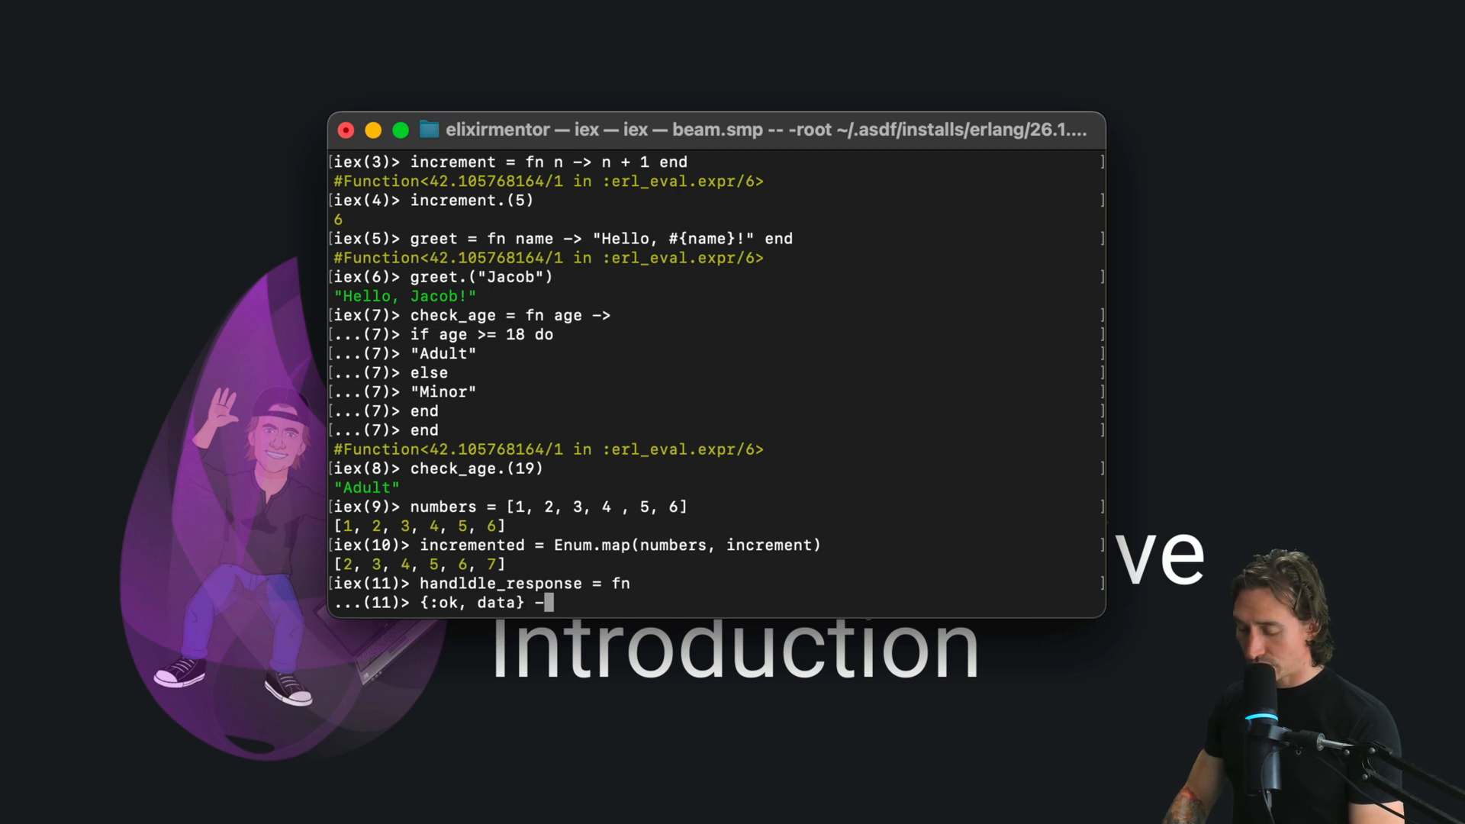
type("\"")
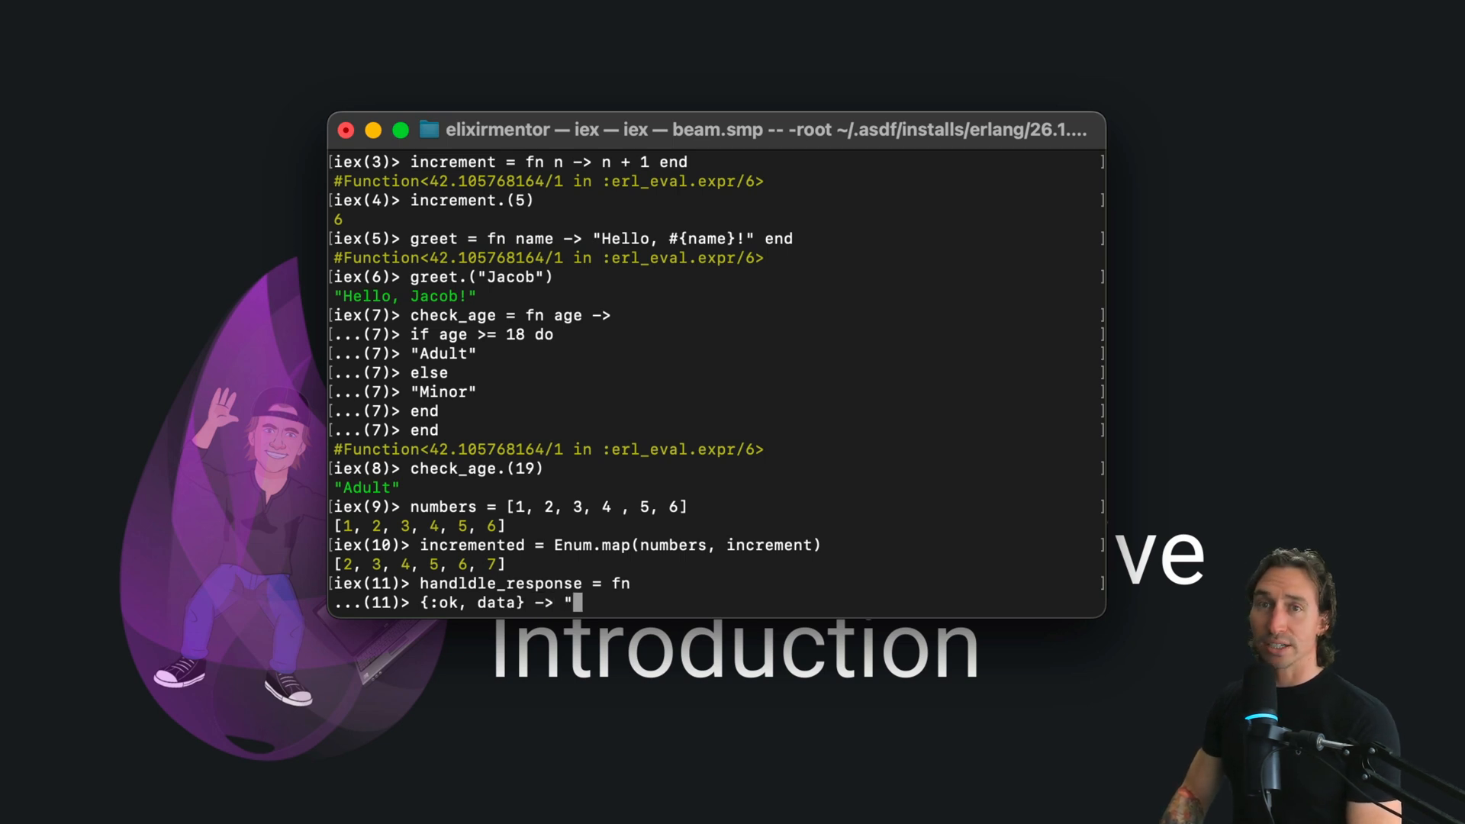
type("Datea re")
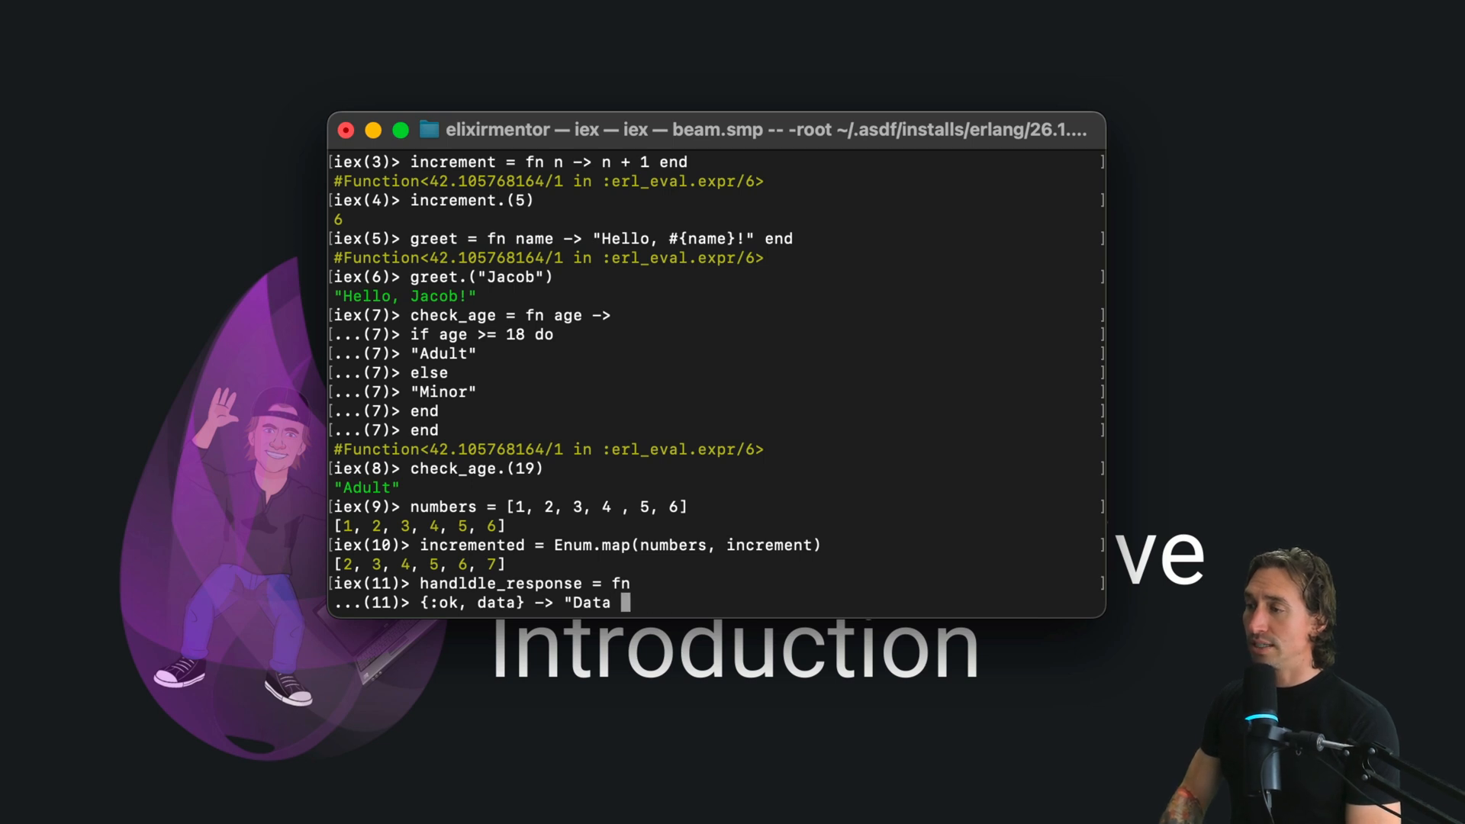
type("recieved:")
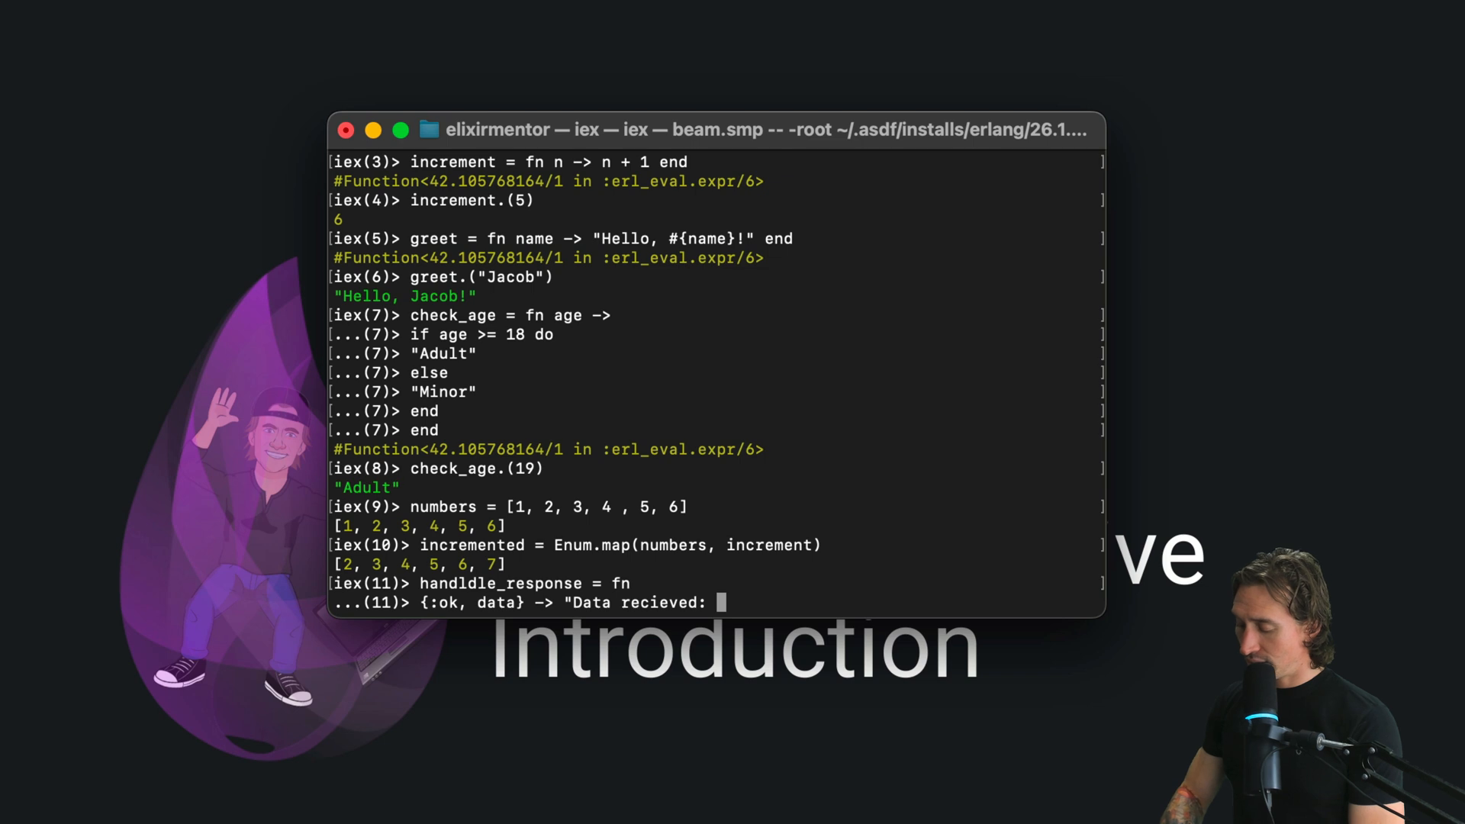
type("#{da")
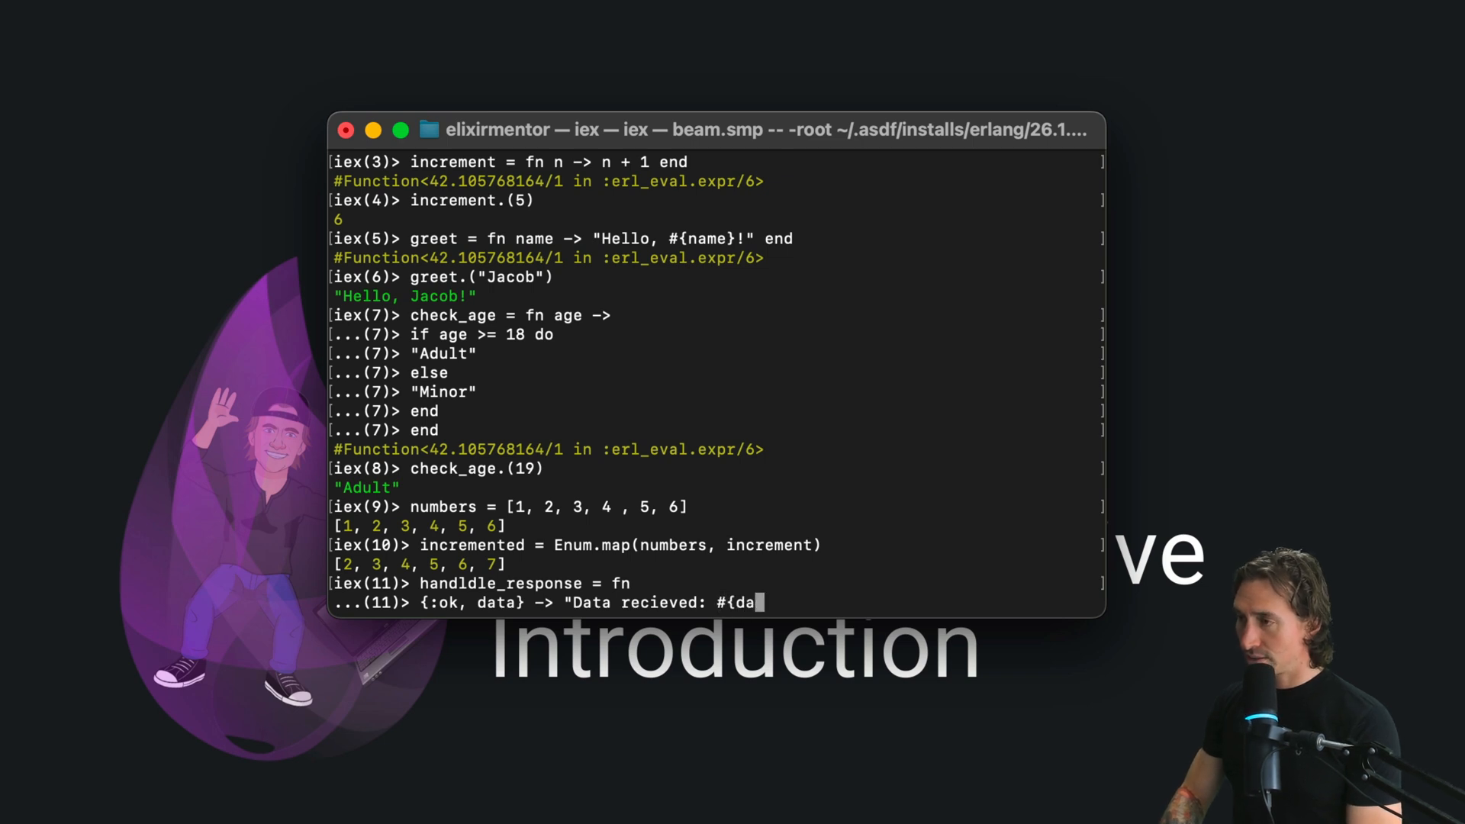
type("ta}")
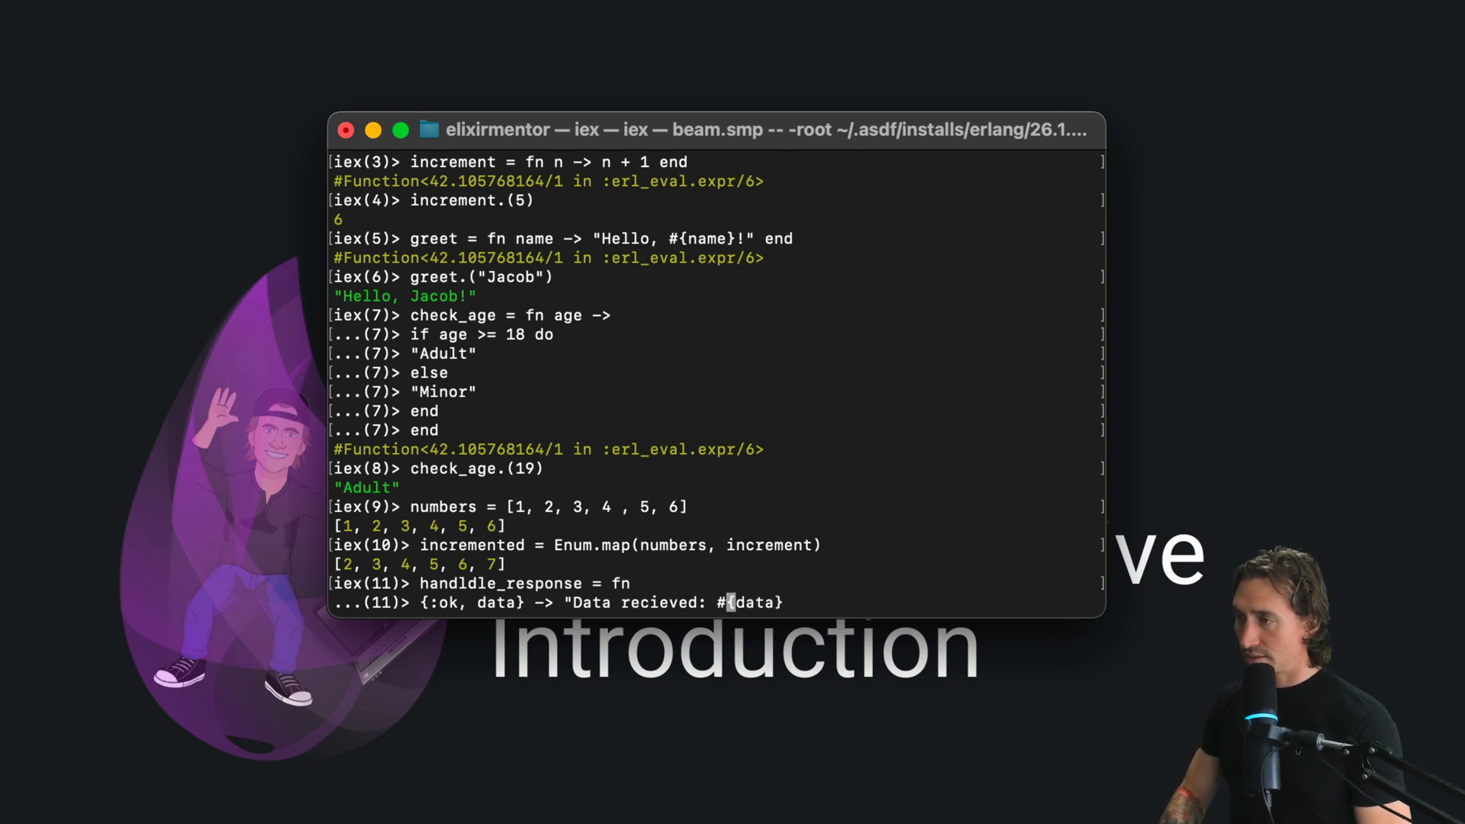
type("\"")
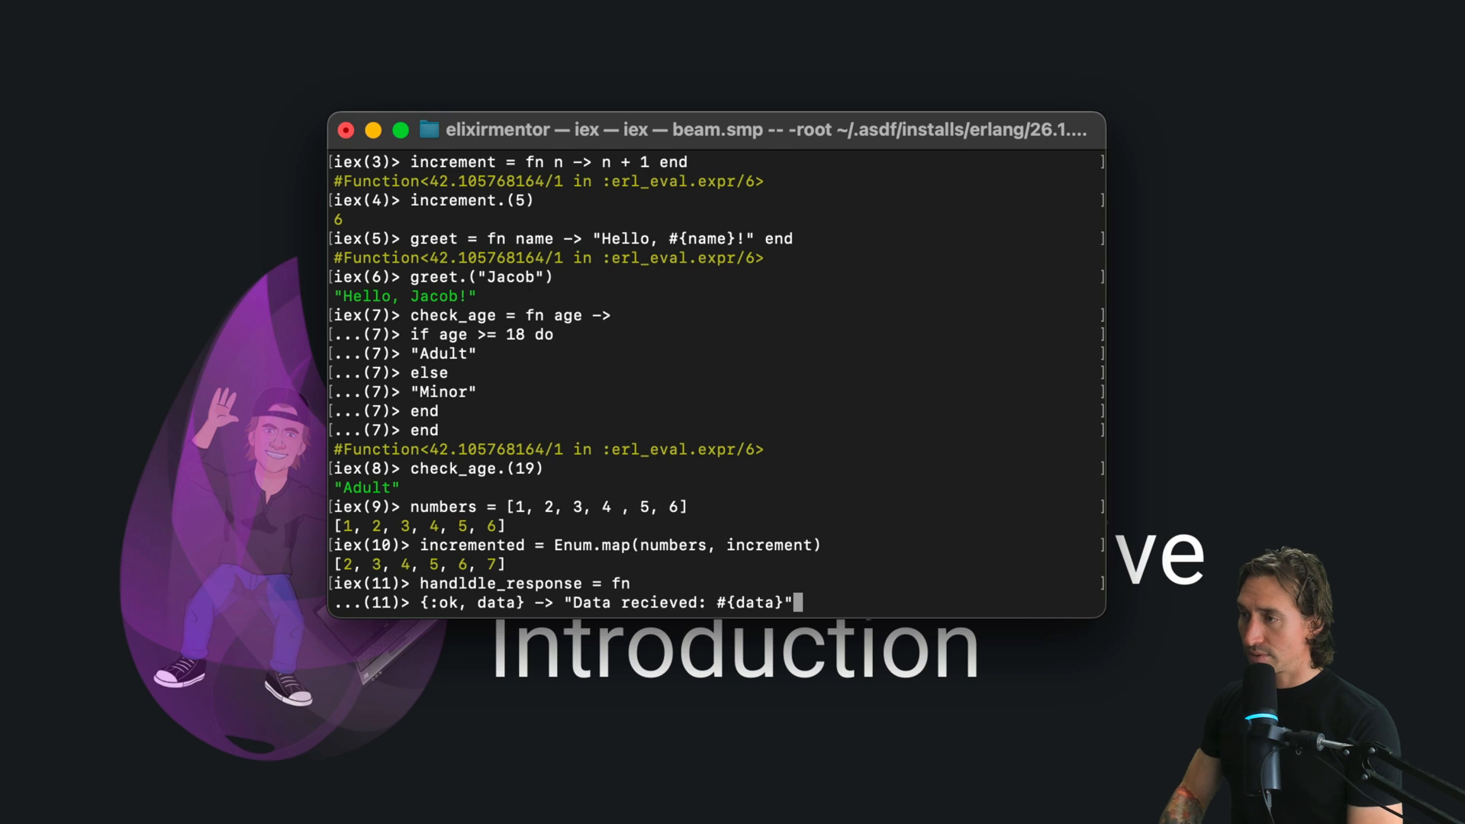
Write the {:error, reason} -> "Error Encountered: #{reason}" clause.
key("Return")
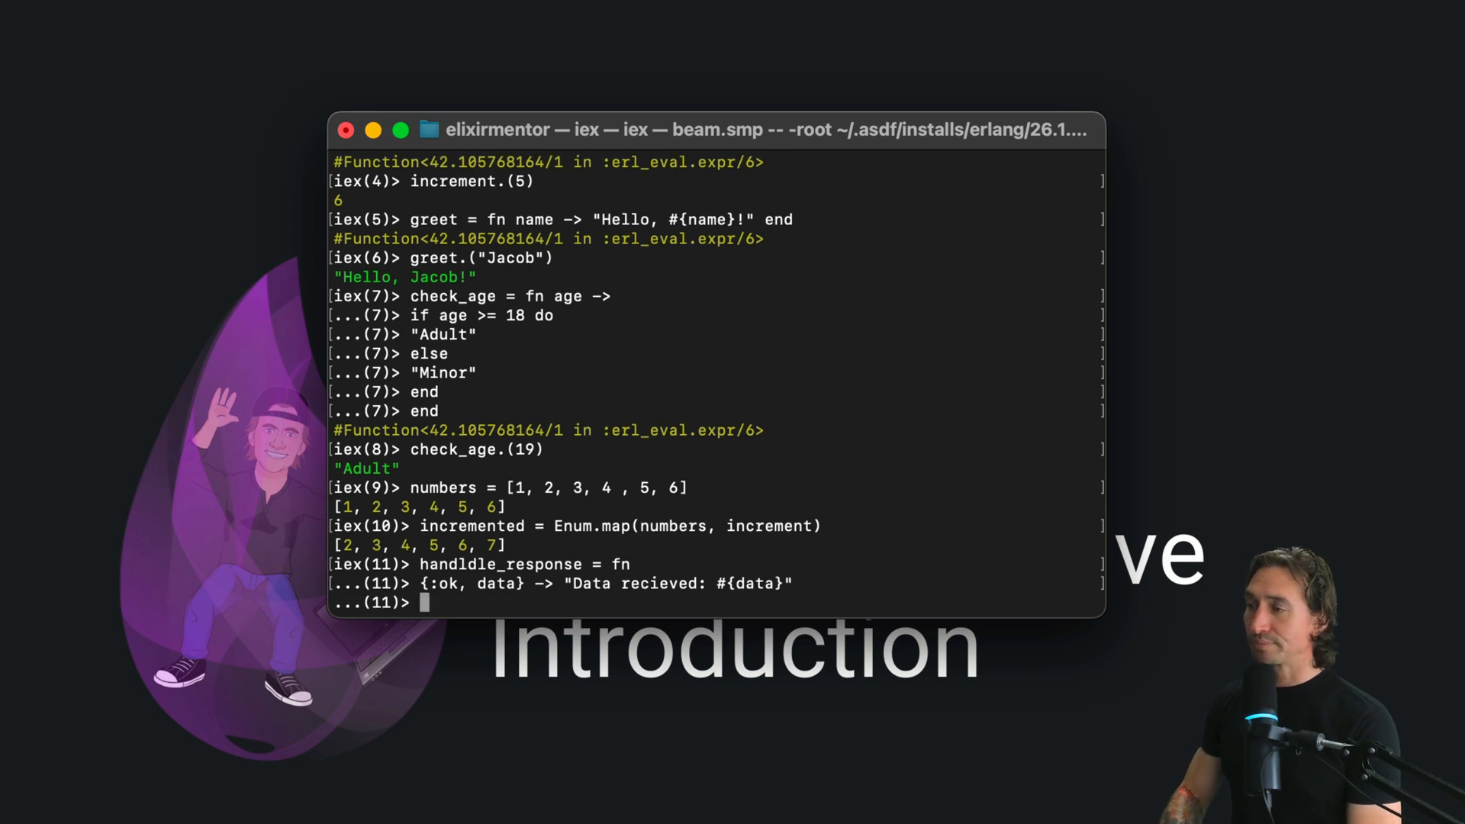
type("{:")
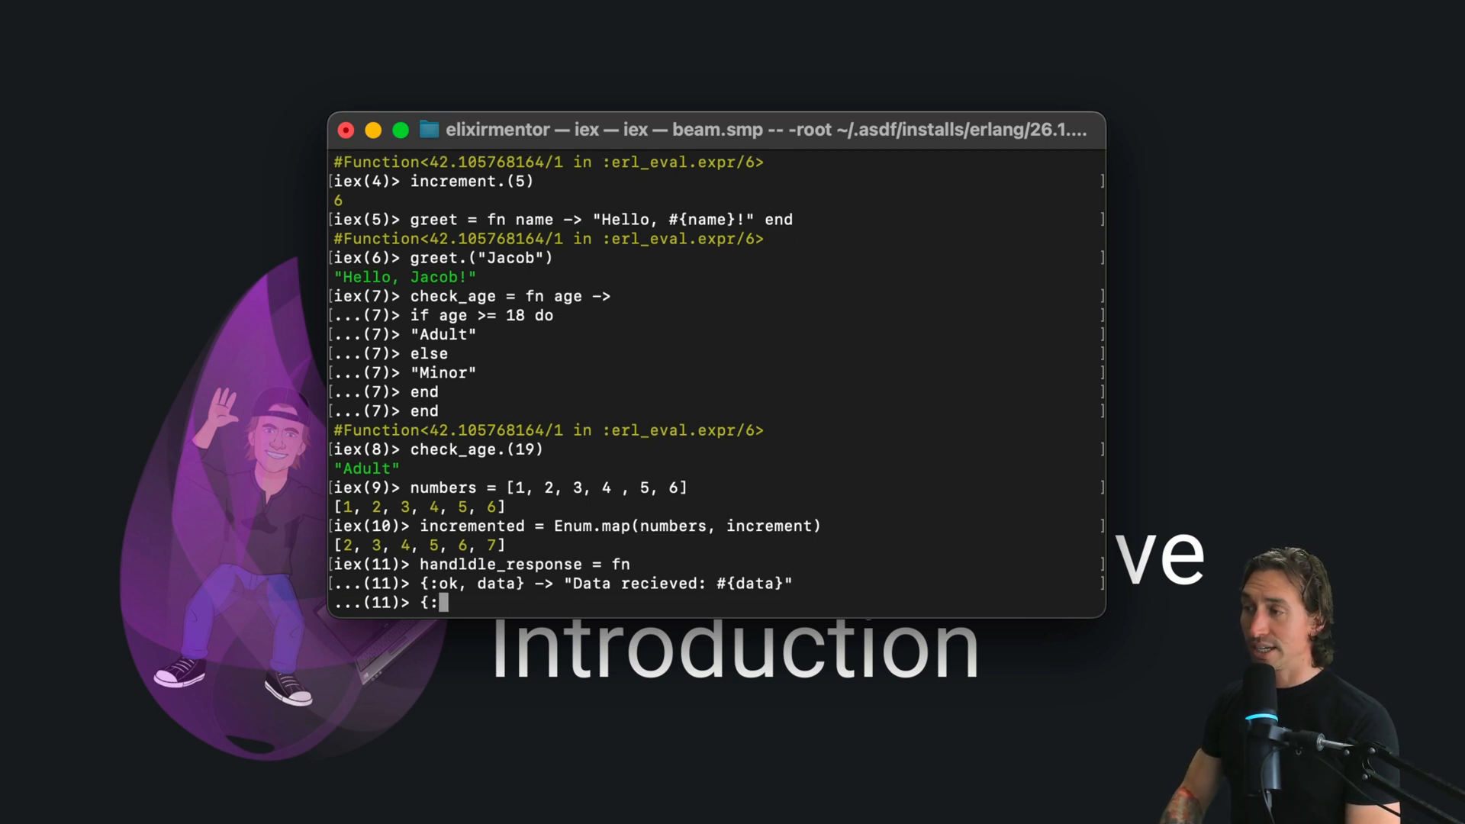
type("error")
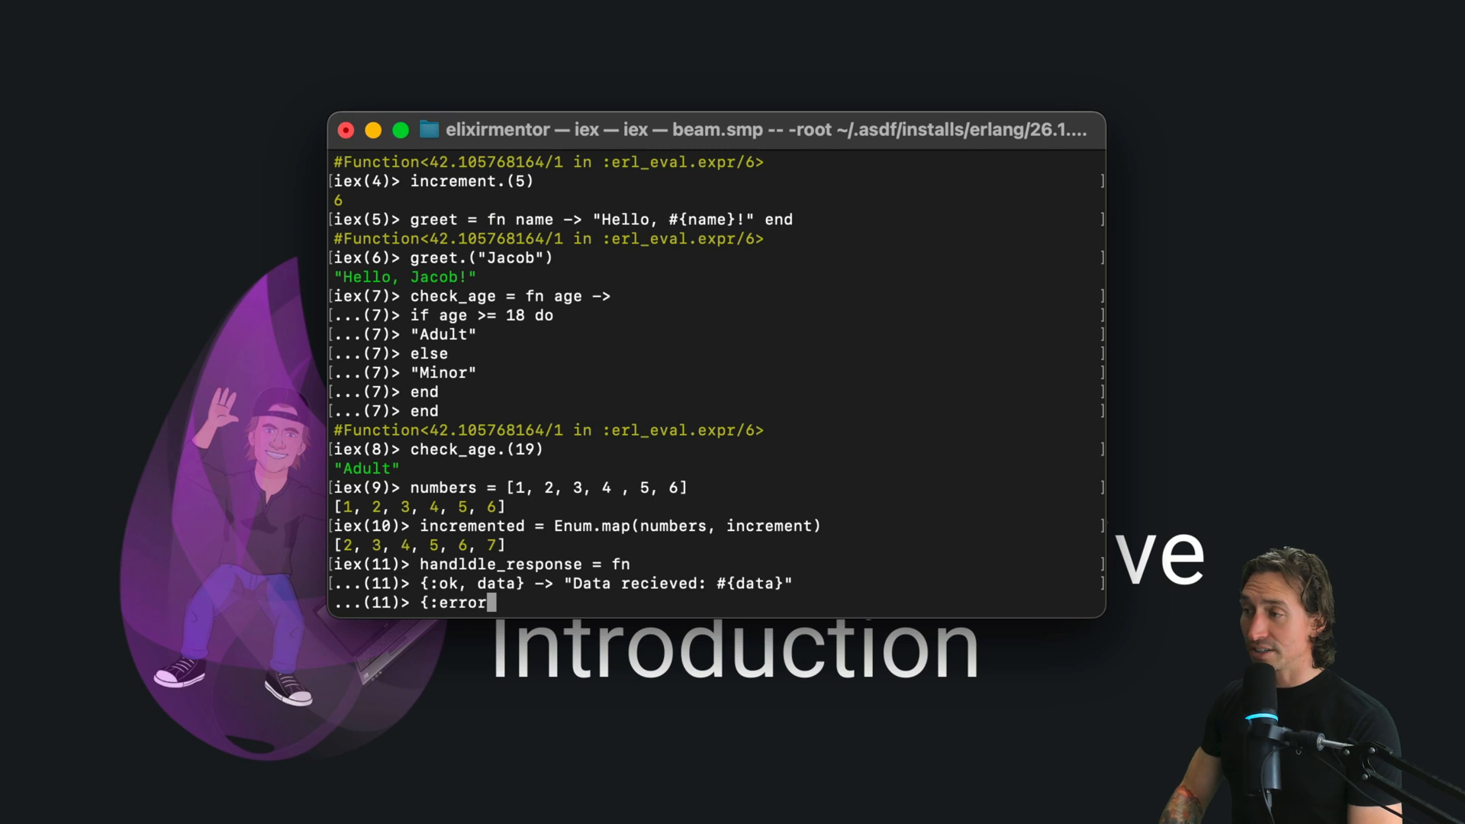
type(",")
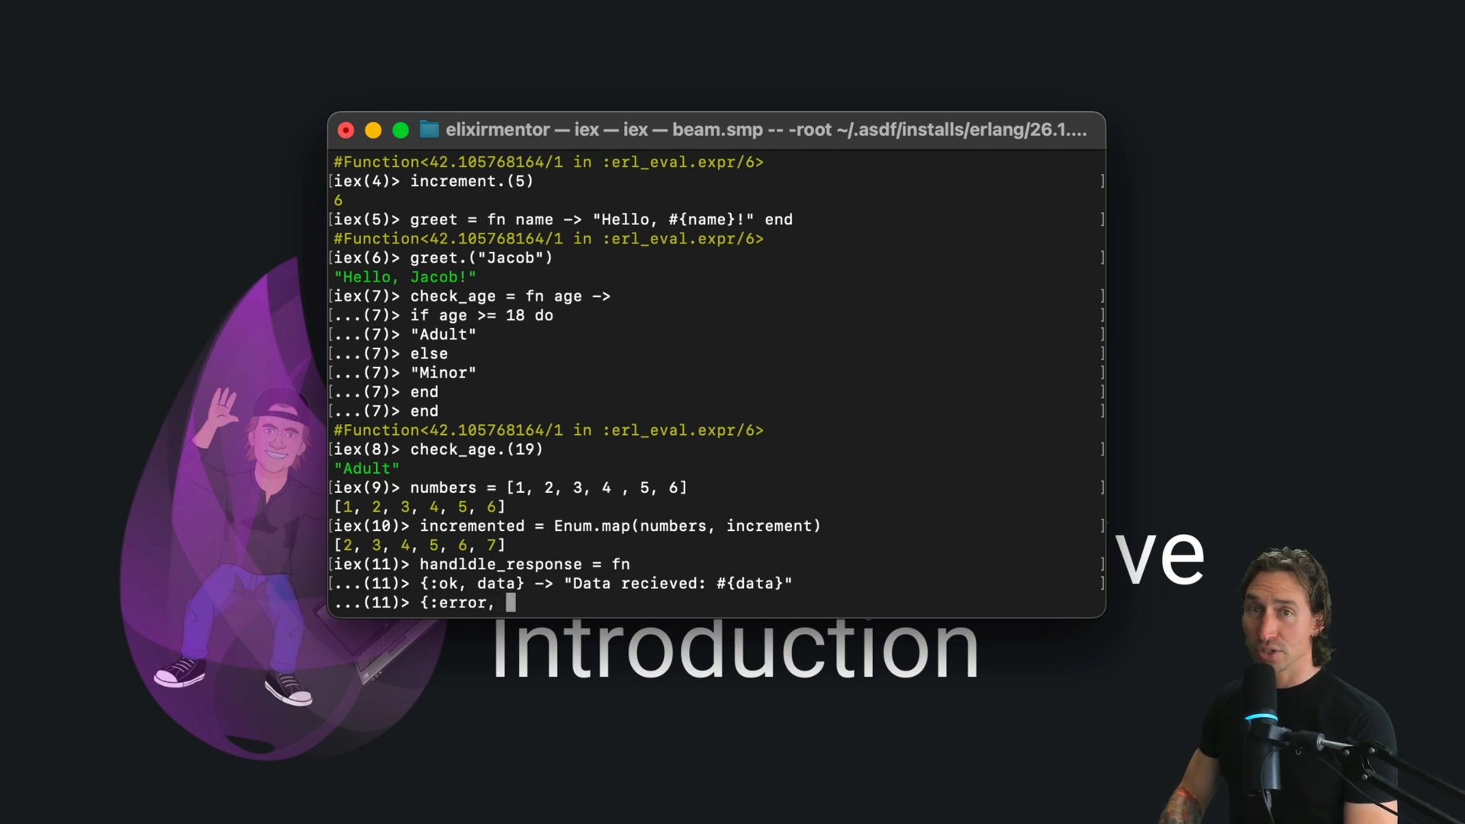
type("reason")
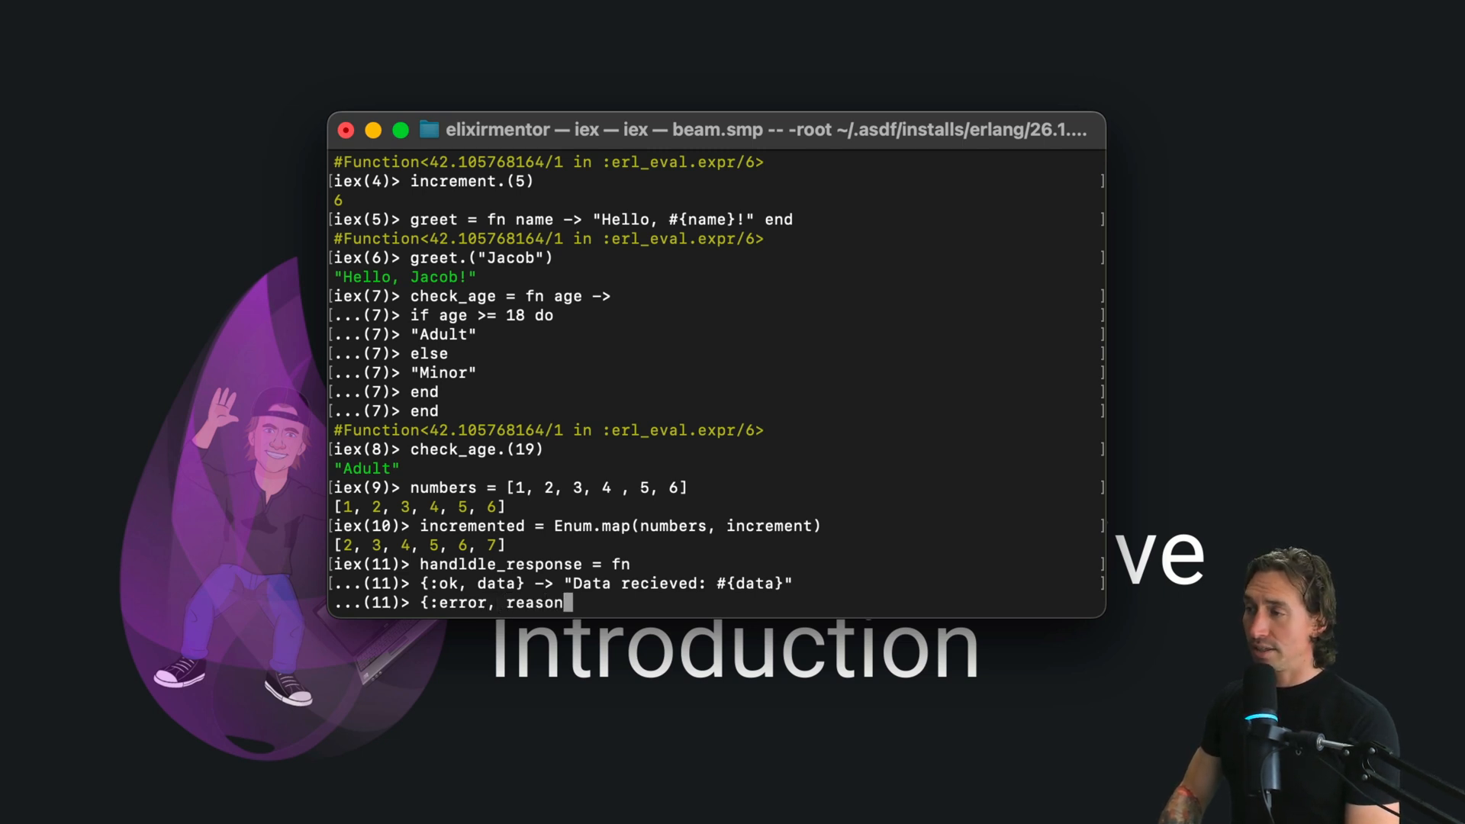
type("} ->")
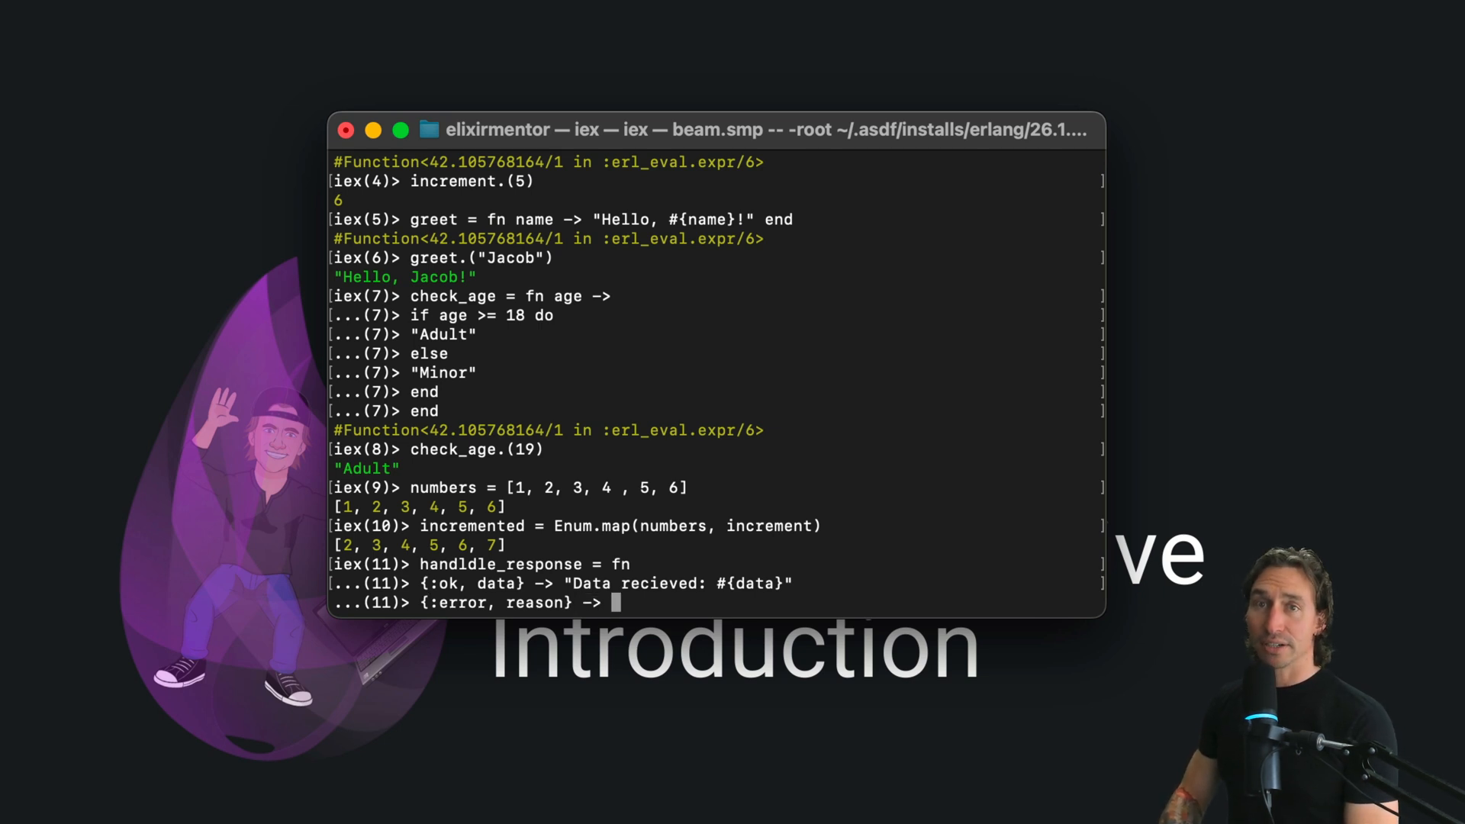
type("\"E")
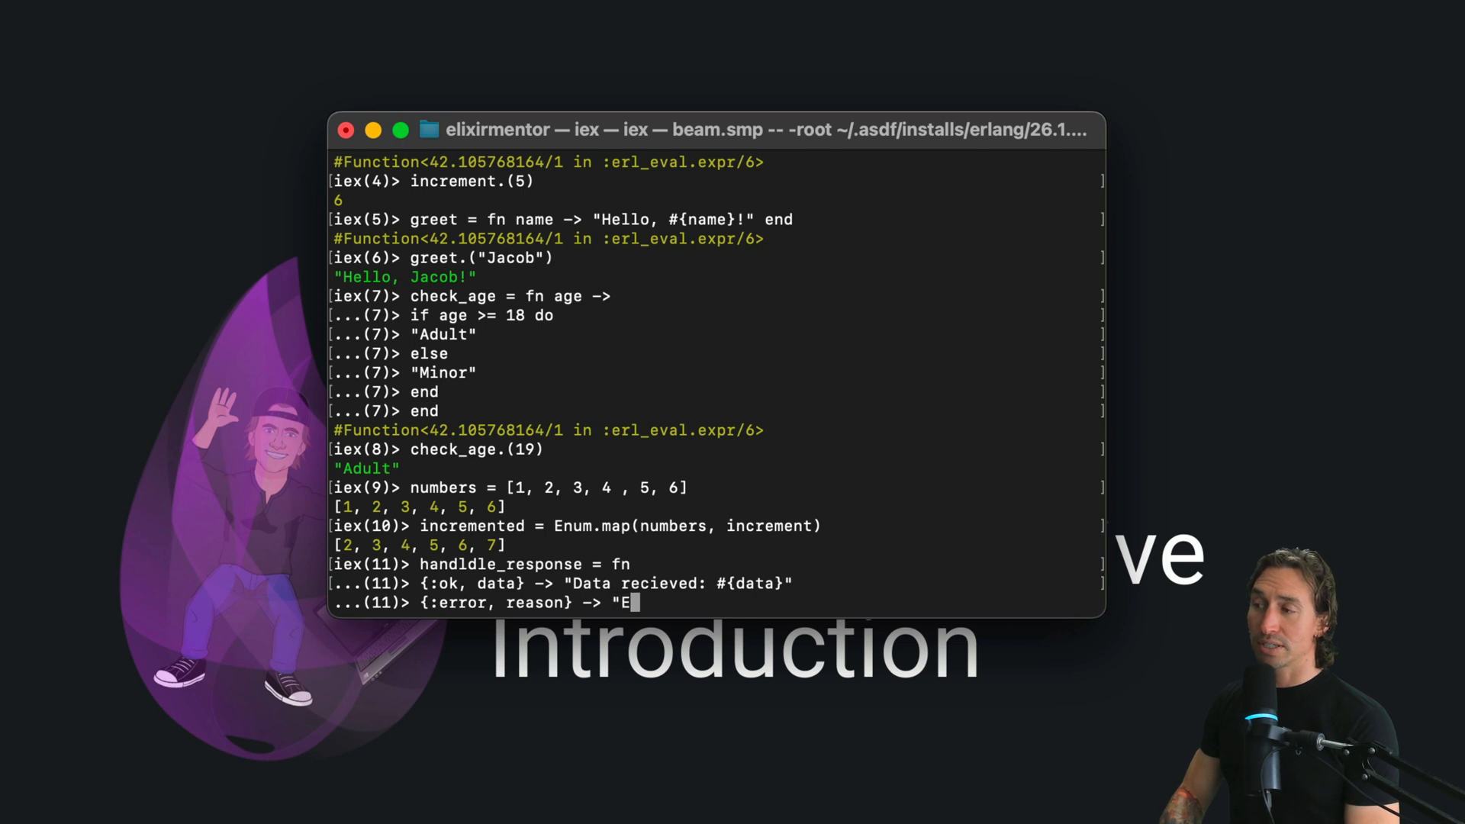
type("rror Enco")
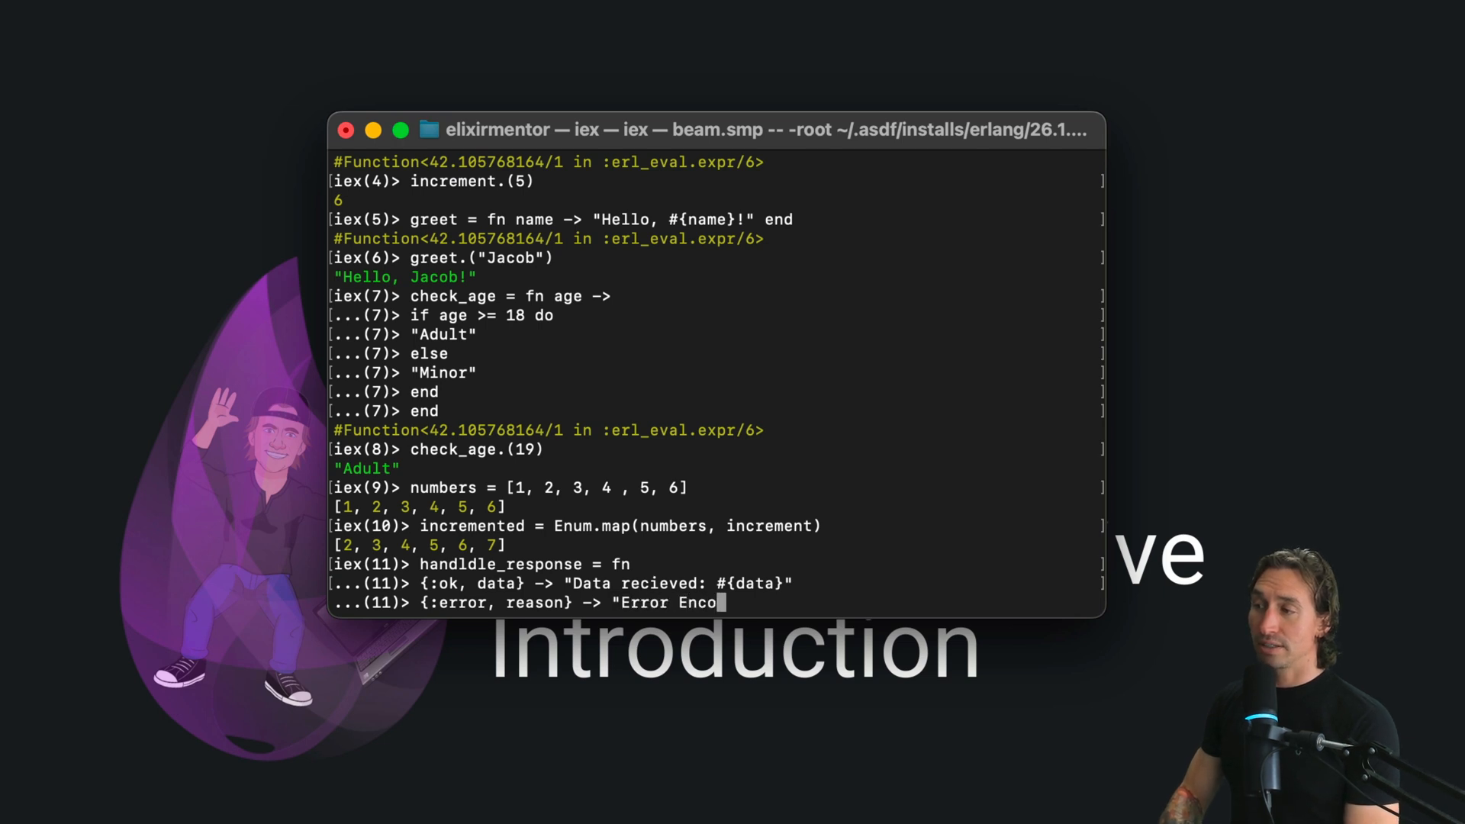
type("untered:")
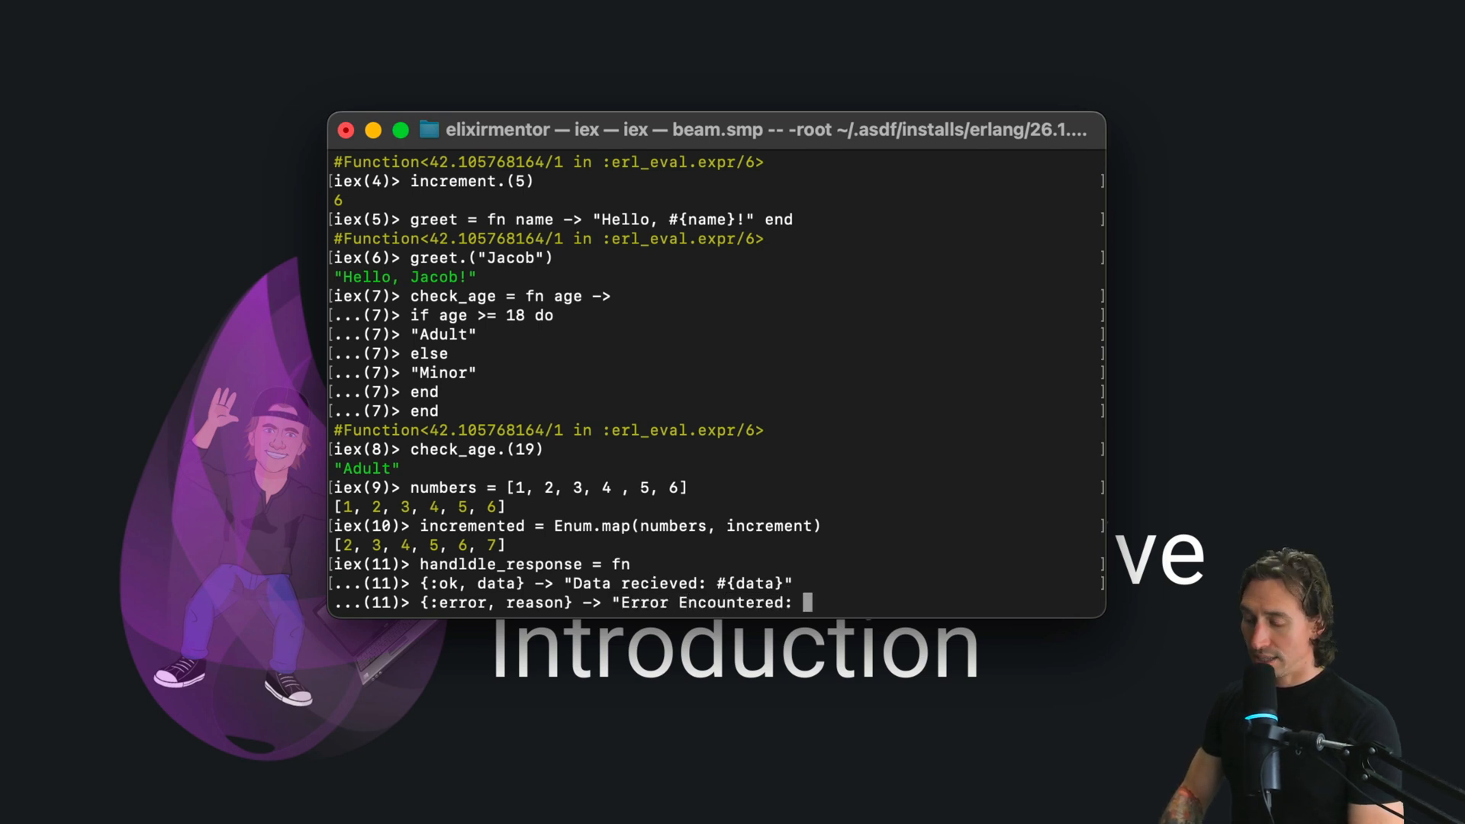
type("#{")
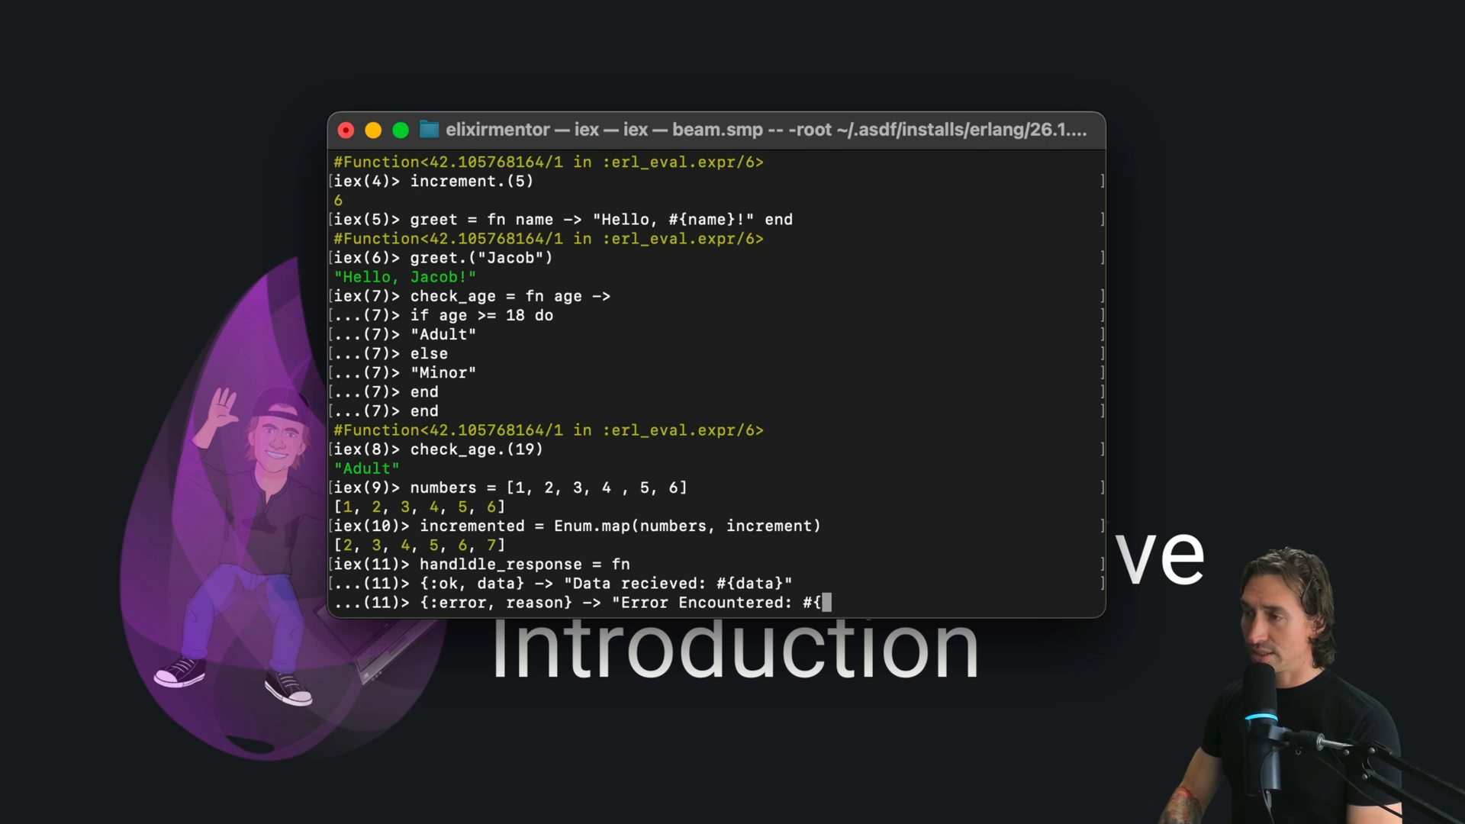
type("r")
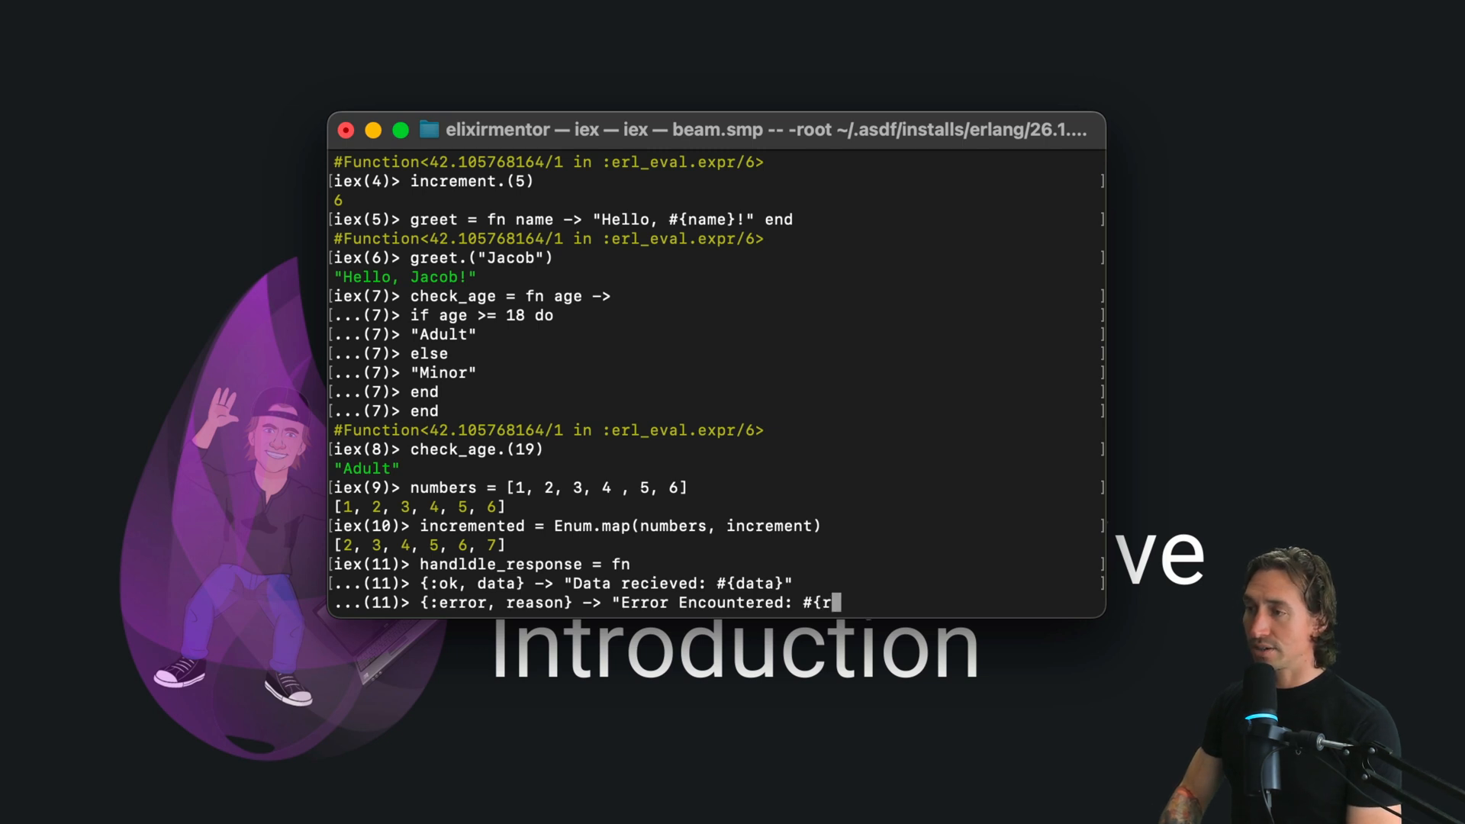
type("eason}\"")
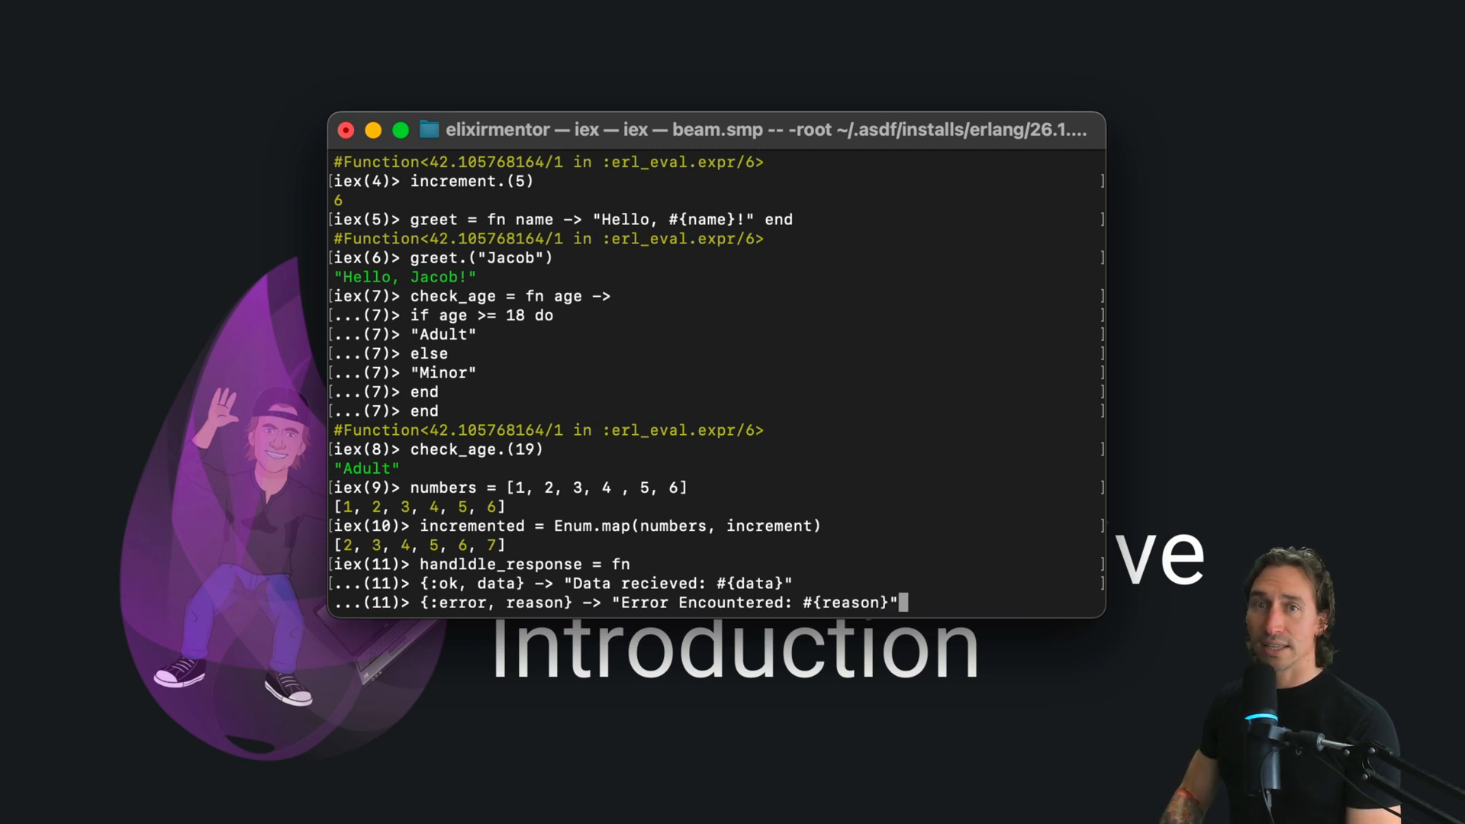
Close the handldle_response function body with end.
key("Return")
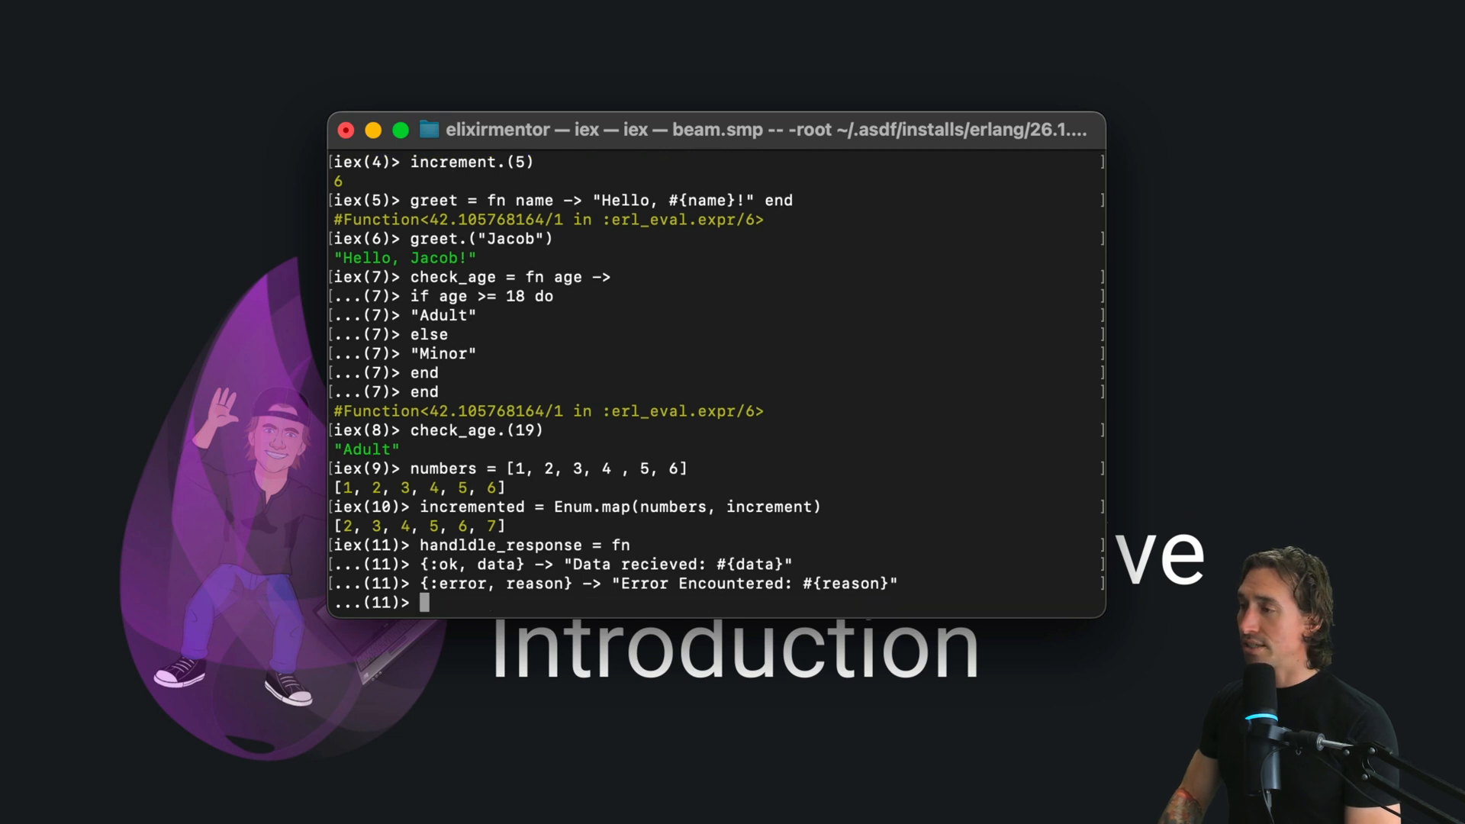
type("end")
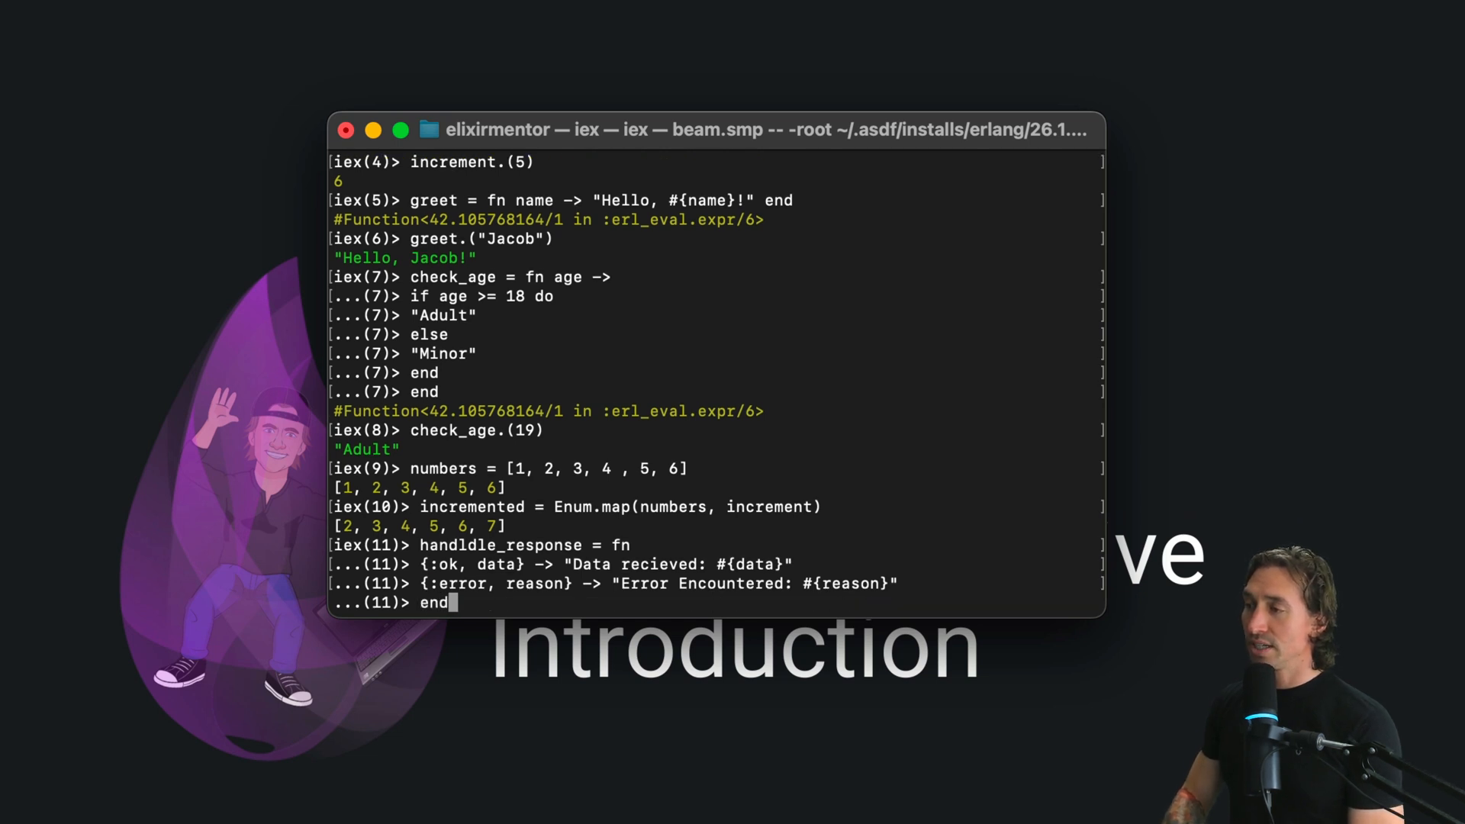
Evaluate handldle_response and type the call handldle_response.({:ok, "this is data"}).
key("Return")
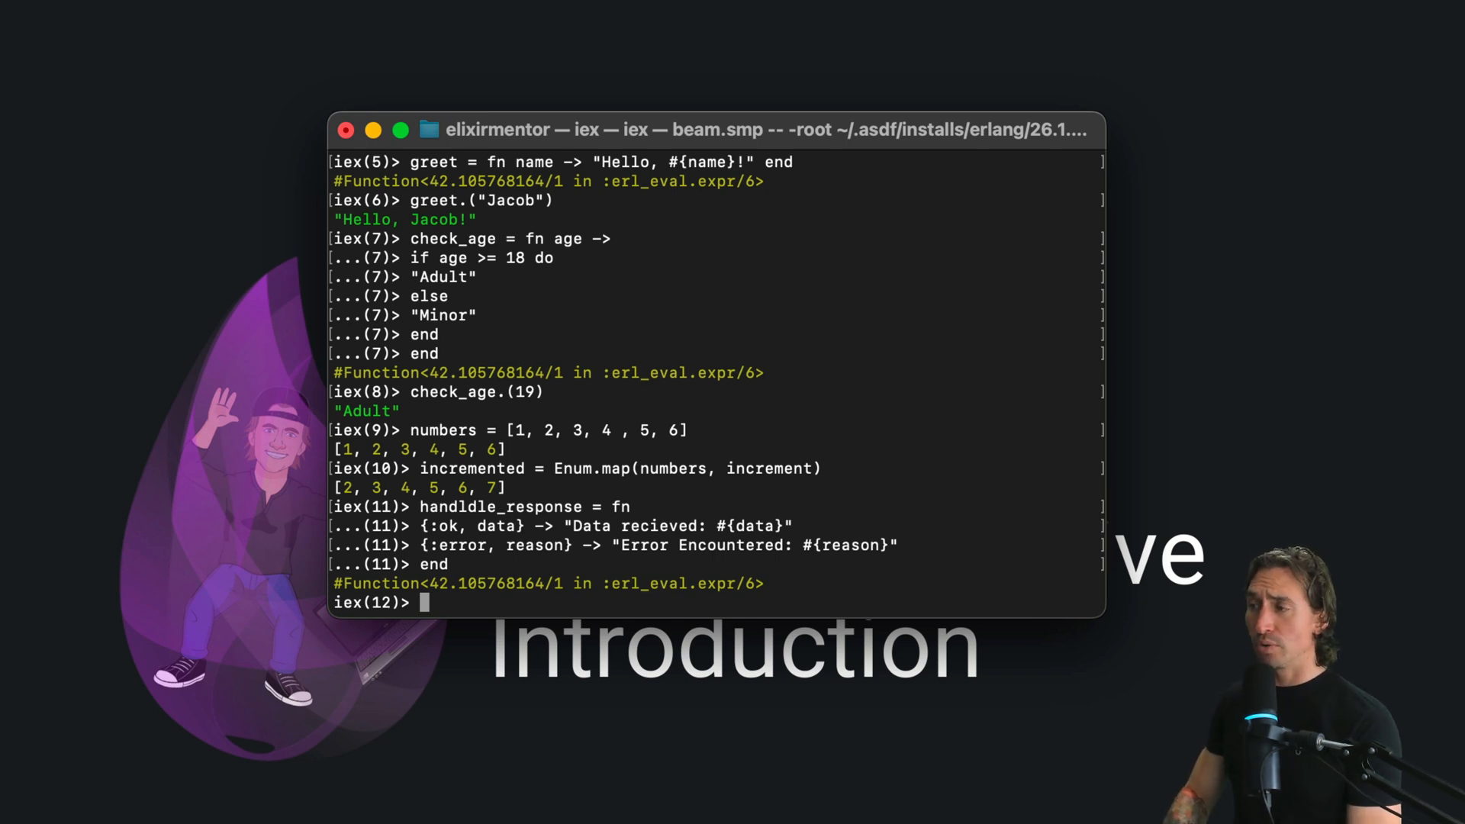
type("handldle_response")
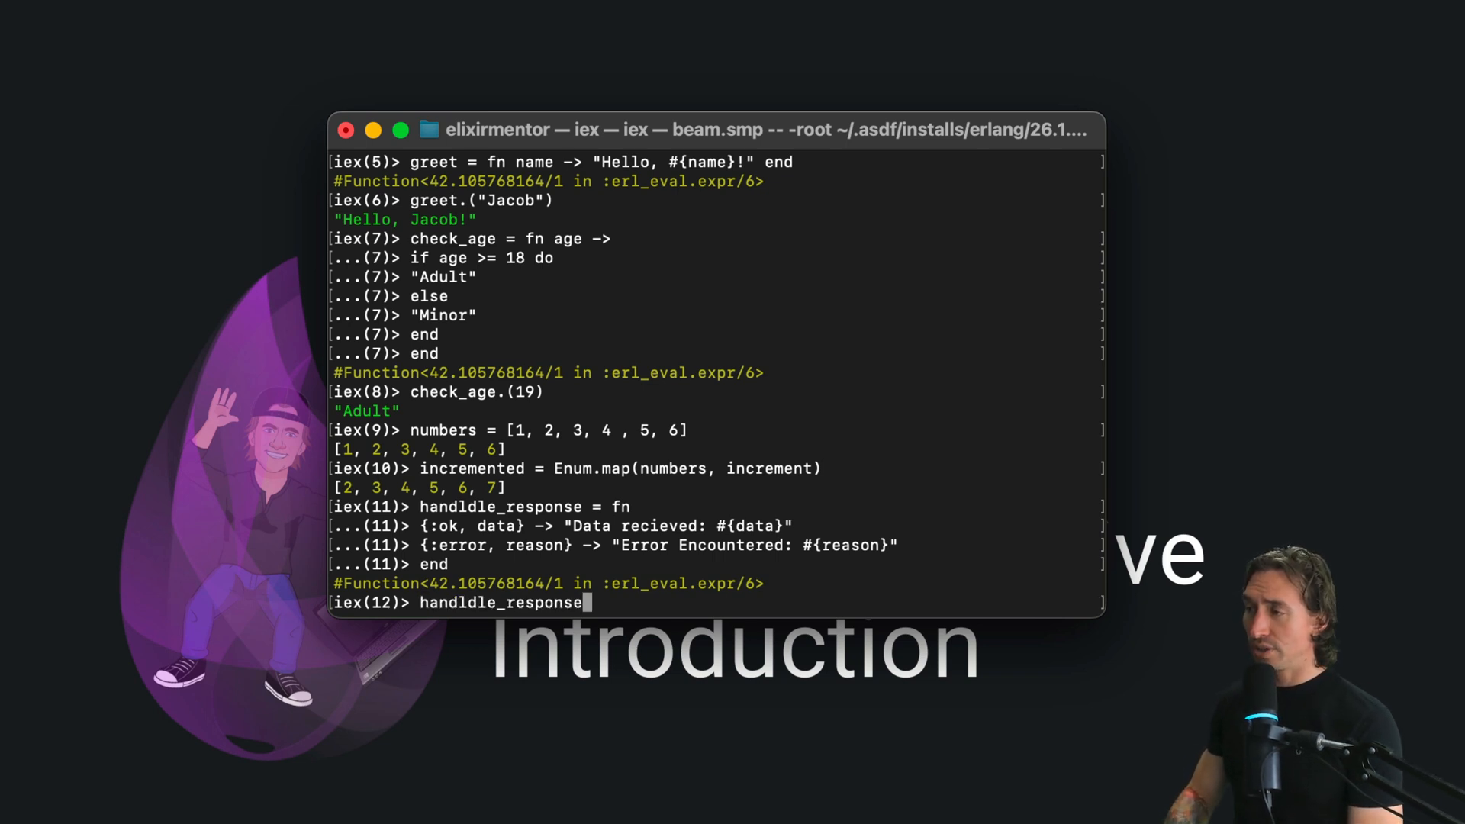
type(".")
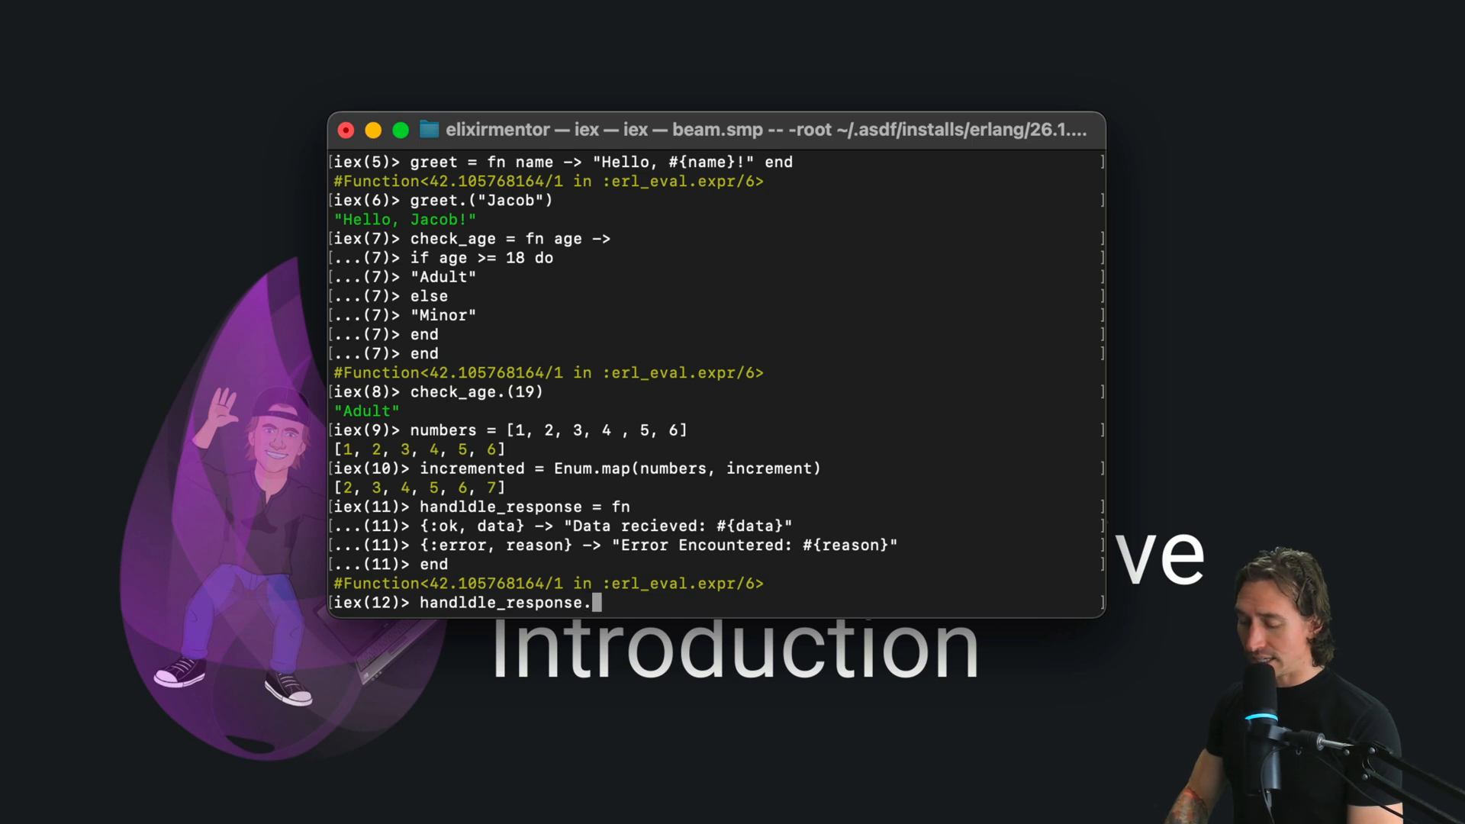
type("()")
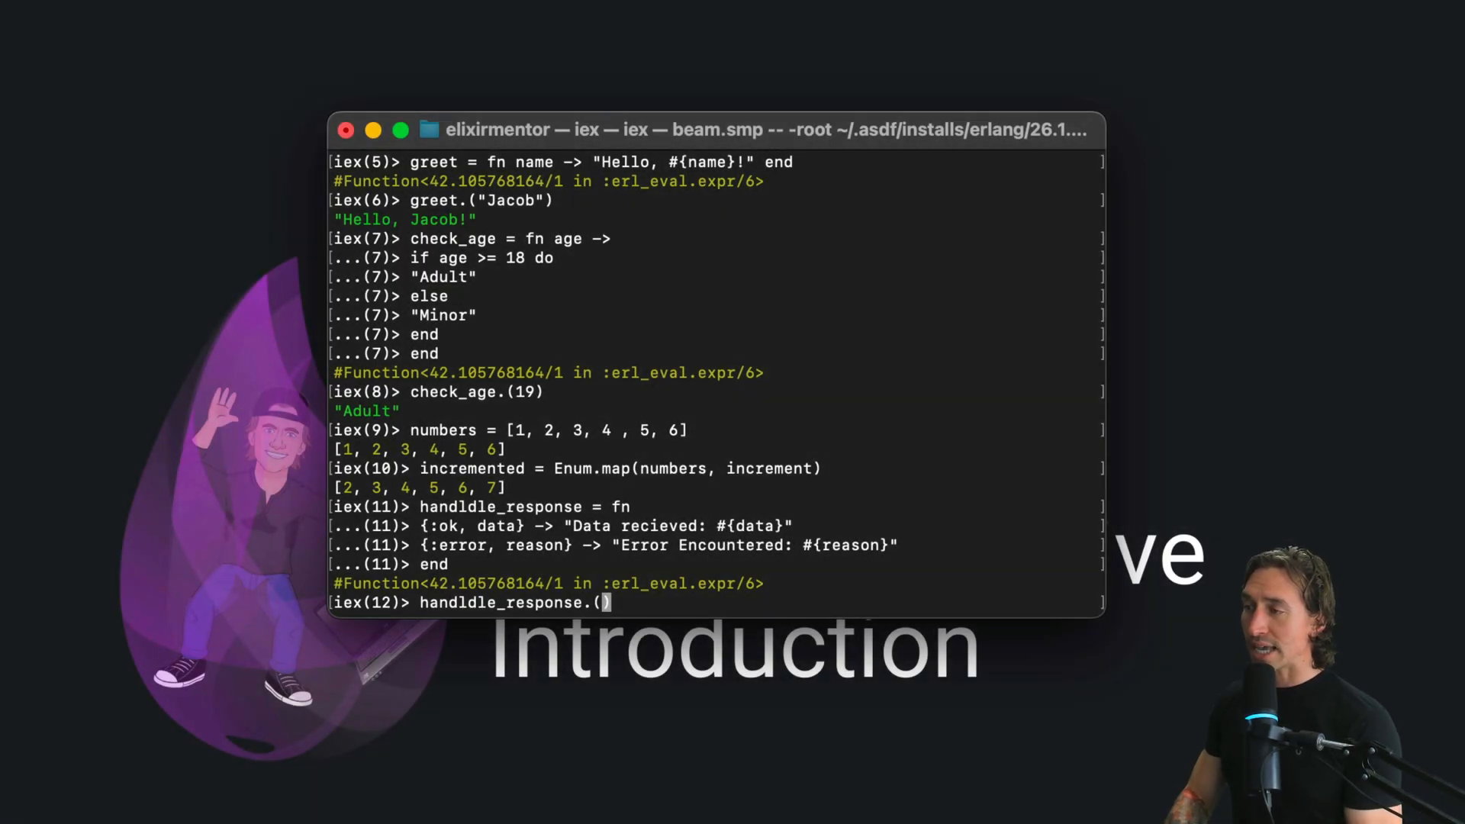
type("{")
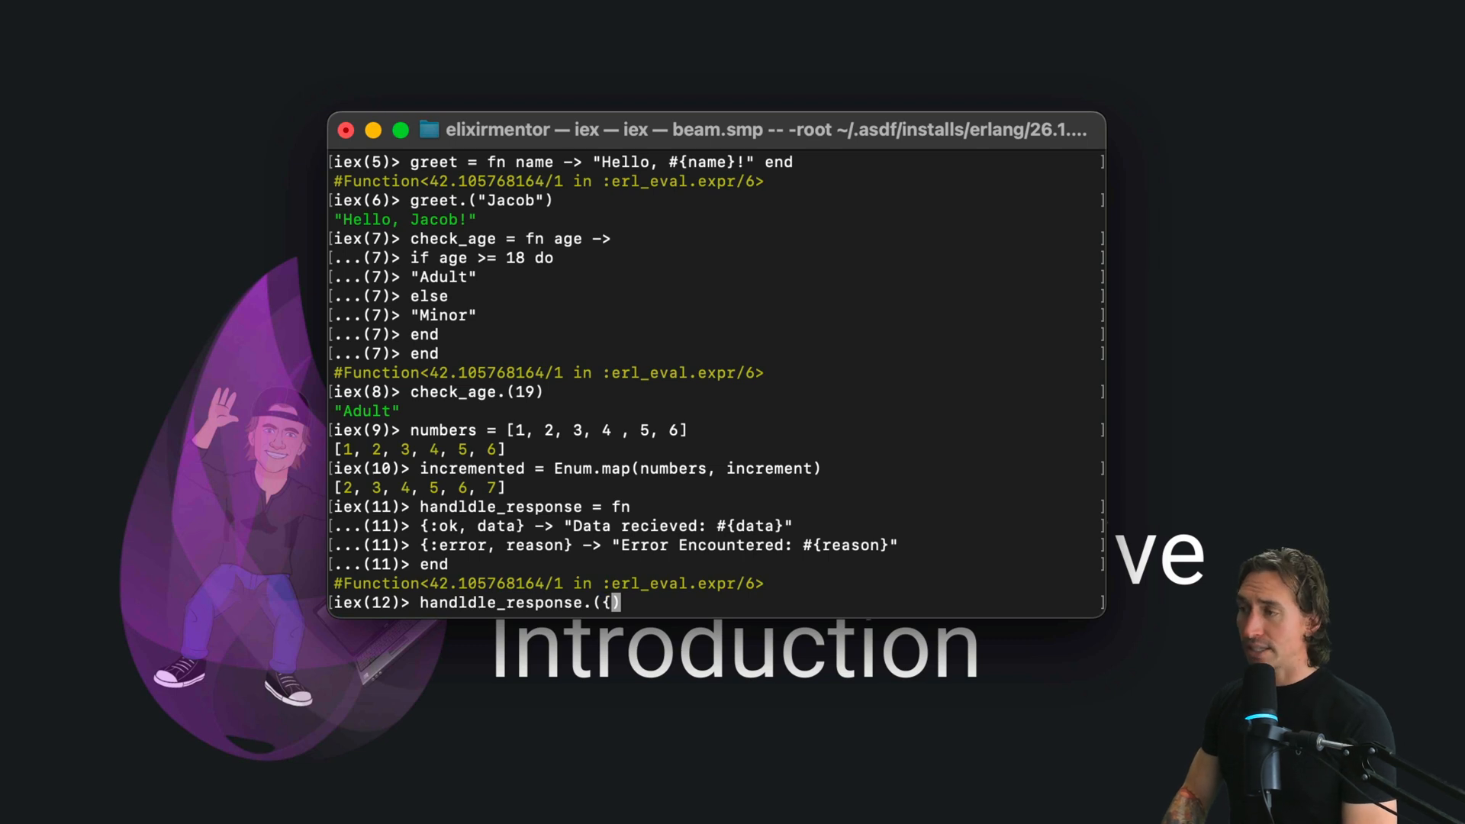
type(":ok, \"")
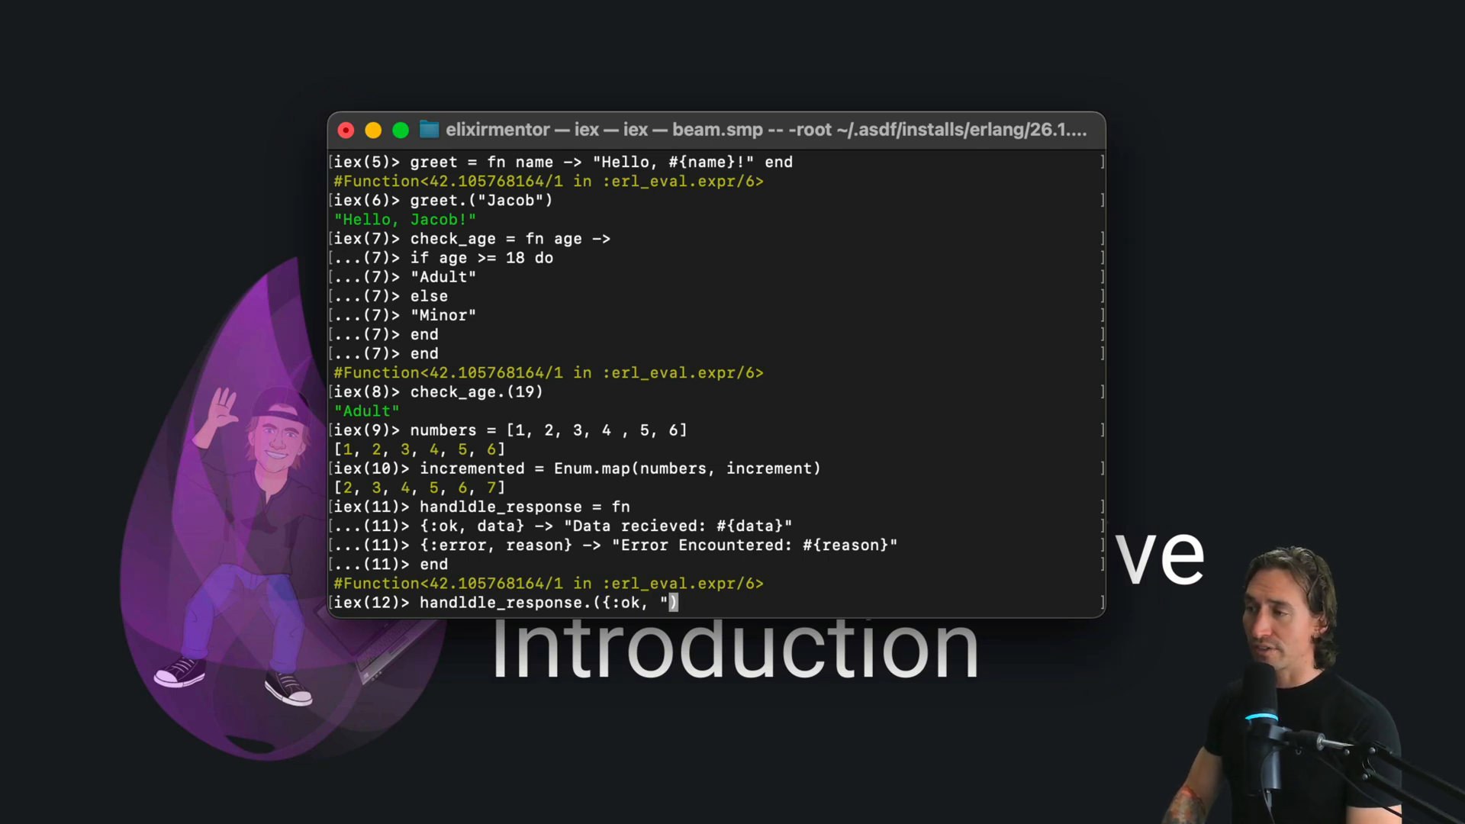
type("this is data")
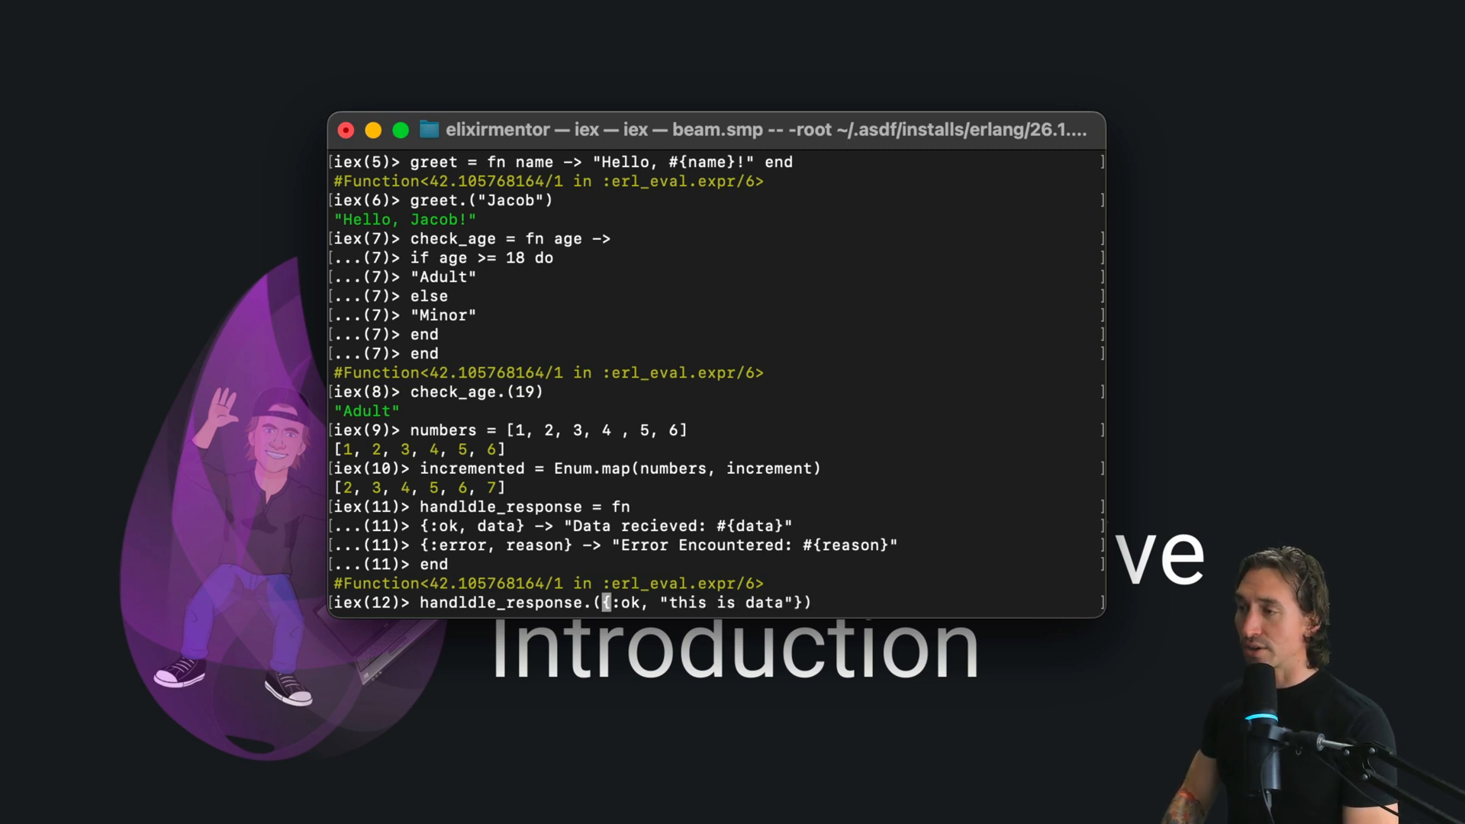
type(")")
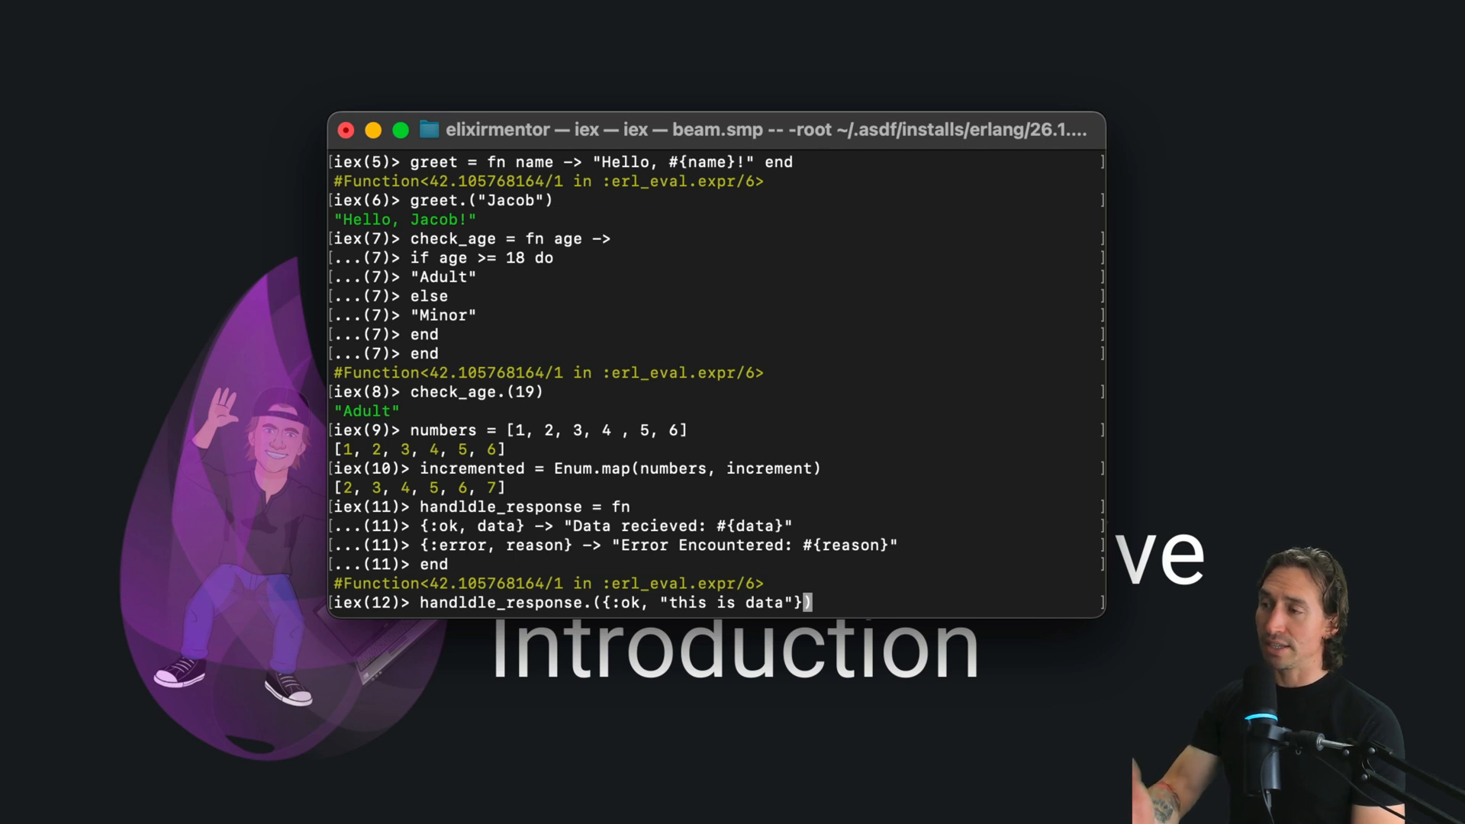
Call handldle_response with {:ok, "this is data"}, then with {:error, "this is error"}, getting both messages.
key("Return")
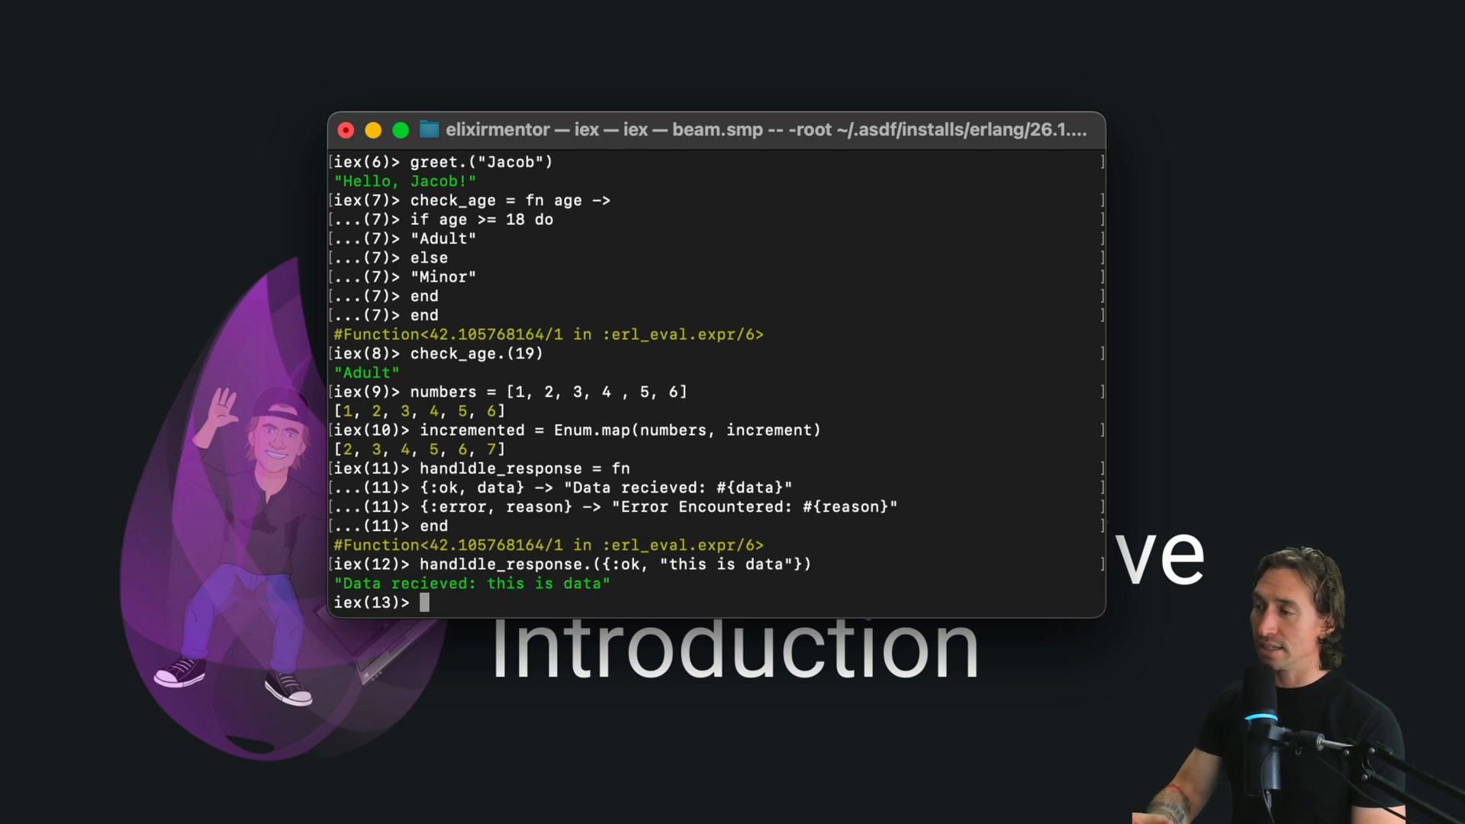
type("handldle_response.({:ok, \"this is data\"})")
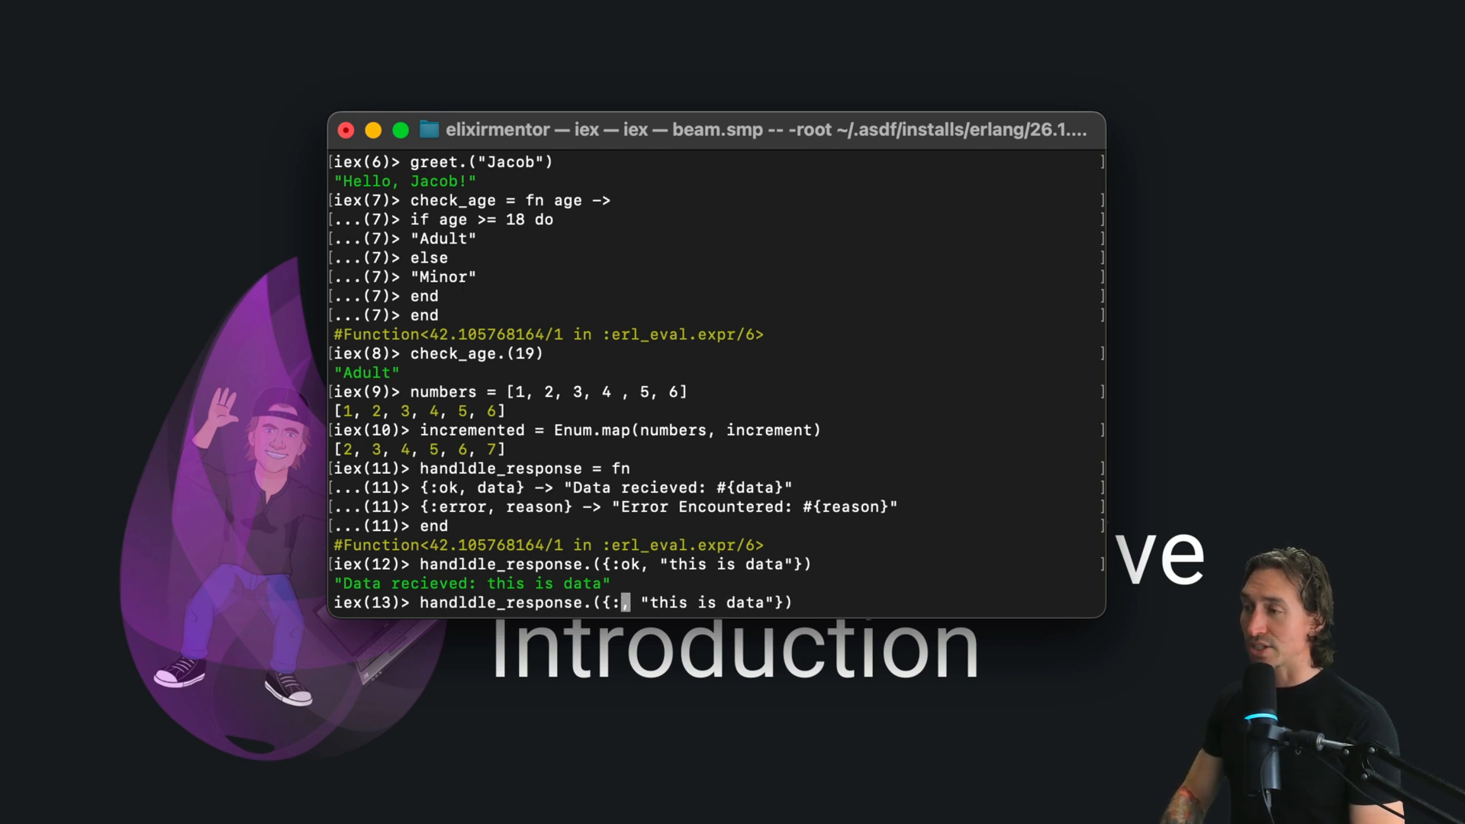
type("error")
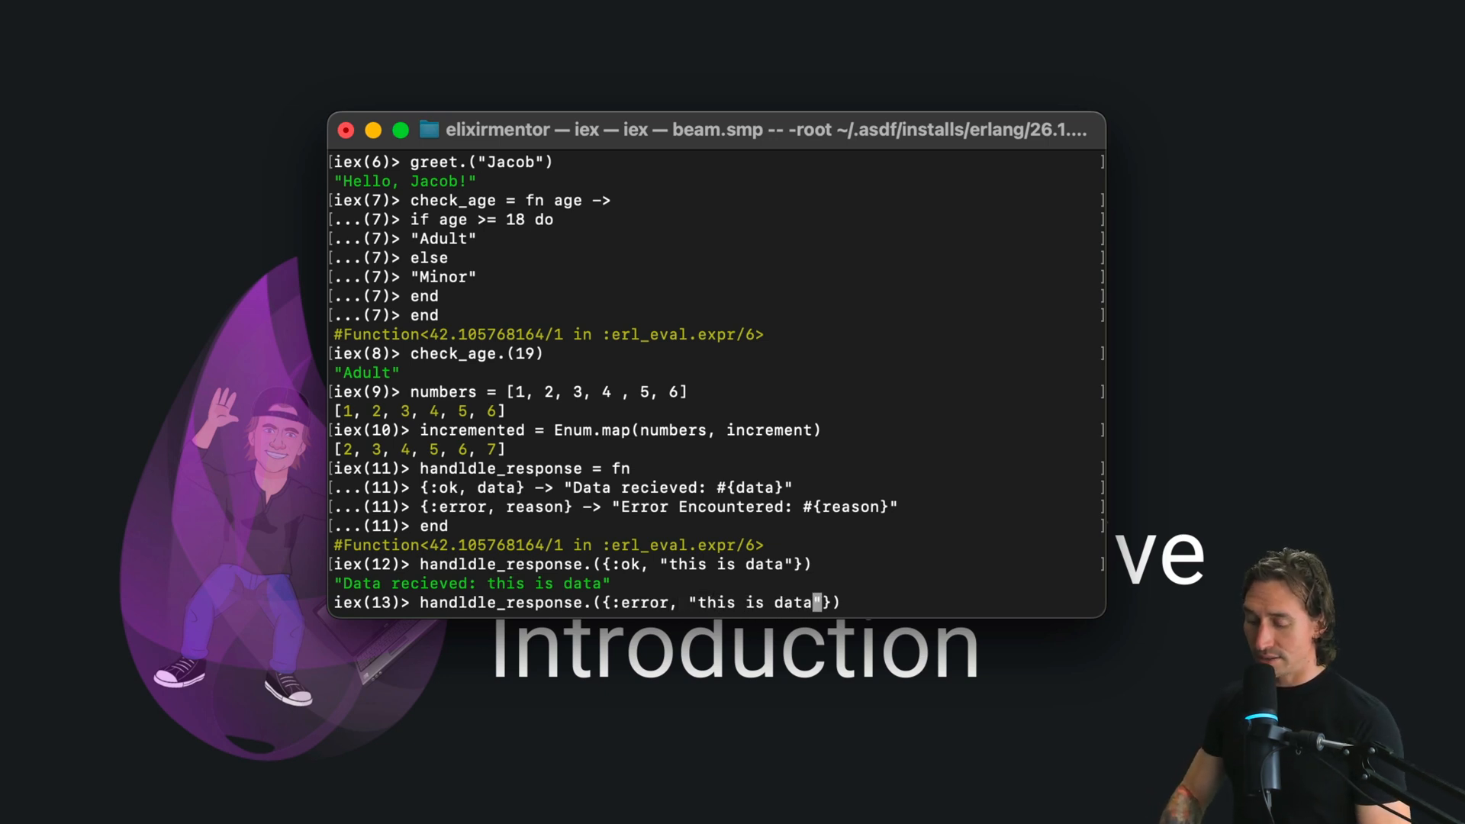
type("error")
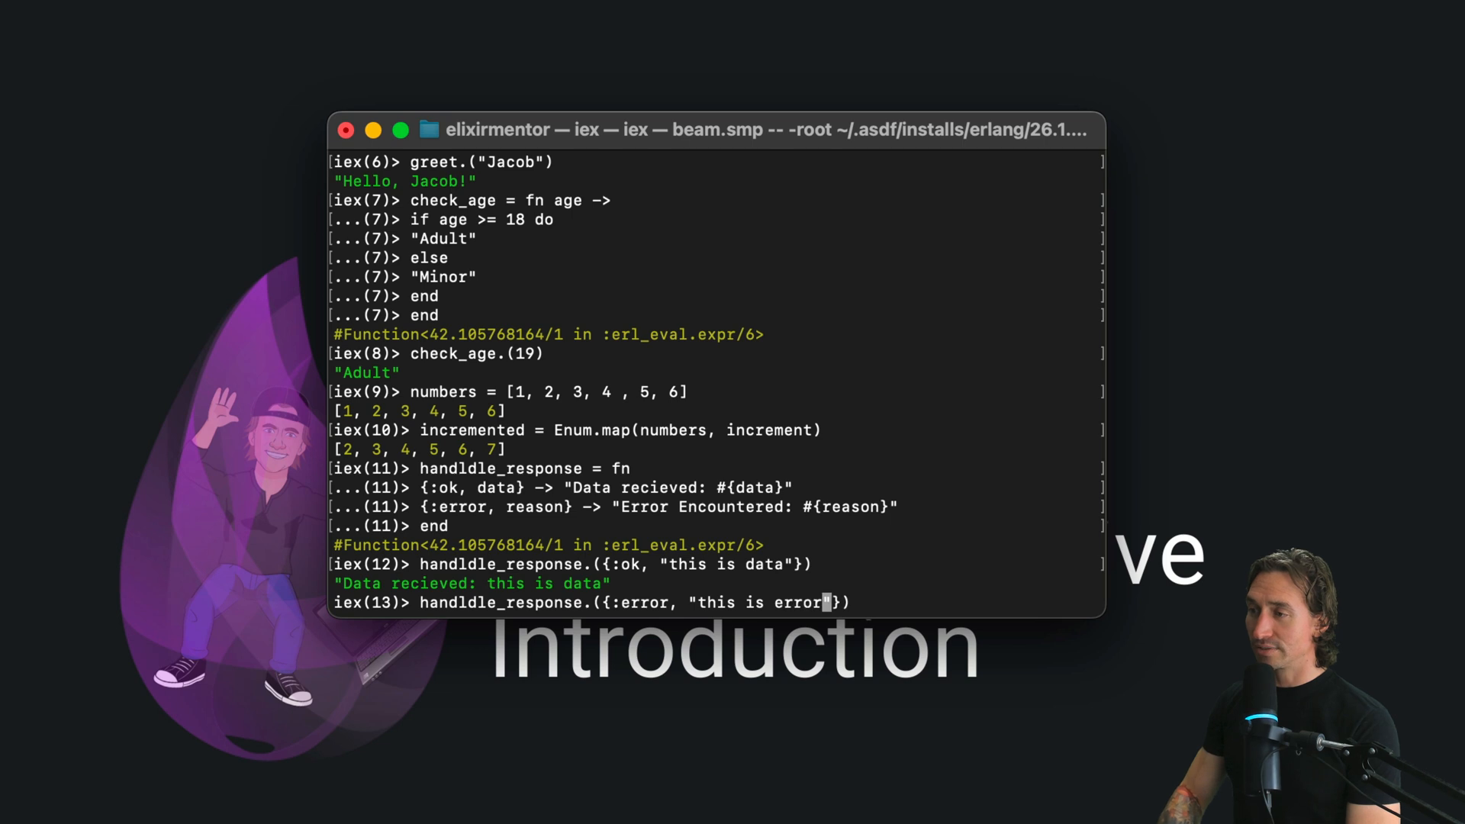
key("Return")
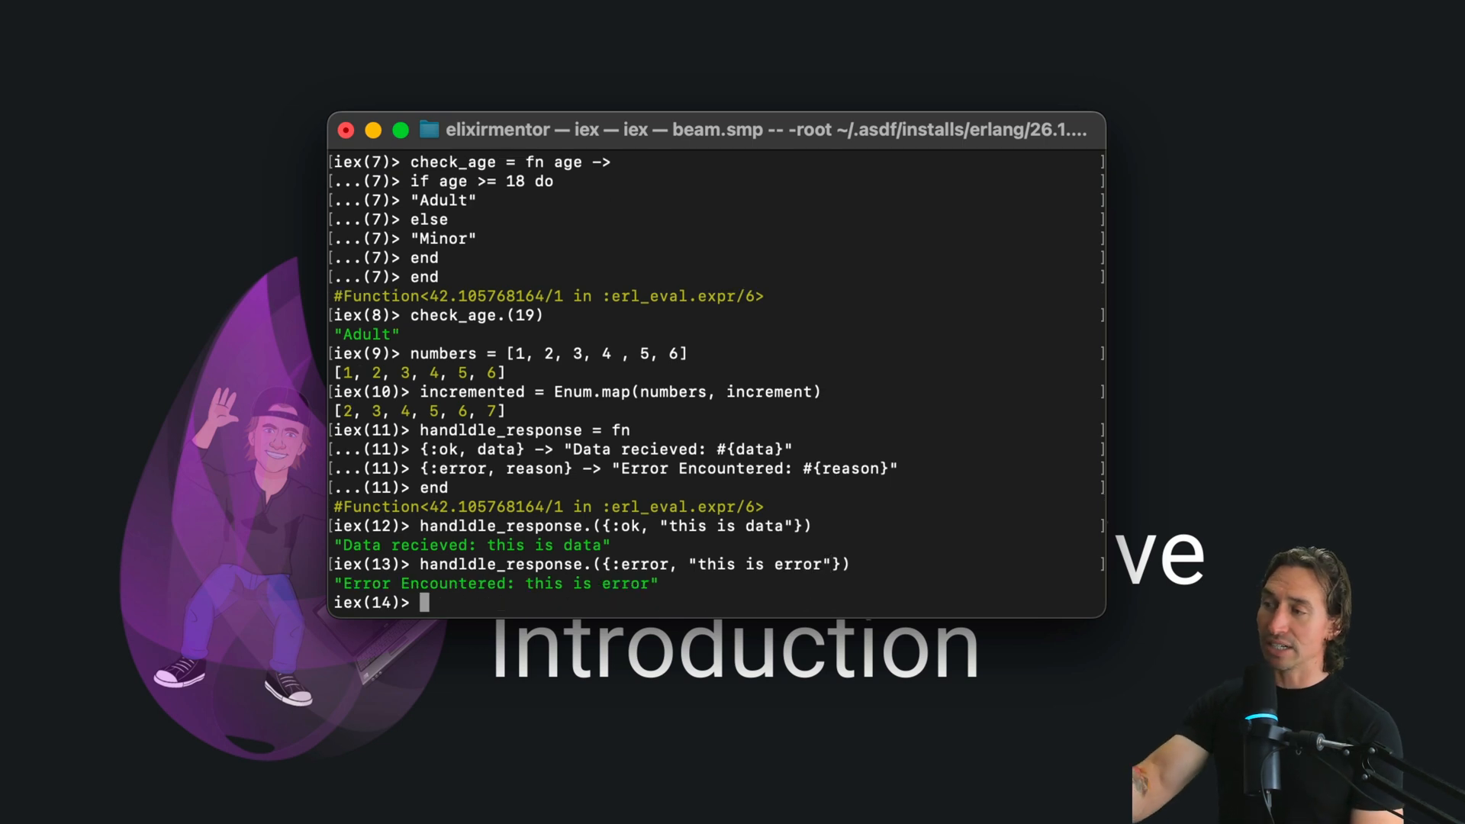